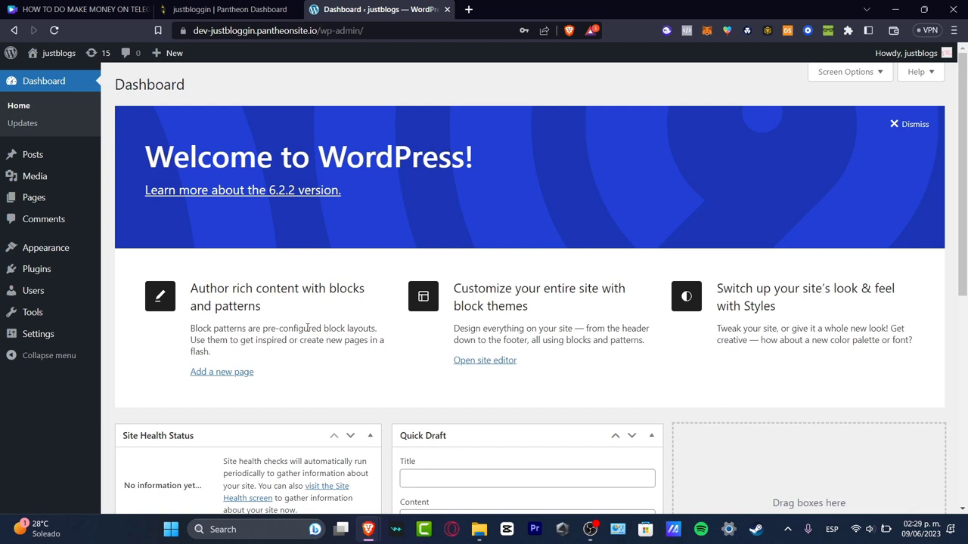
{"action": "mouse_move", "coordinate": [193, 102]}
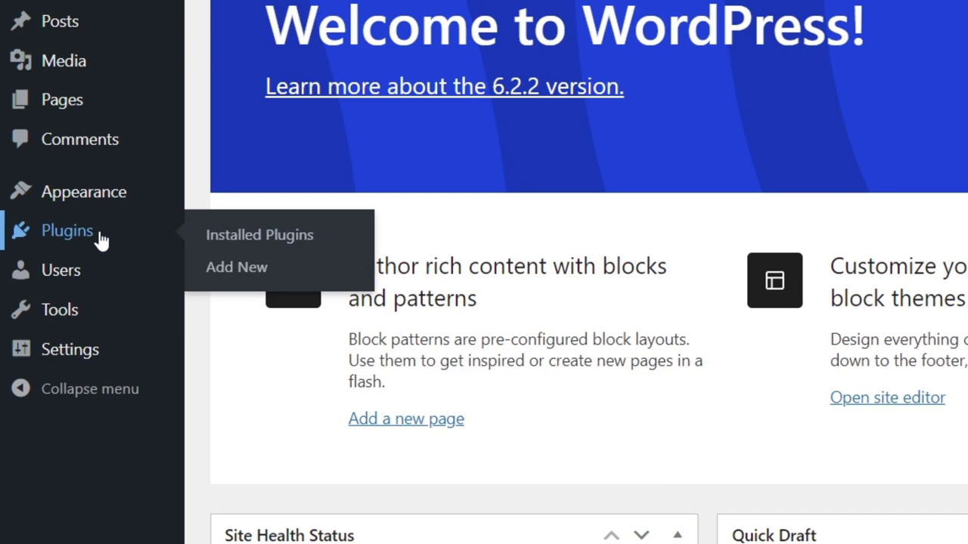
Open the Installed Plugins list showing Akismet and Hello Dolly.
{"action": "left_click", "coordinate": [259, 234]}
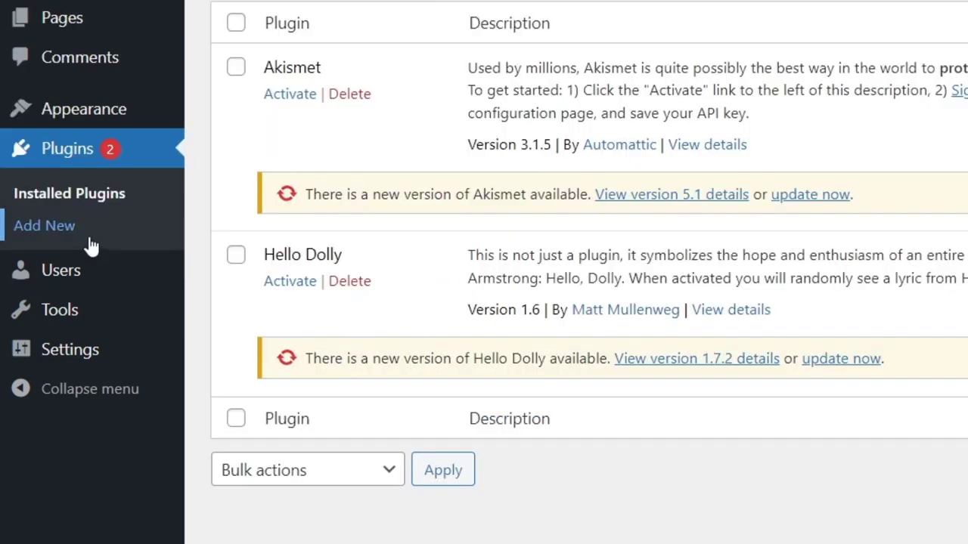
{"action": "mouse_move", "coordinate": [418, 365]}
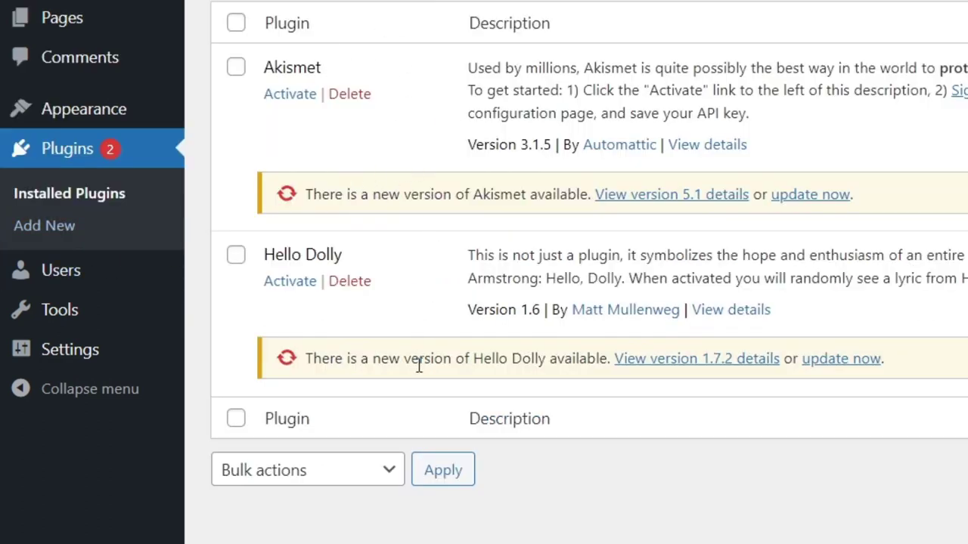
{"action": "mouse_move", "coordinate": [489, 407]}
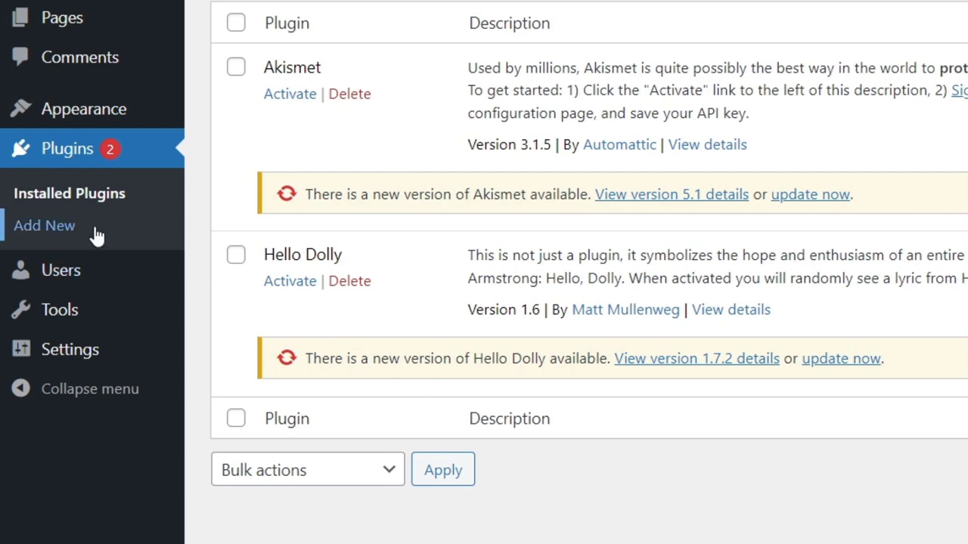
Search 'elemt' and install Elementor Website Builder and Essential Addons for Elementor.
{"action": "left_click", "coordinate": [44, 226]}
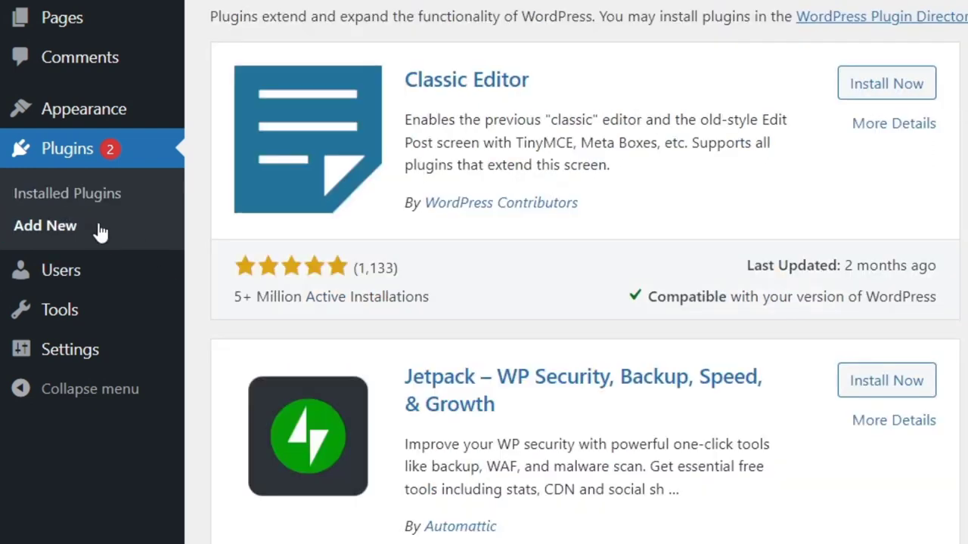
{"action": "scroll", "scroll_direction": "up", "scroll_amount": 3}
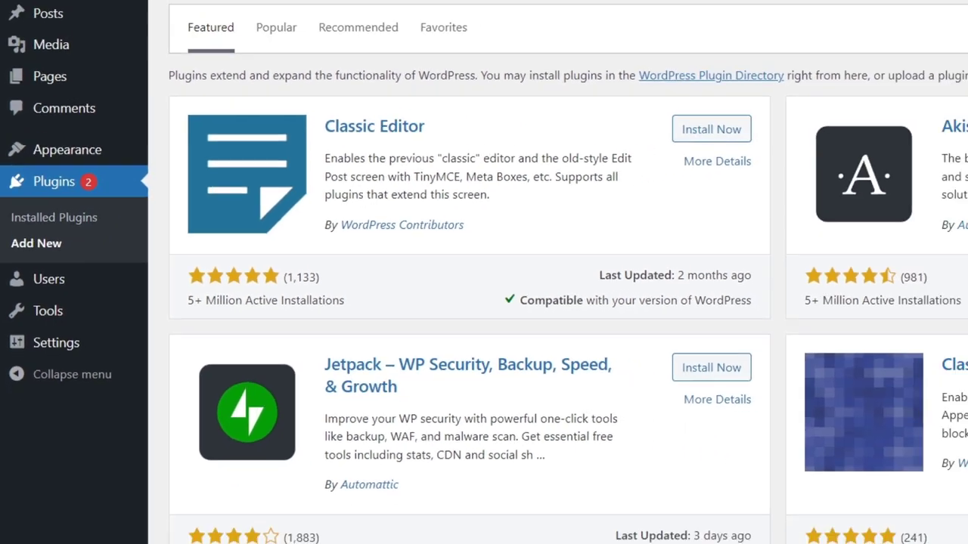
{"action": "type", "text": "elemt"}
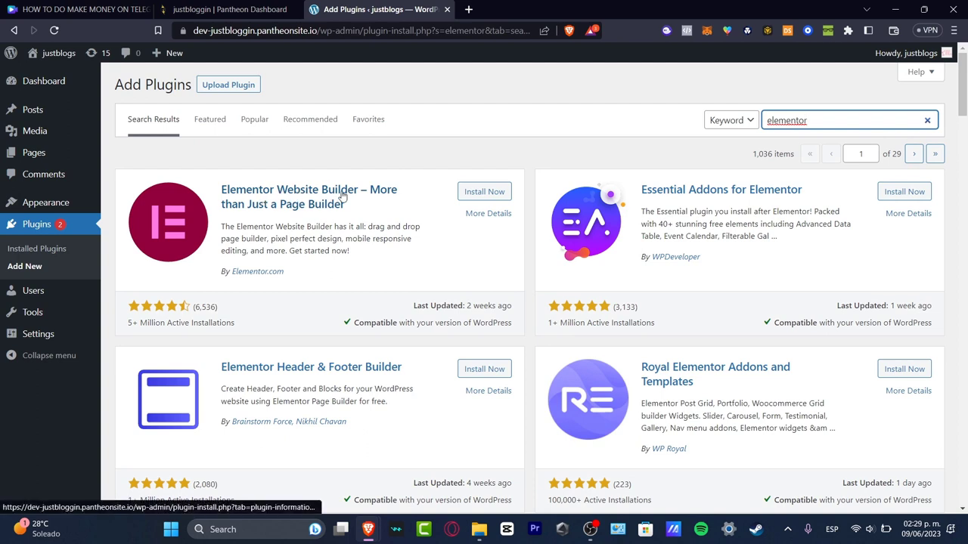
{"action": "mouse_move", "coordinate": [271, 196]}
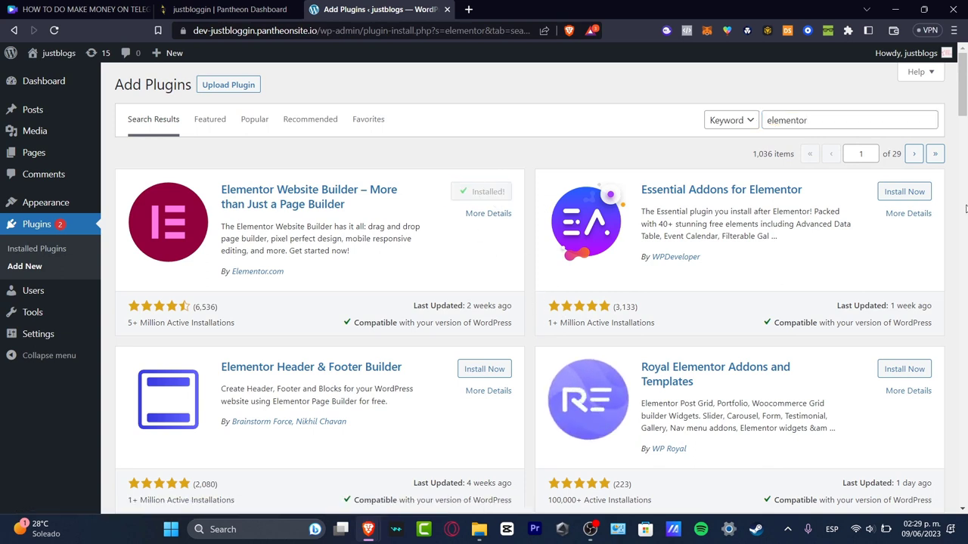
{"action": "left_click", "coordinate": [903, 192]}
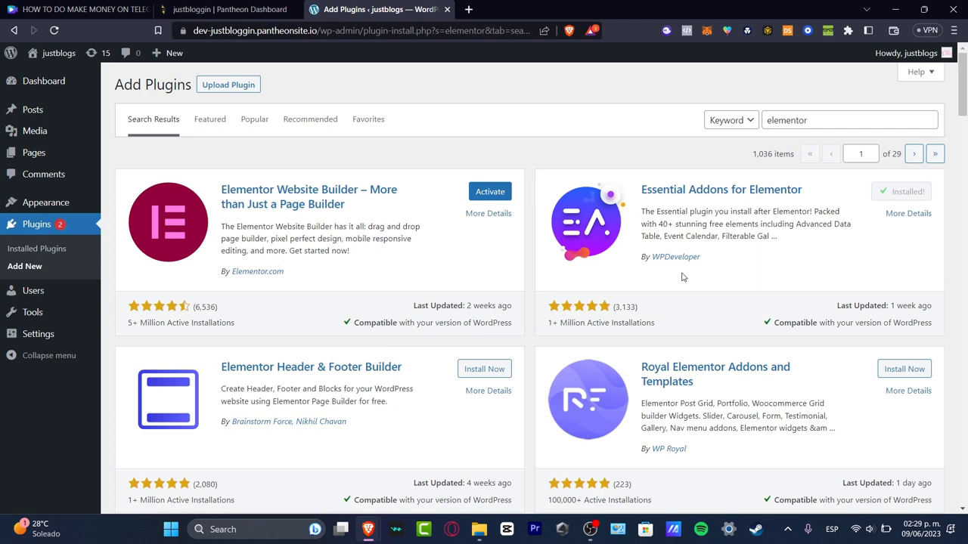
{"action": "left_click", "coordinate": [902, 191]}
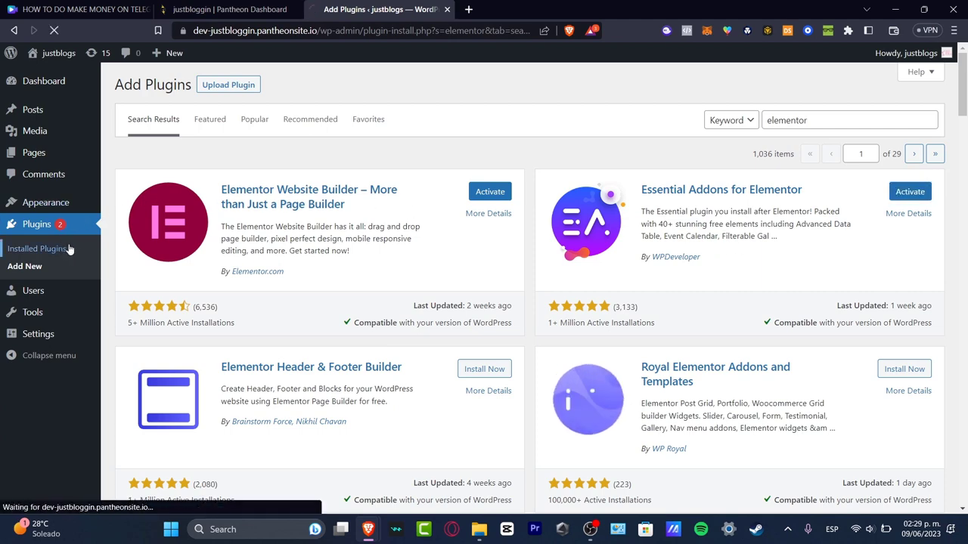
Activate Elementor from the Plugins list, launching its getting-started wizard.
{"action": "left_click", "coordinate": [37, 248]}
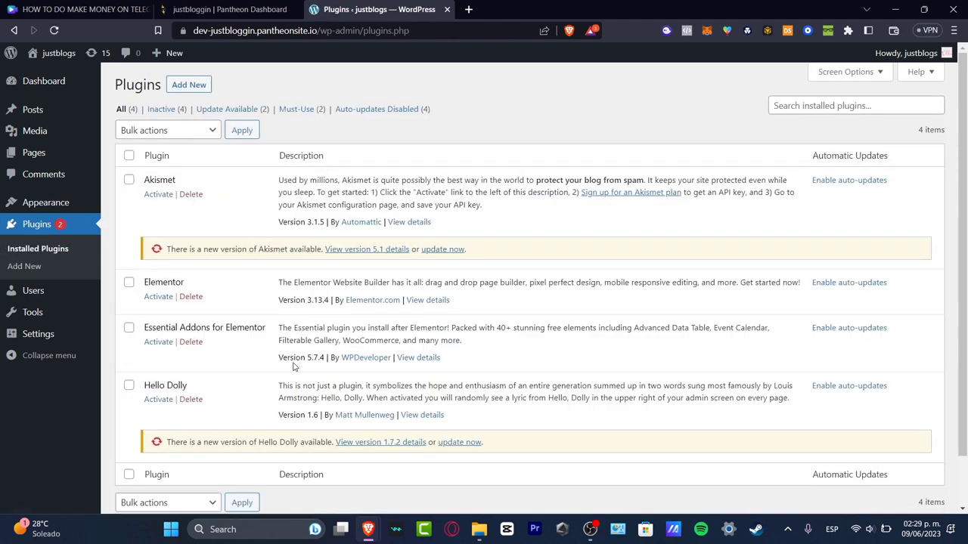
{"action": "scroll", "scroll_direction": "down", "scroll_amount": 3}
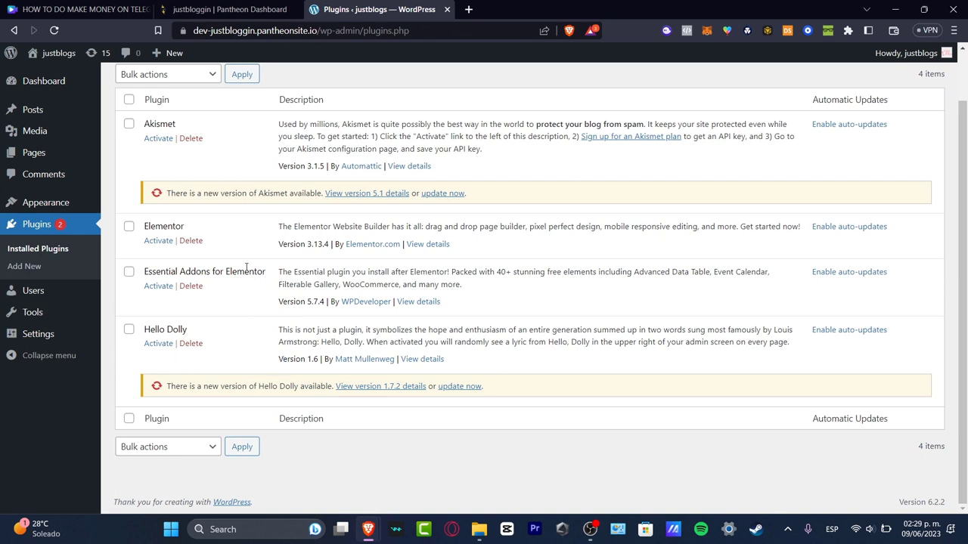
{"action": "left_click", "coordinate": [158, 240]}
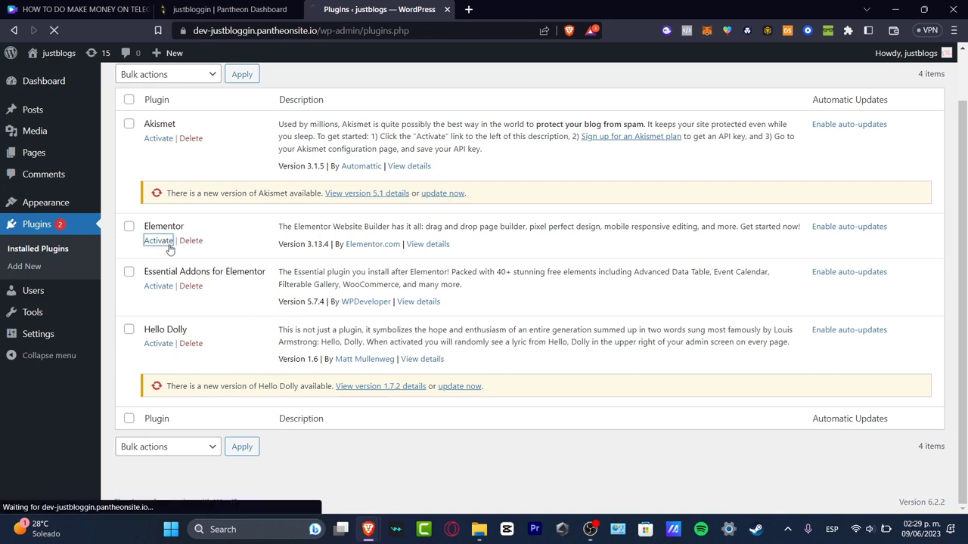
{"action": "left_click", "coordinate": [158, 241]}
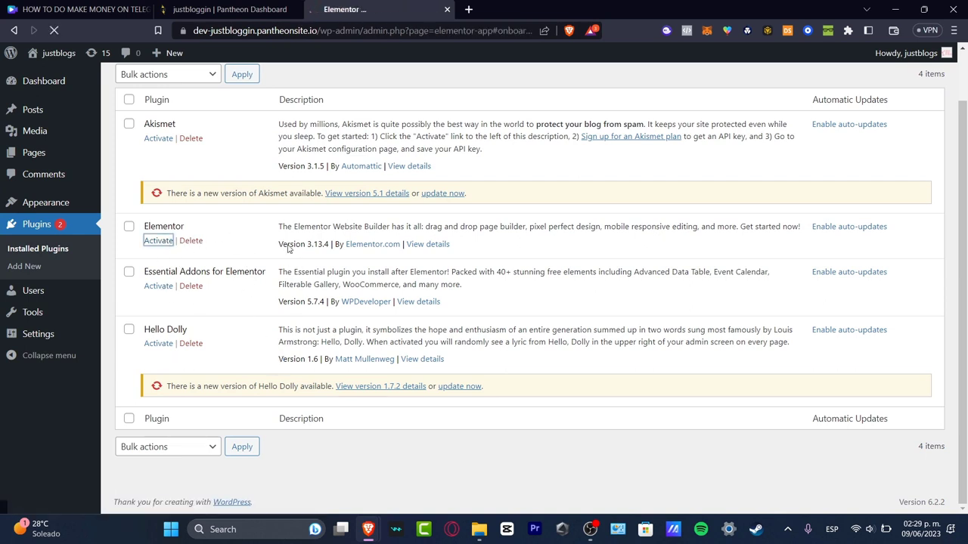
{"action": "left_click", "coordinate": [158, 240]}
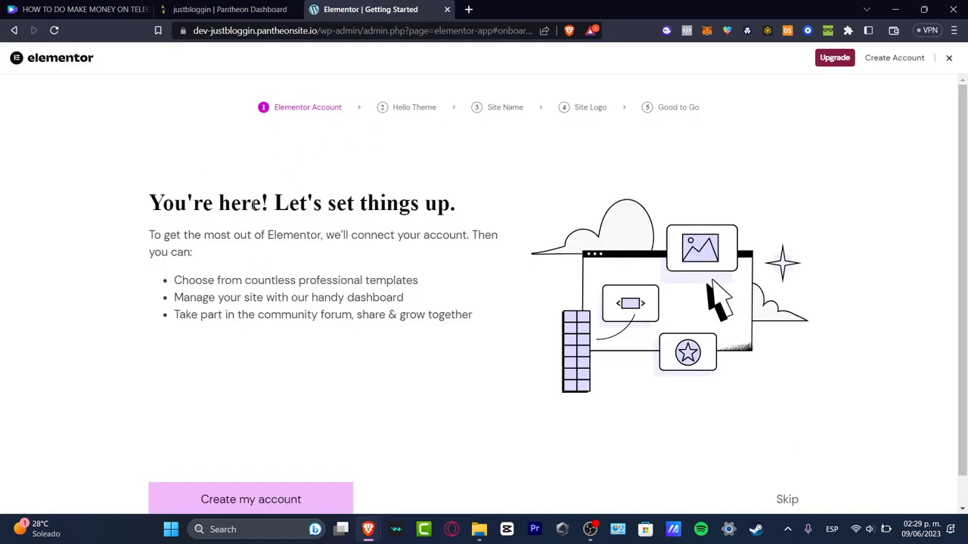
Create an Elementor account using a saved email suggestion.
{"action": "scroll", "scroll_direction": "down", "scroll_amount": 3}
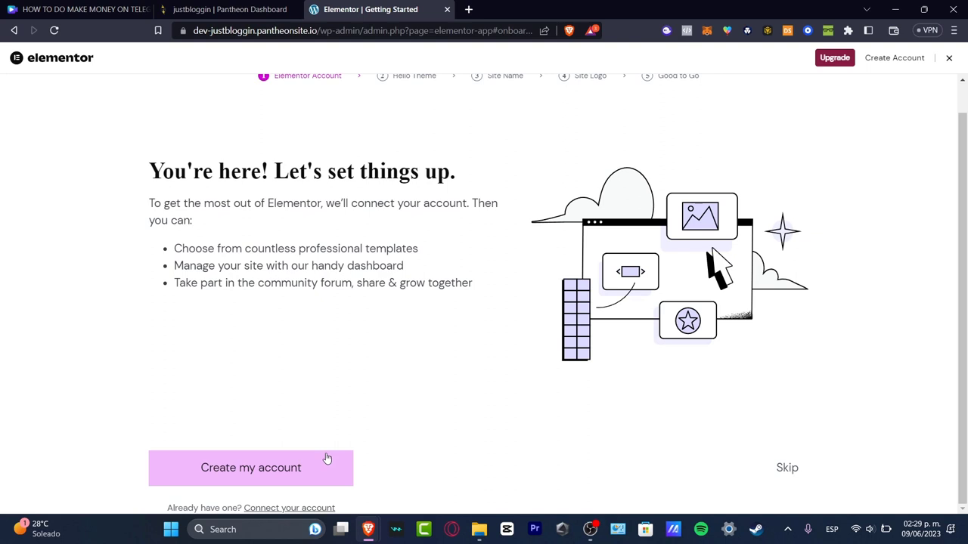
{"action": "left_click", "coordinate": [250, 468]}
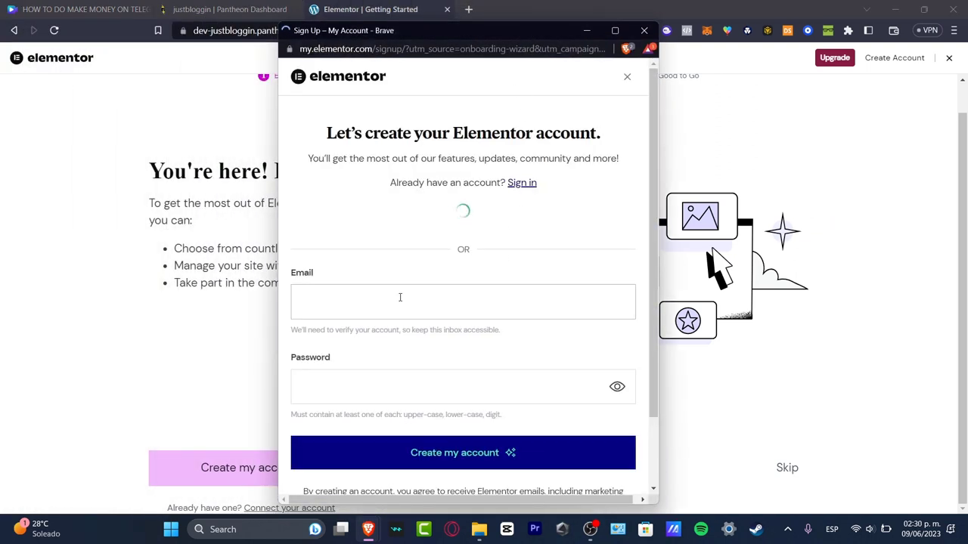
{"action": "type", "text": "c"}
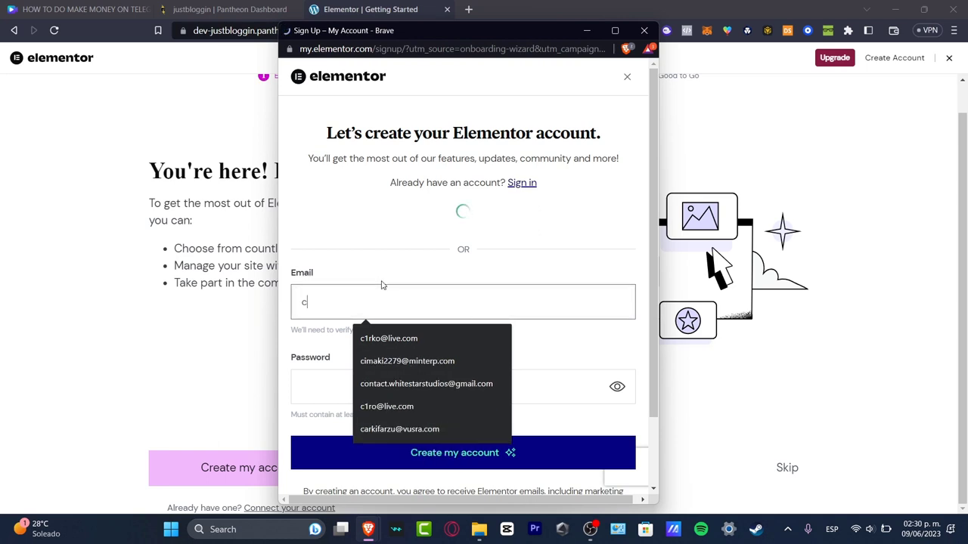
{"action": "left_click", "coordinate": [426, 384]}
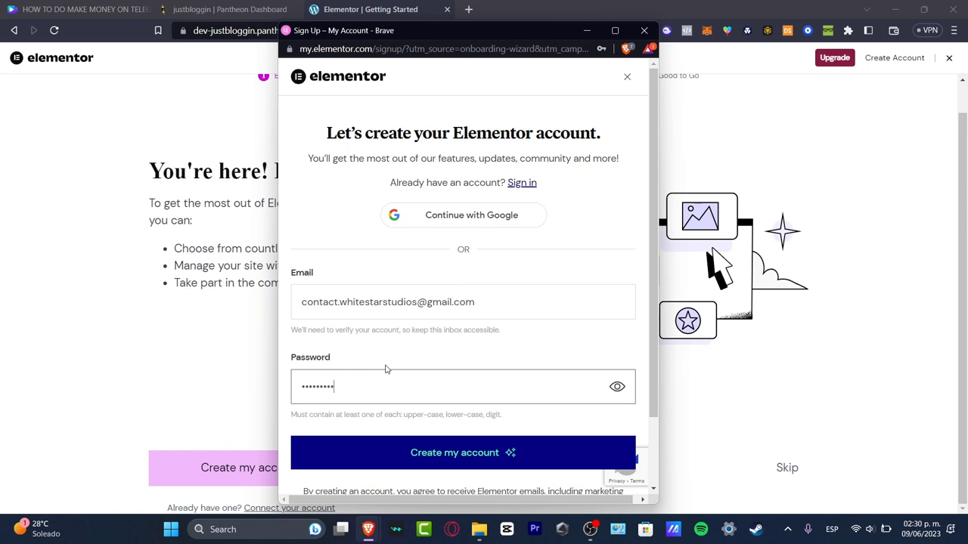
{"action": "left_click", "coordinate": [463, 452]}
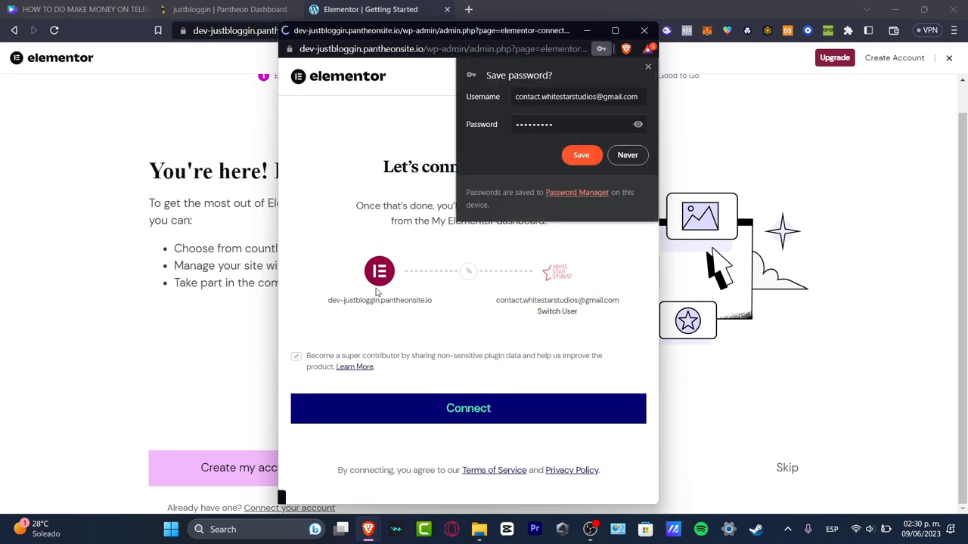
Connect the Elementor account to the site and continue with the Hello theme.
{"action": "left_click", "coordinate": [468, 408]}
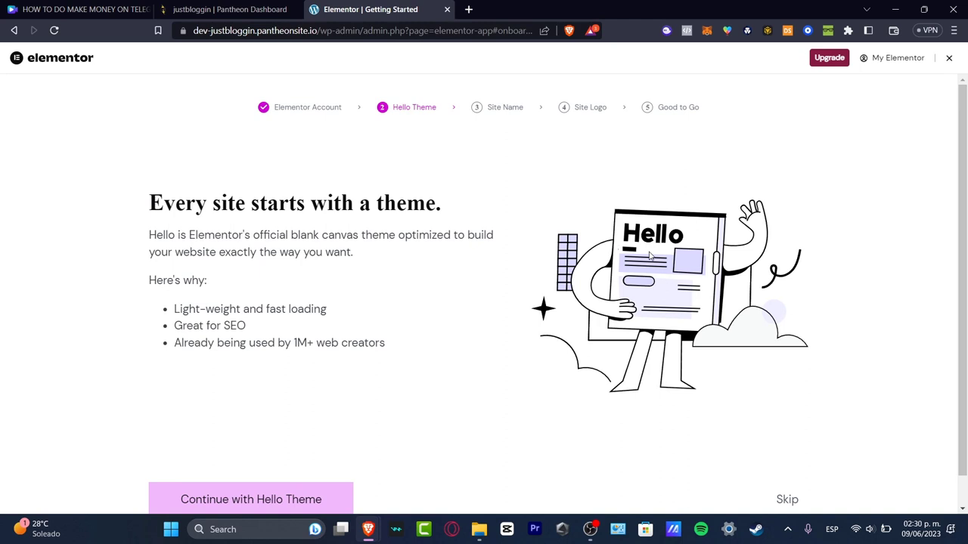
{"action": "scroll", "scroll_direction": "down", "scroll_amount": 3}
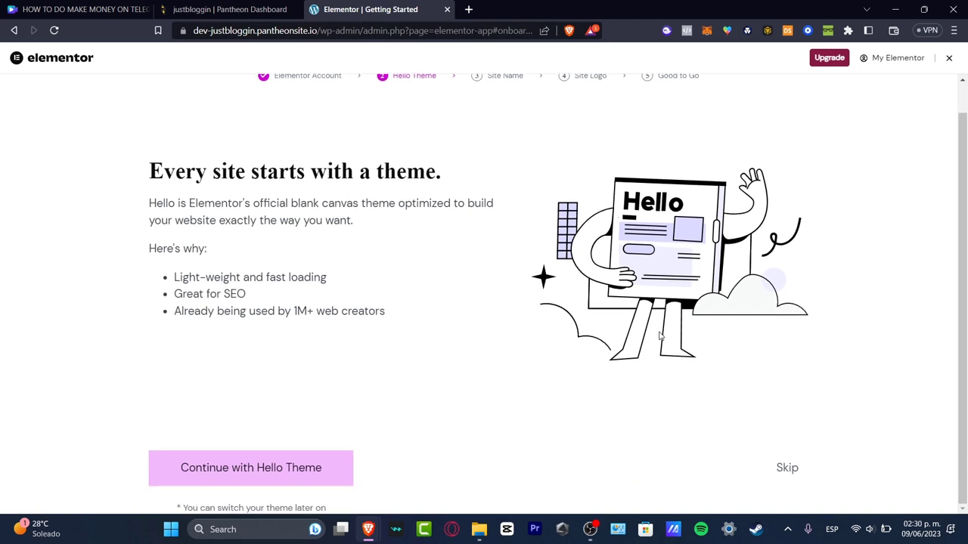
{"action": "left_click", "coordinate": [250, 468]}
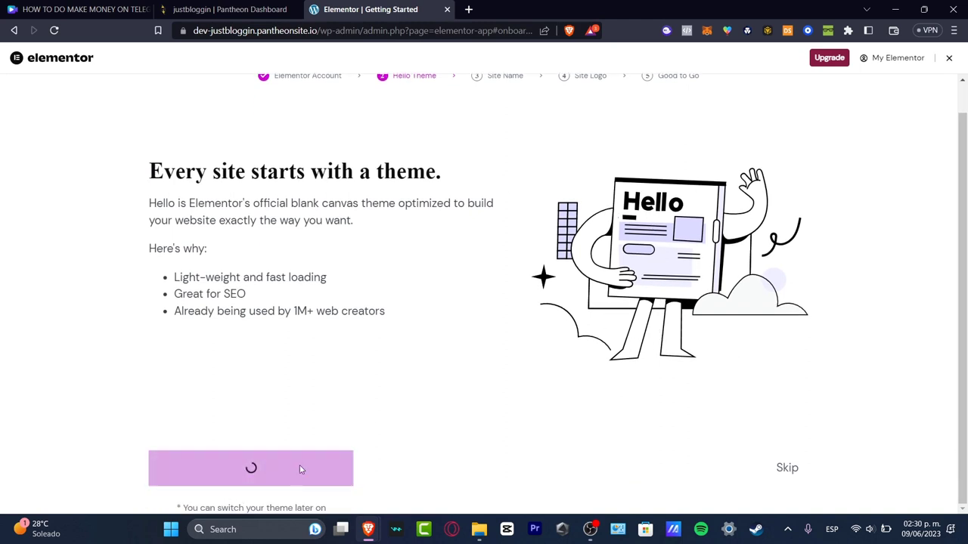
{"action": "left_click", "coordinate": [250, 467]}
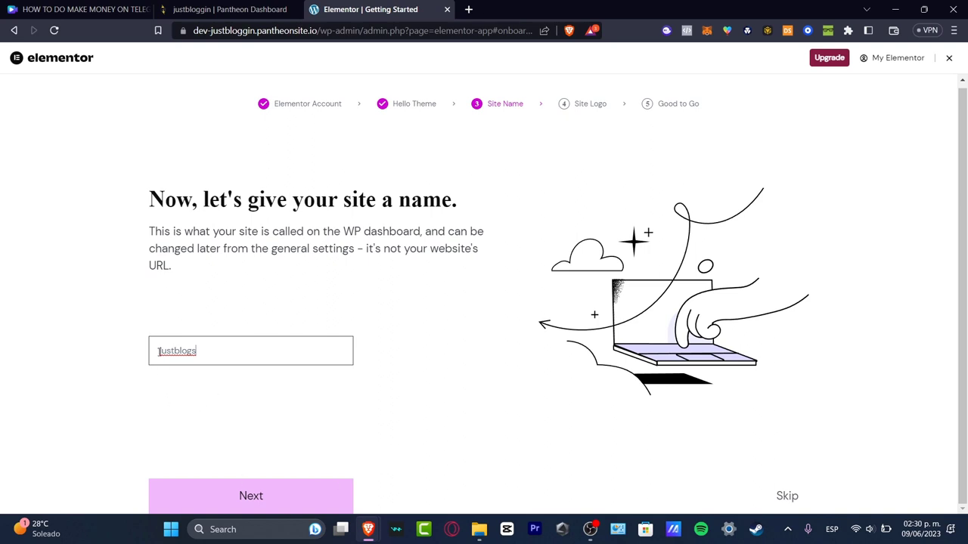
Keep Justblogs as the site name and upload a logo image from Downloads.
{"action": "left_click", "coordinate": [250, 496]}
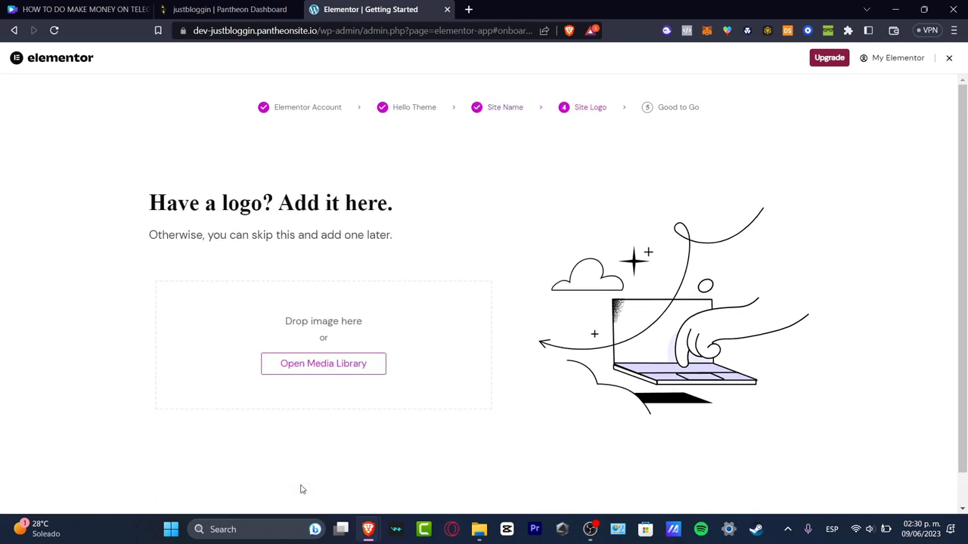
{"action": "left_click", "coordinate": [323, 363]}
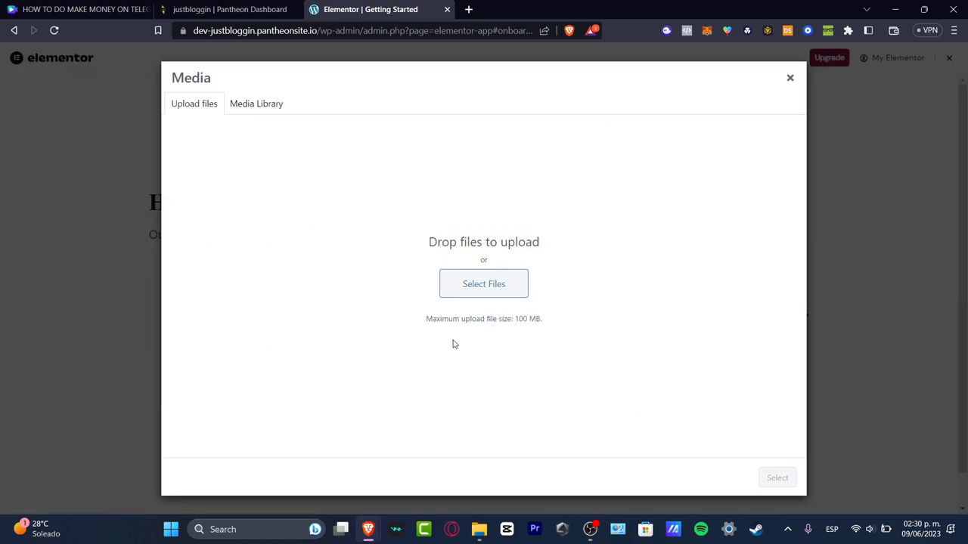
{"action": "left_click", "coordinate": [483, 284]}
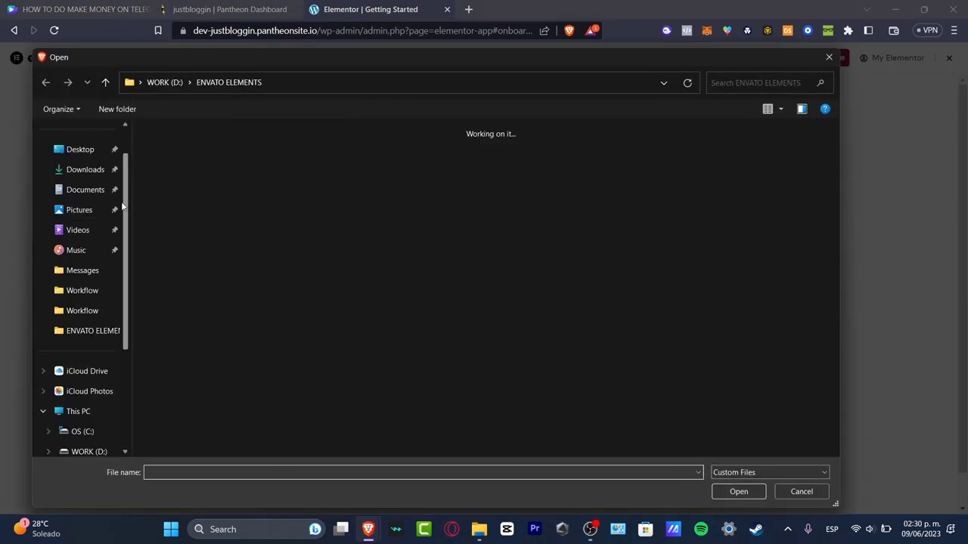
{"action": "left_click", "coordinate": [84, 169]}
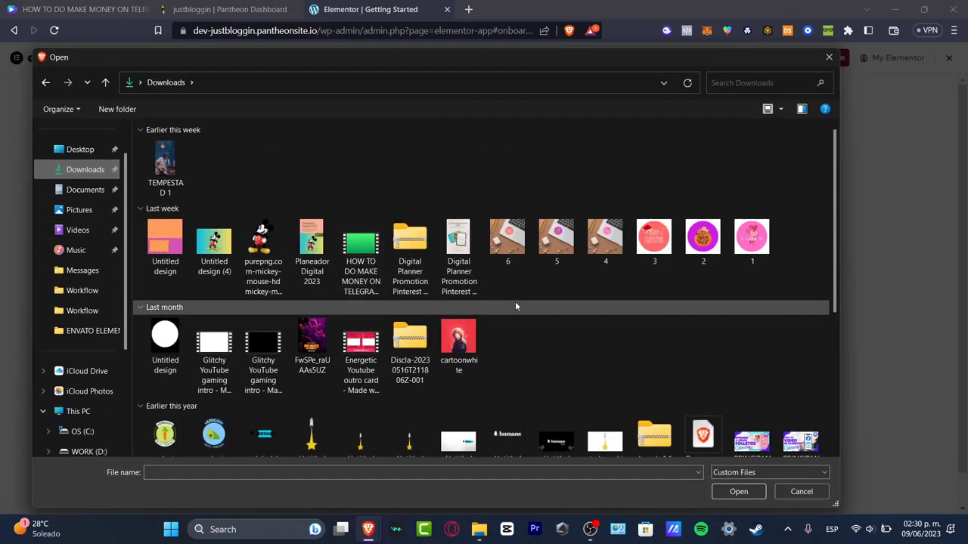
{"action": "scroll", "scroll_direction": "down", "scroll_amount": 3}
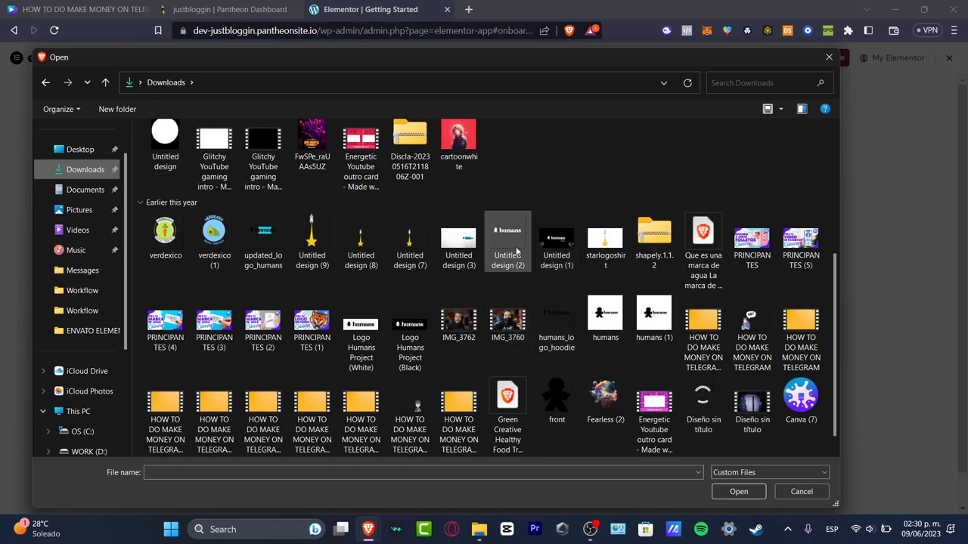
{"action": "left_click", "coordinate": [738, 491]}
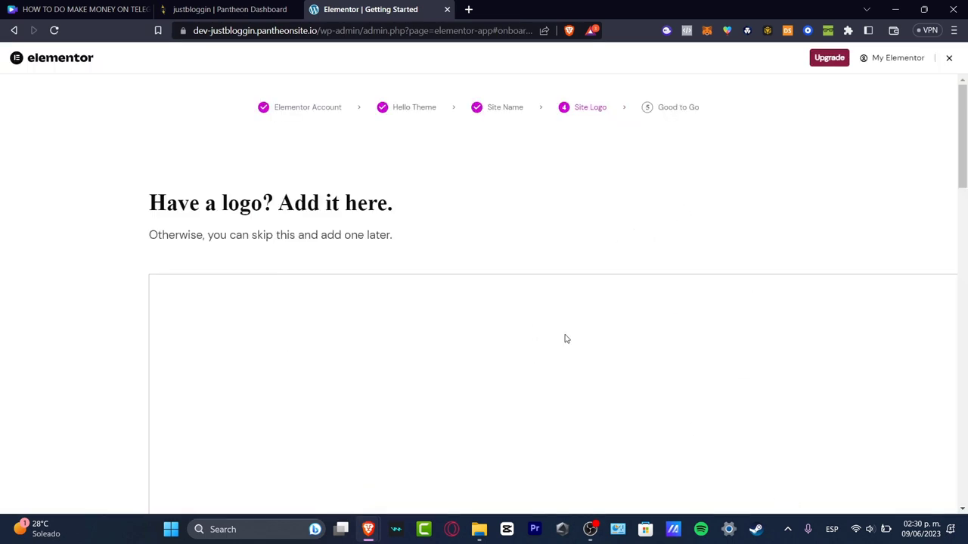
{"action": "scroll", "scroll_direction": "down", "scroll_amount": 3}
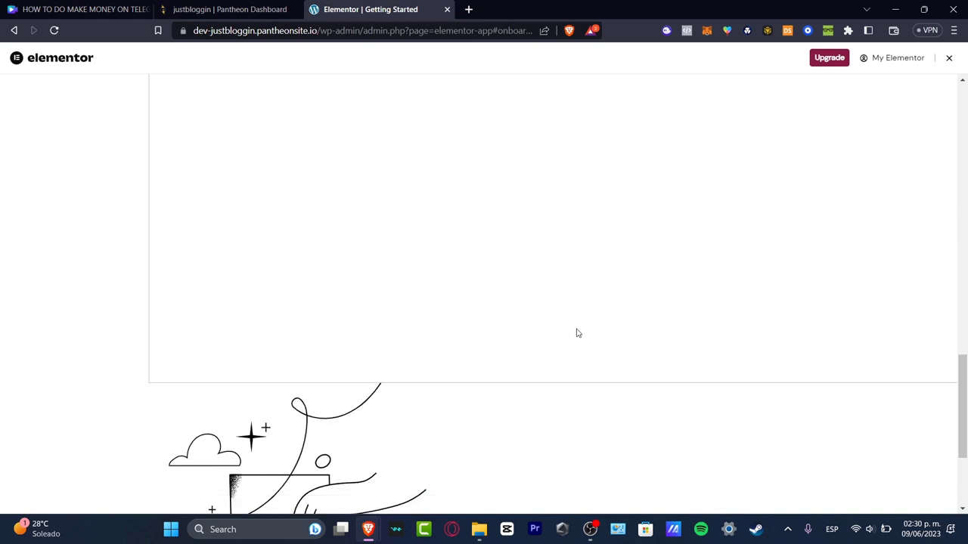
Choose 'Browse from +100 templates or import your own' to reach the Kit Library.
{"action": "scroll", "scroll_direction": "up", "scroll_amount": 3}
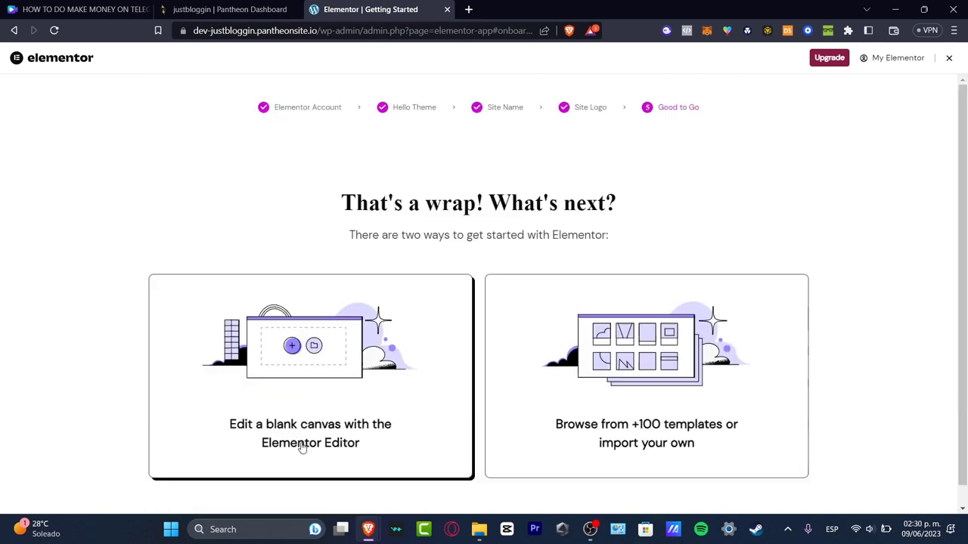
{"action": "mouse_move", "coordinate": [435, 203]}
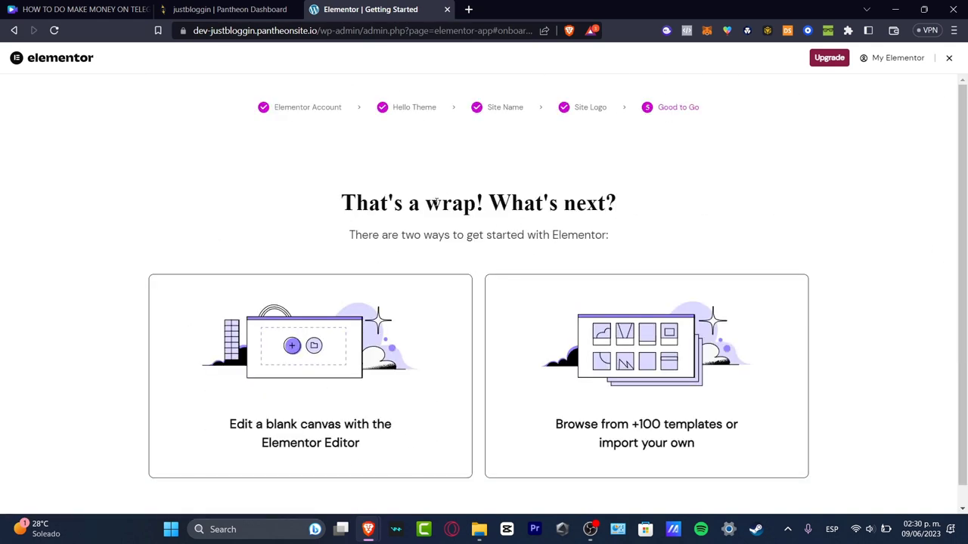
{"action": "mouse_move", "coordinate": [310, 376]}
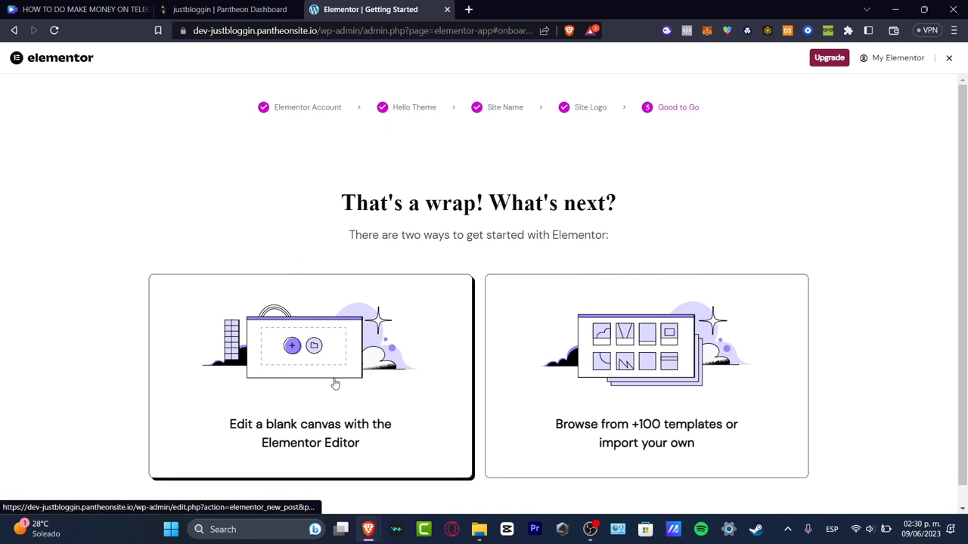
{"action": "mouse_move", "coordinate": [359, 467]}
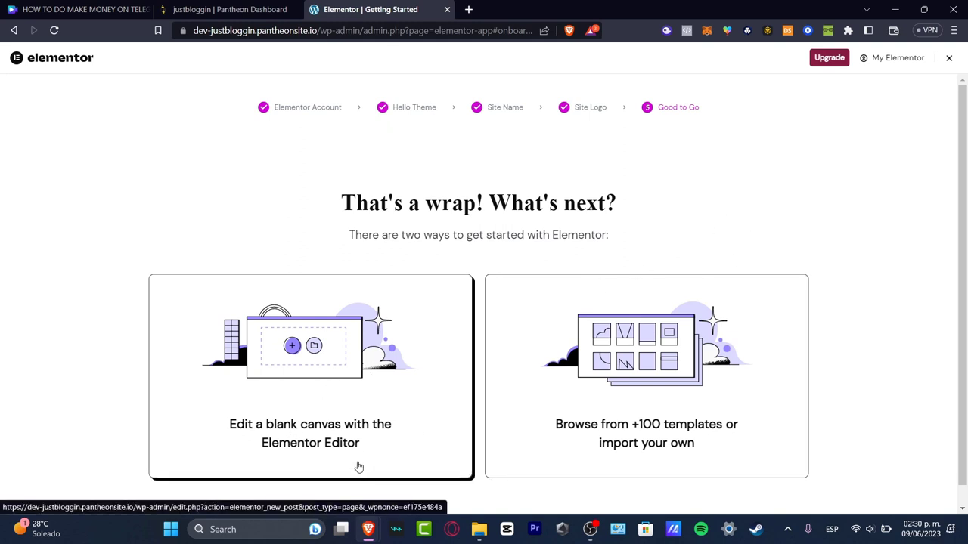
{"action": "mouse_move", "coordinate": [634, 410]}
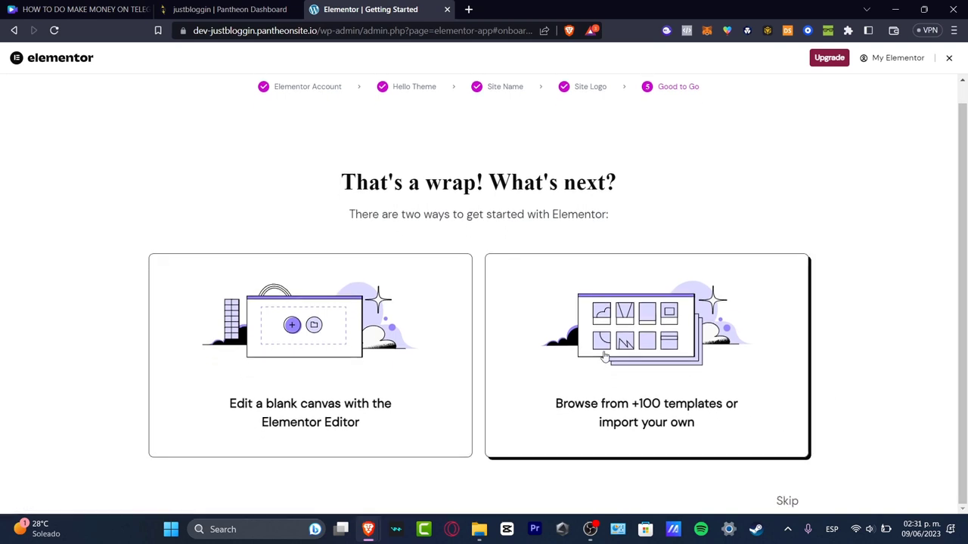
{"action": "left_click", "coordinate": [646, 356]}
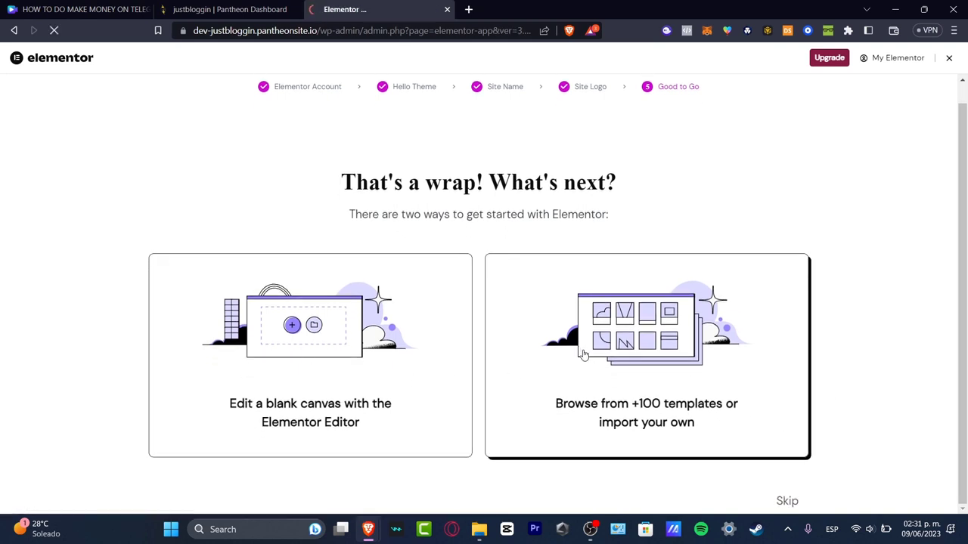
{"action": "left_click", "coordinate": [647, 356]}
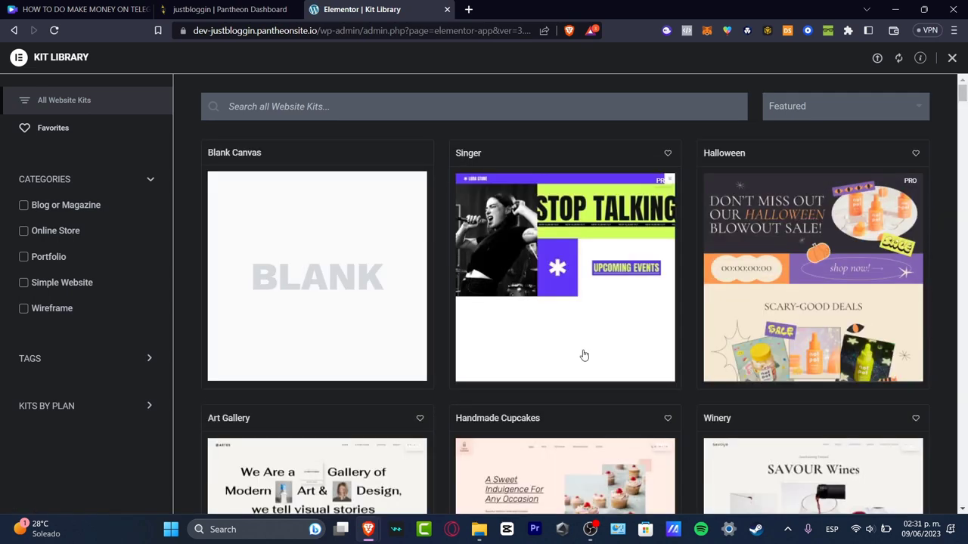
{"action": "mouse_move", "coordinate": [590, 296]}
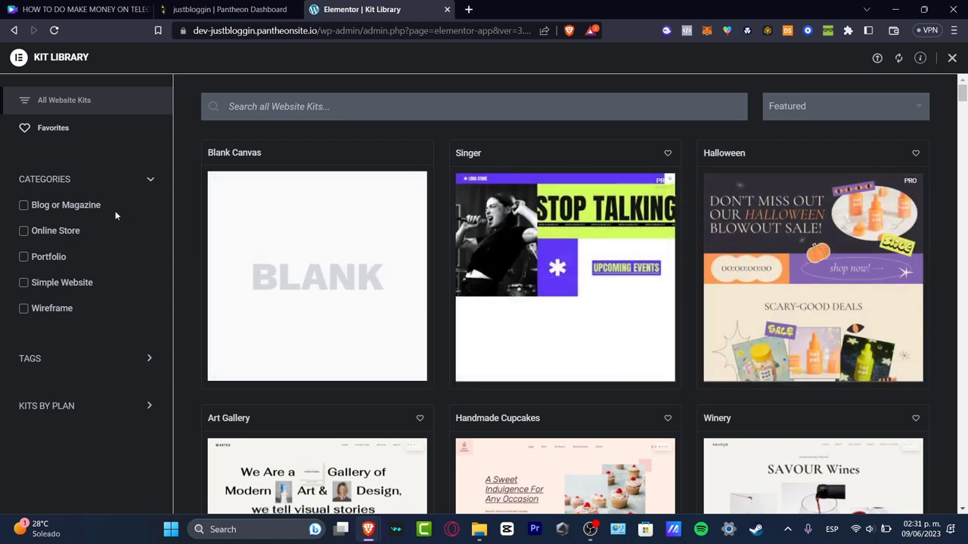
Filter kits by Blog or Magazine category and Free plan, yielding no results.
{"action": "left_click", "coordinate": [23, 204]}
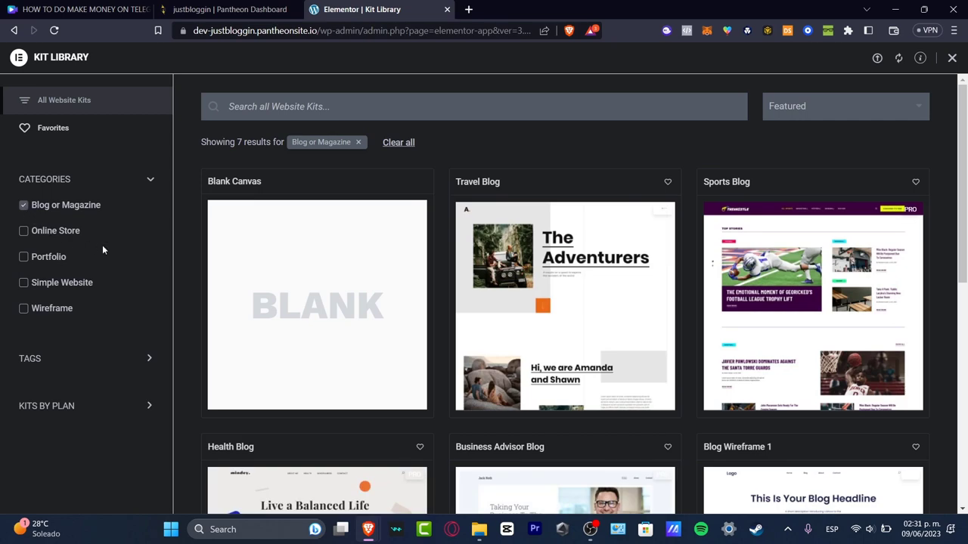
{"action": "scroll", "scroll_direction": "down", "scroll_amount": 3}
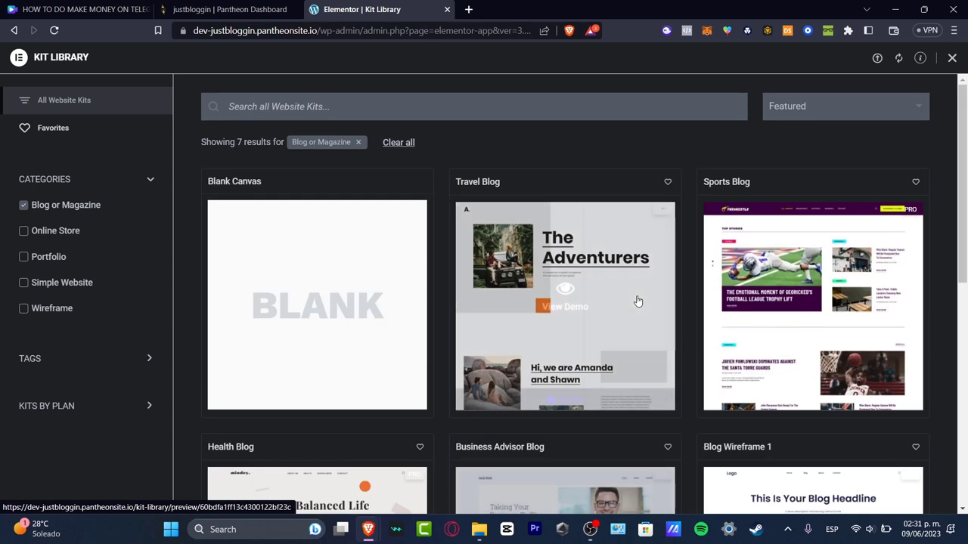
{"action": "mouse_move", "coordinate": [715, 309]}
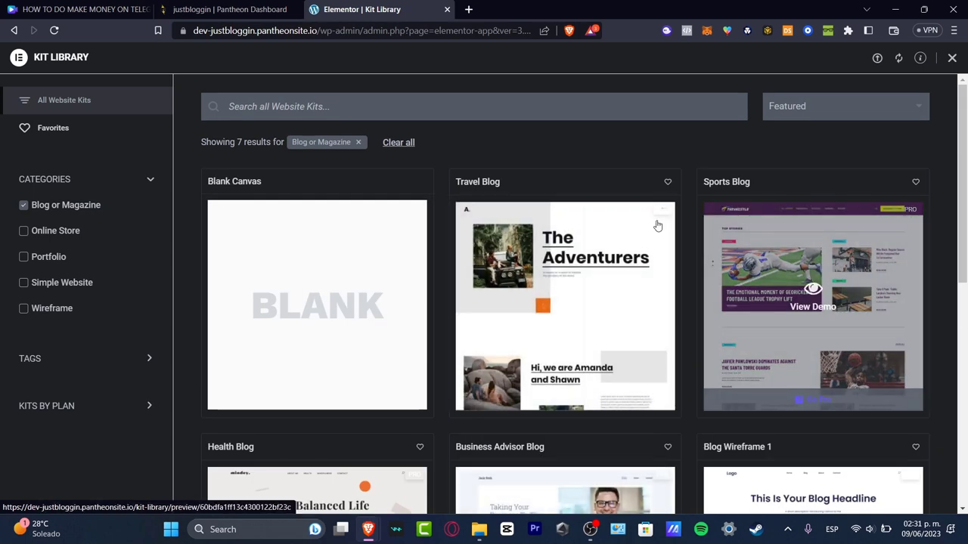
{"action": "scroll", "scroll_direction": "down", "scroll_amount": 3}
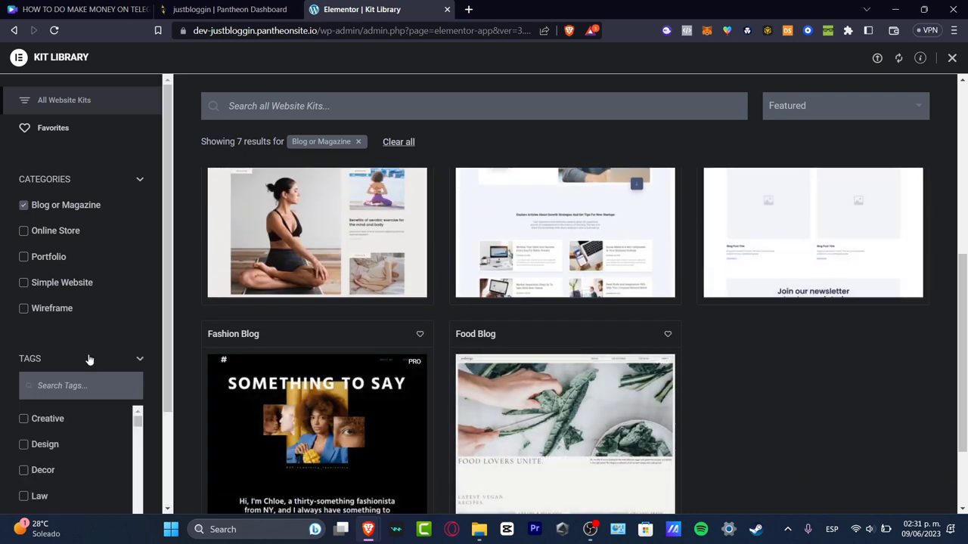
{"action": "scroll", "scroll_direction": "down", "scroll_amount": 3}
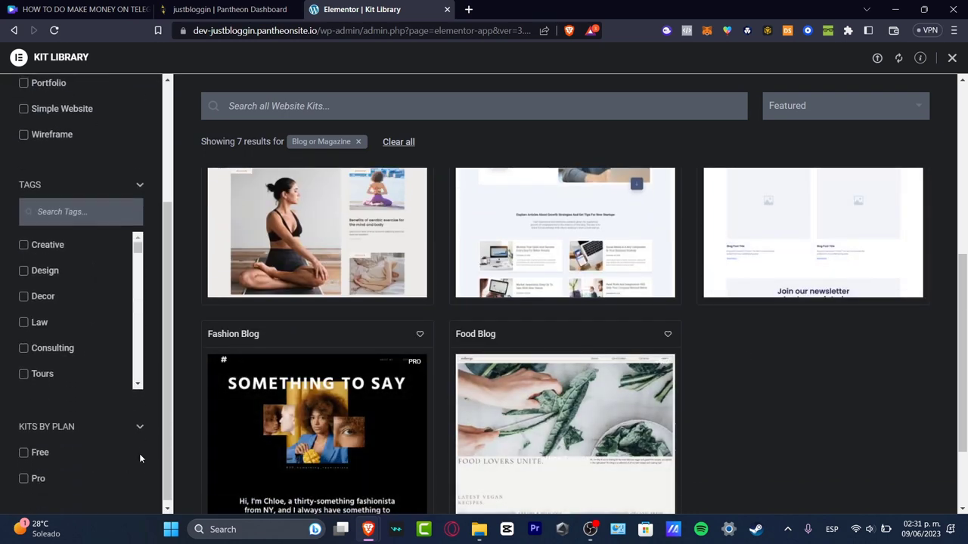
{"action": "left_click", "coordinate": [24, 448]}
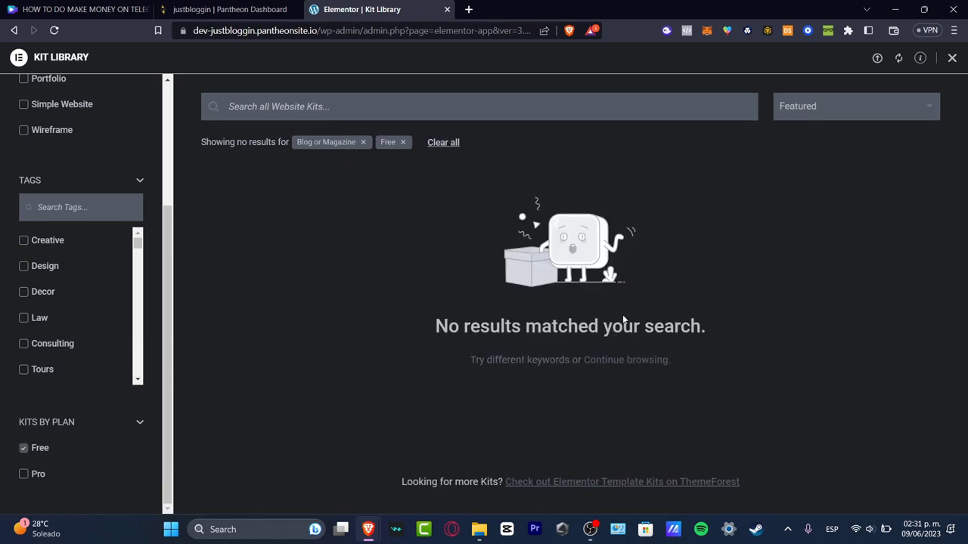
{"action": "mouse_move", "coordinate": [364, 142]}
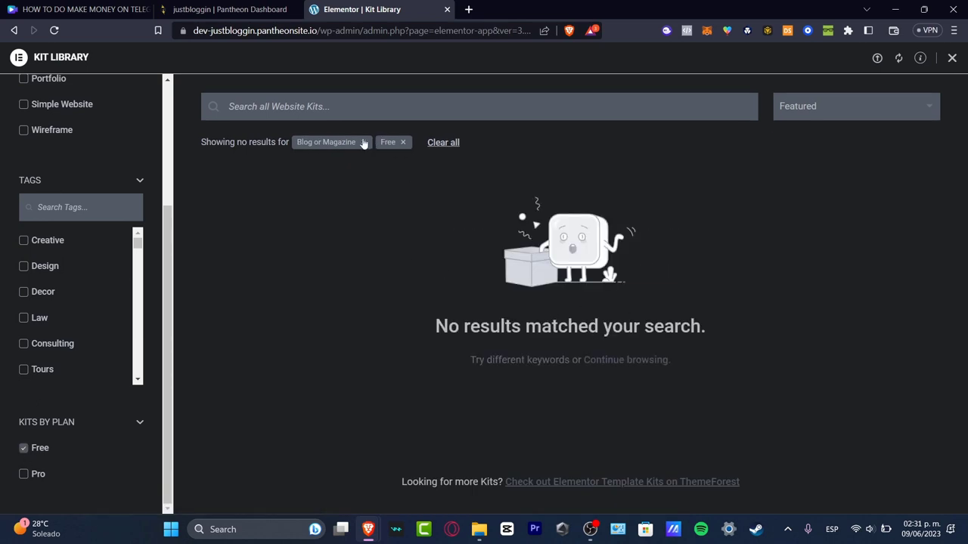
Remove the Blog or Magazine filter and browse the 16 free kits.
{"action": "left_click", "coordinate": [363, 142]}
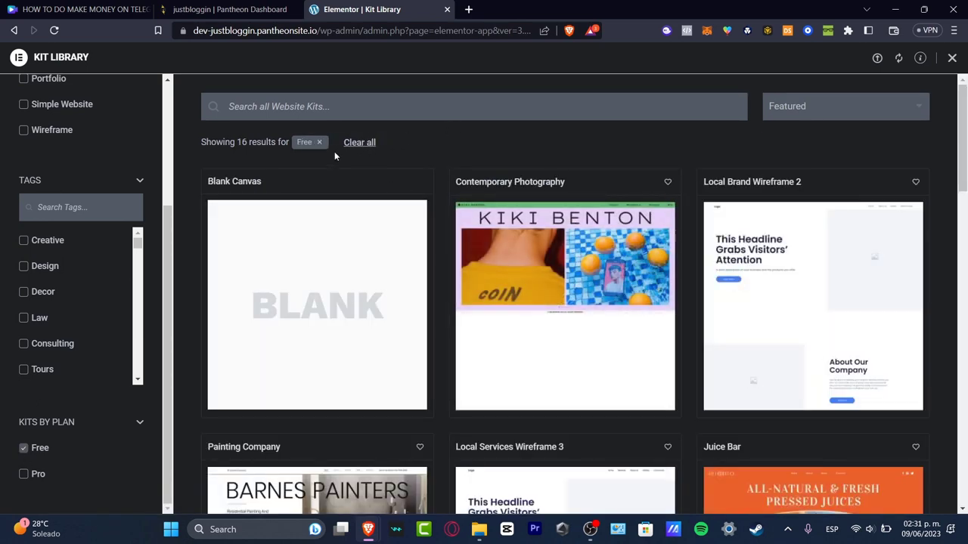
{"action": "scroll", "scroll_direction": "up", "scroll_amount": 3}
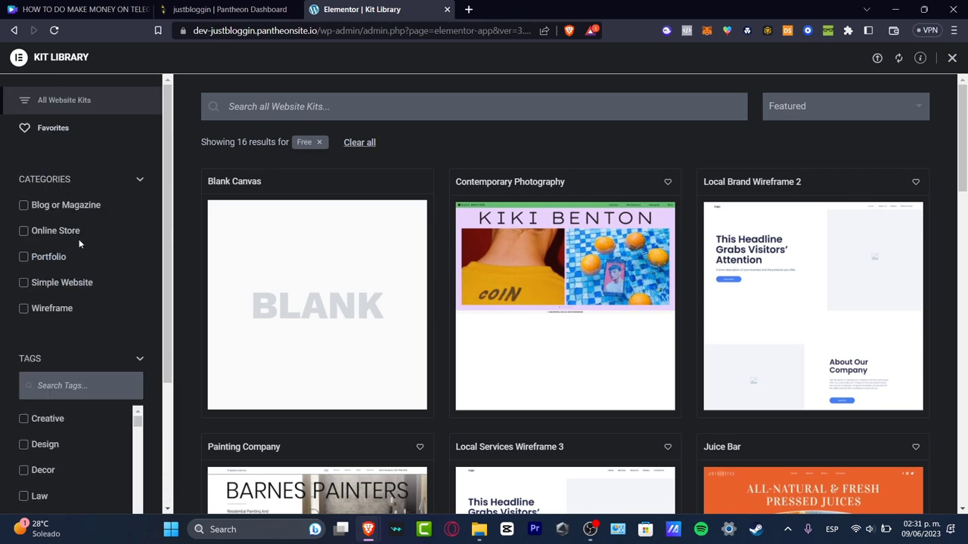
{"action": "mouse_move", "coordinate": [508, 162]}
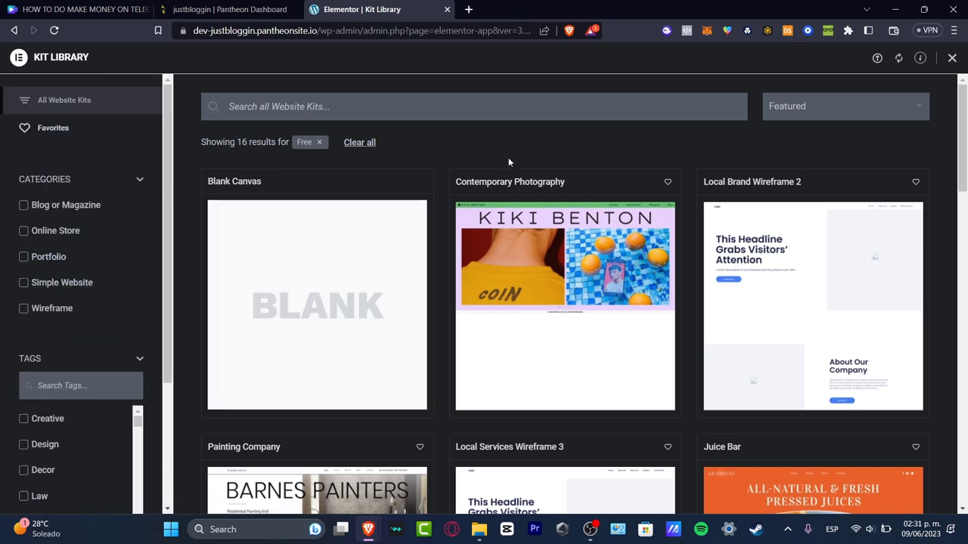
{"action": "scroll", "scroll_direction": "down", "scroll_amount": 3}
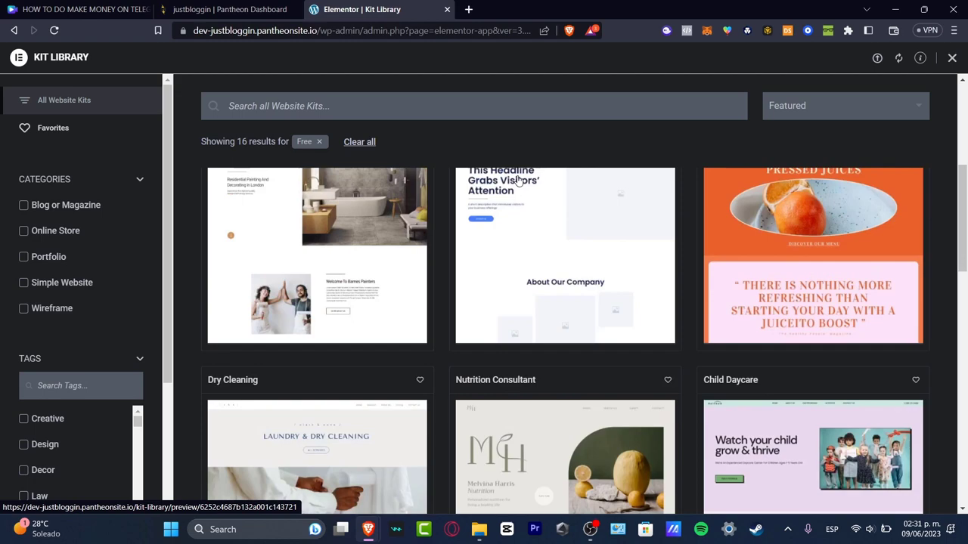
{"action": "scroll", "scroll_direction": "down", "scroll_amount": 3}
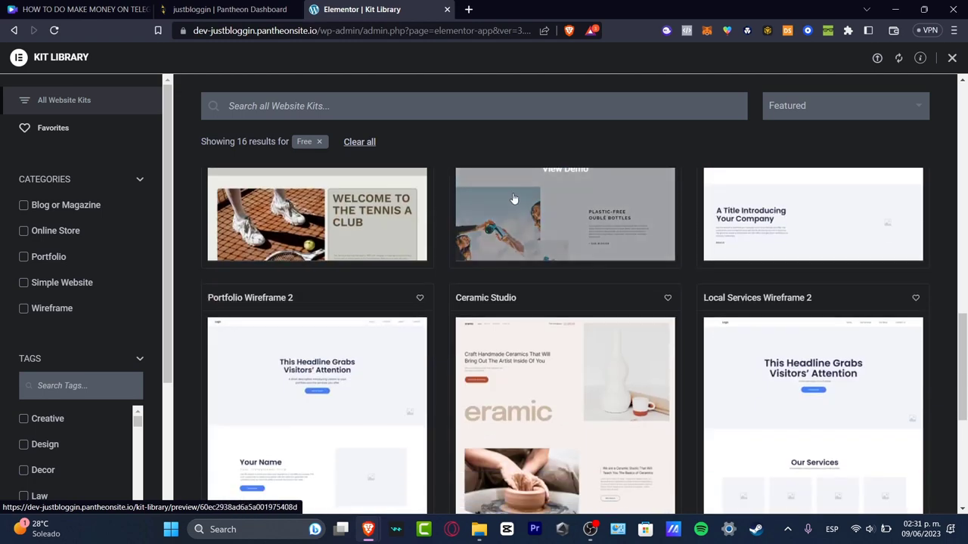
{"action": "scroll", "scroll_direction": "down", "scroll_amount": 3}
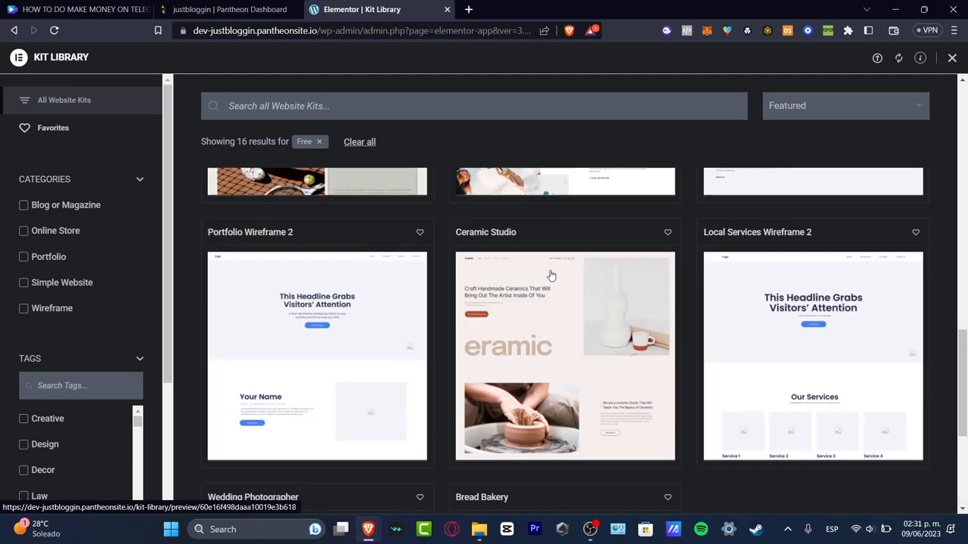
{"action": "scroll", "scroll_direction": "up", "scroll_amount": 3}
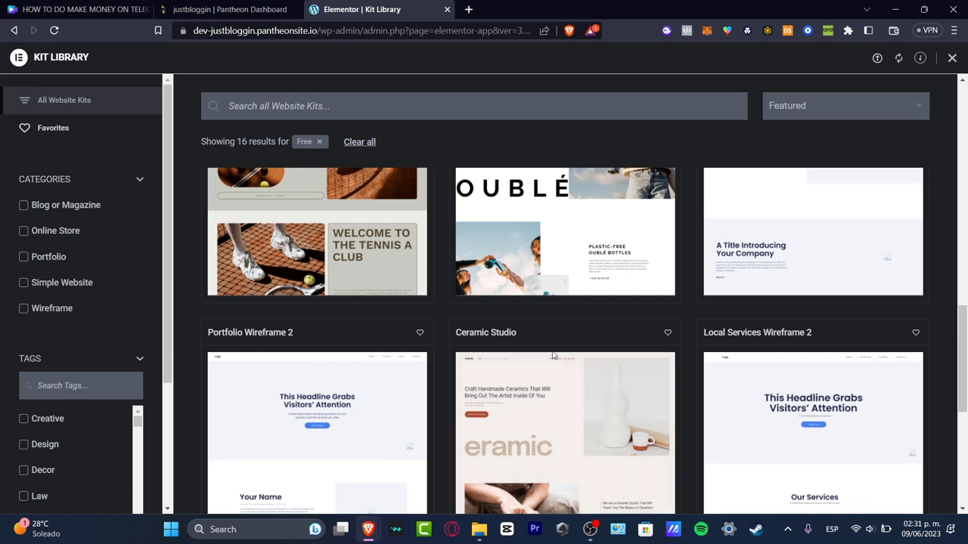
{"action": "mouse_move", "coordinate": [564, 370]}
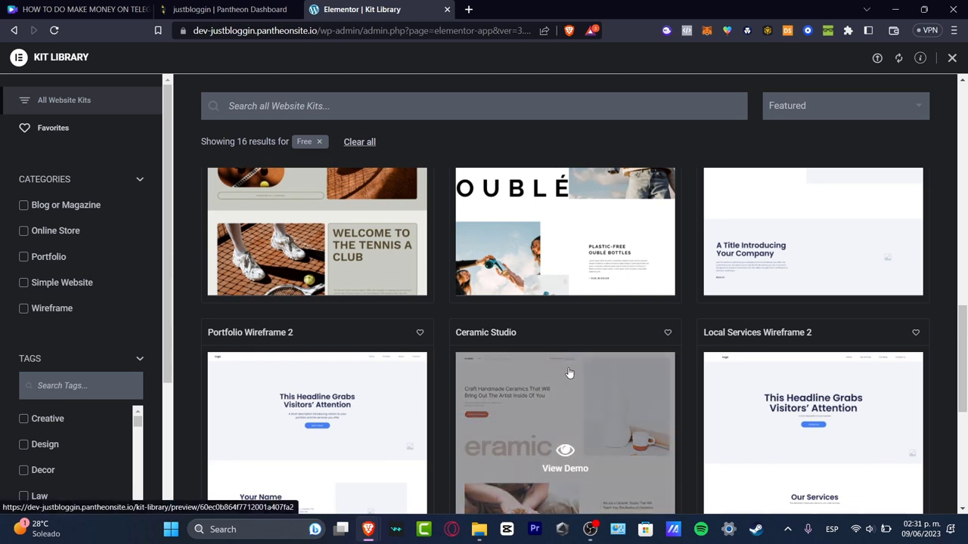
{"action": "mouse_move", "coordinate": [574, 381]}
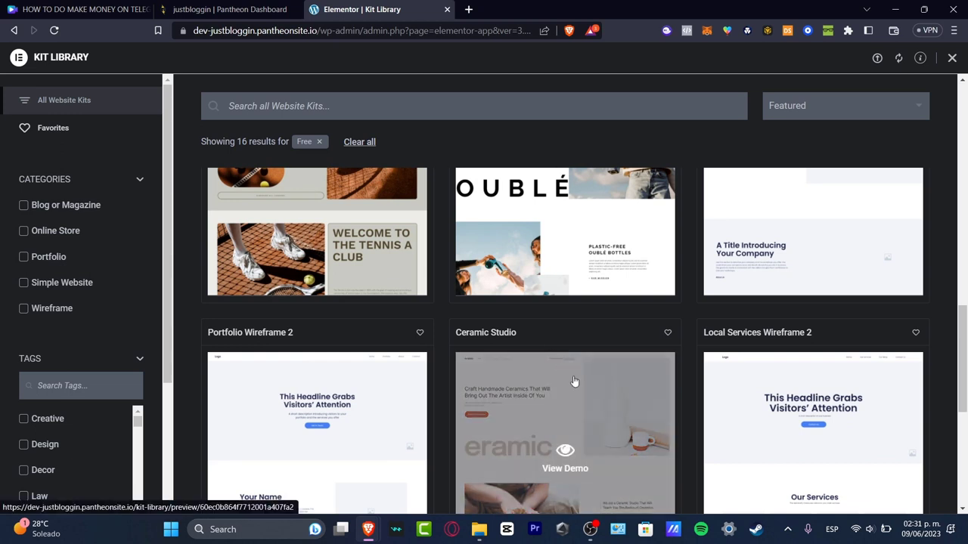
{"action": "mouse_move", "coordinate": [578, 392]}
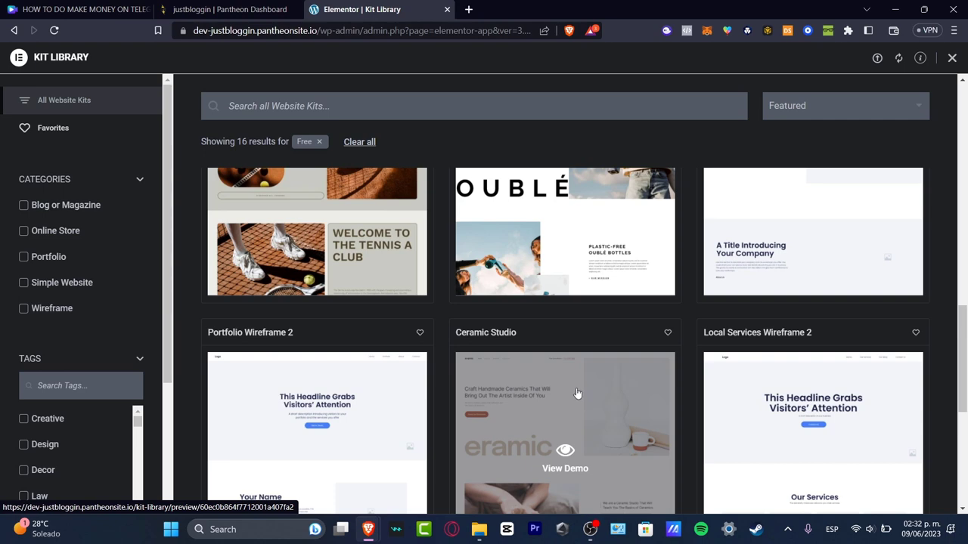
{"action": "mouse_move", "coordinate": [647, 251]}
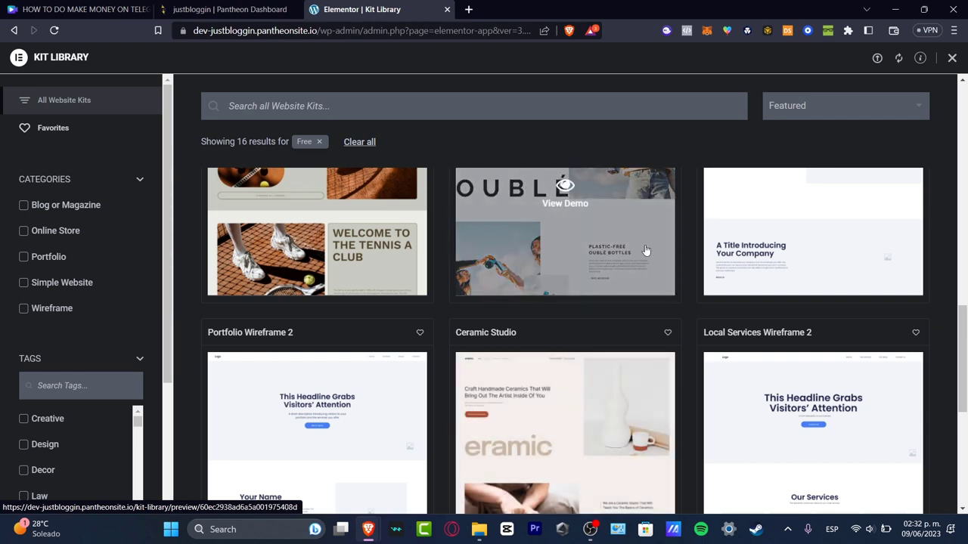
{"action": "scroll", "scroll_direction": "up", "scroll_amount": 3}
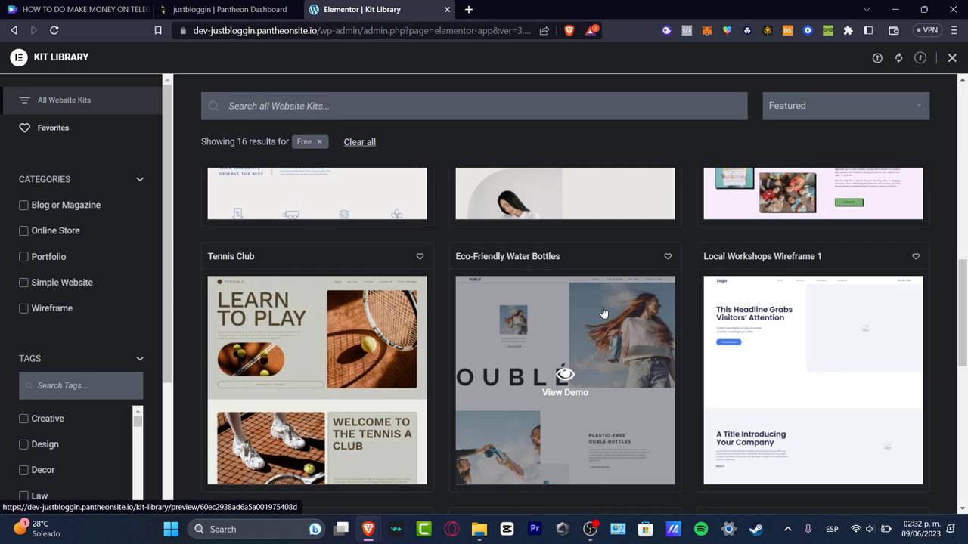
{"action": "mouse_move", "coordinate": [628, 351]}
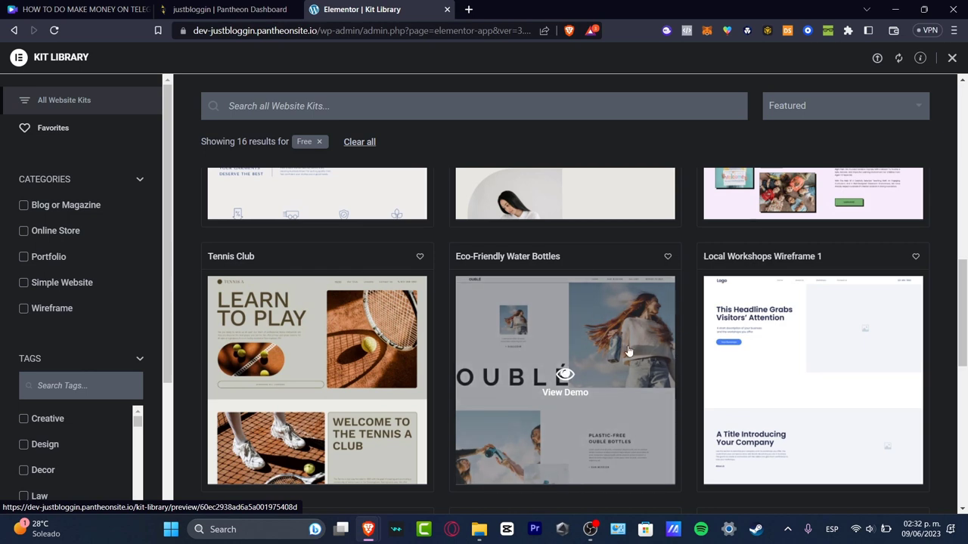
{"action": "scroll", "scroll_direction": "up", "scroll_amount": 3}
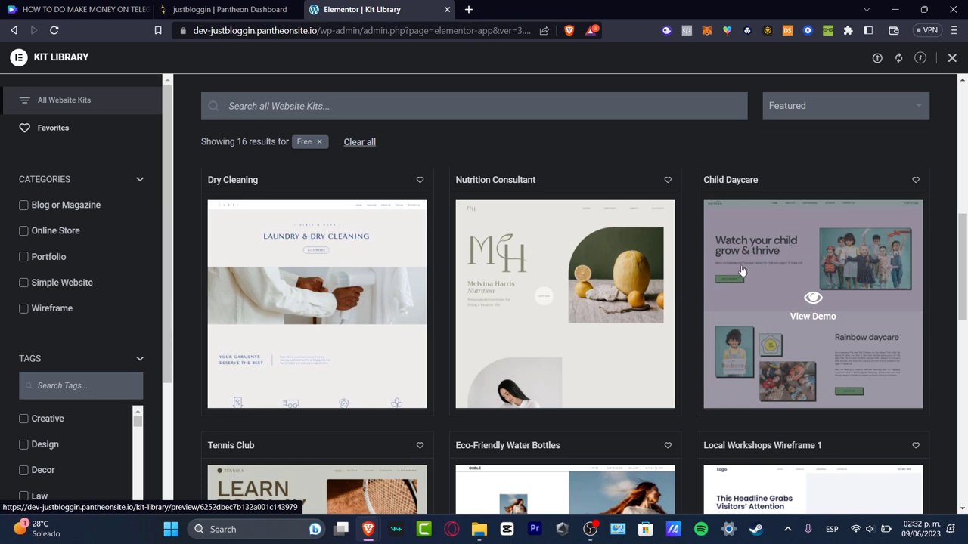
{"action": "mouse_move", "coordinate": [813, 302]}
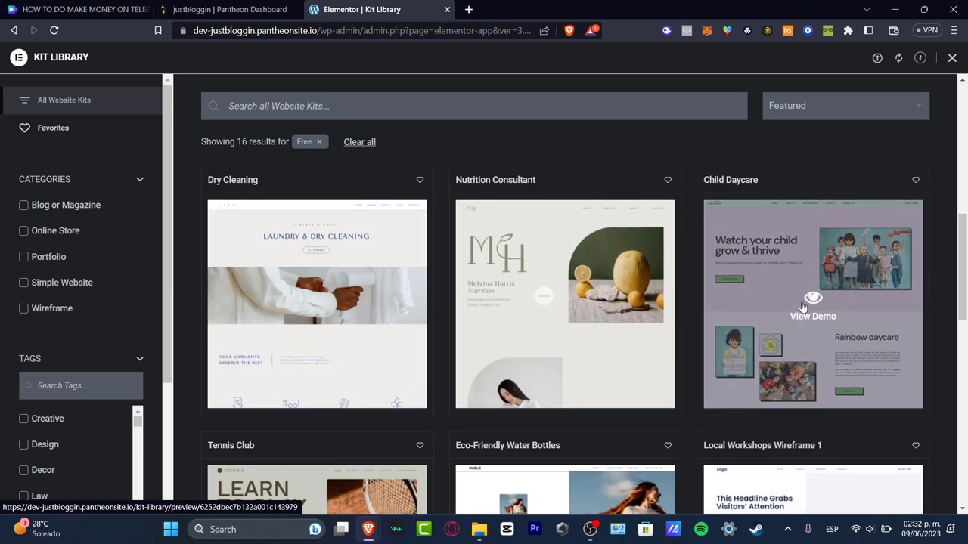
Open the Child Daycare kit demo and scroll through its homepage to the footer.
{"action": "left_click", "coordinate": [813, 306]}
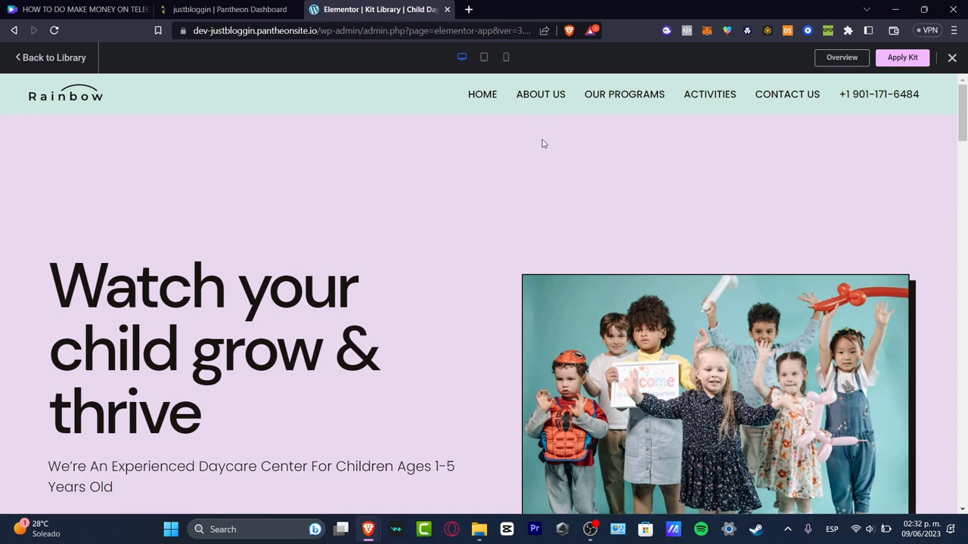
{"action": "mouse_move", "coordinate": [623, 94]}
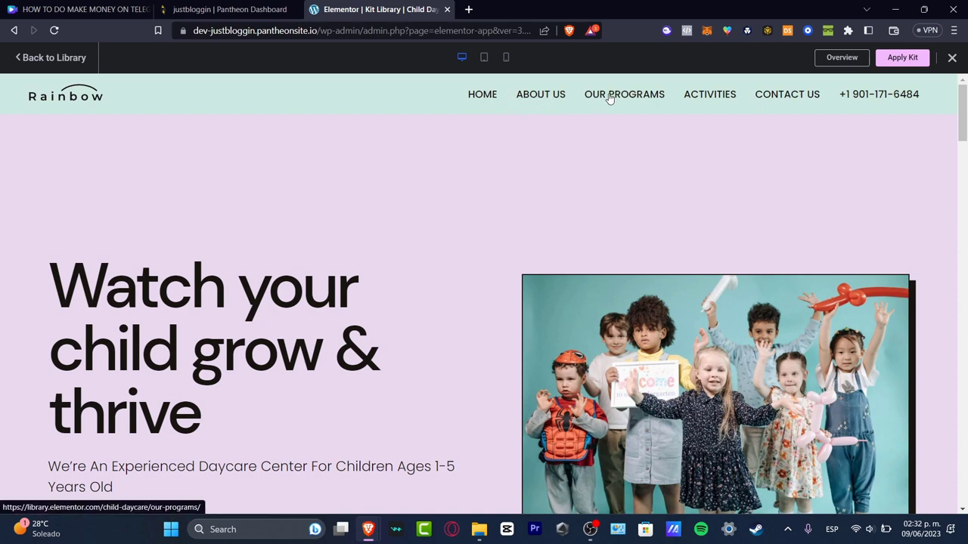
{"action": "mouse_move", "coordinate": [826, 142]}
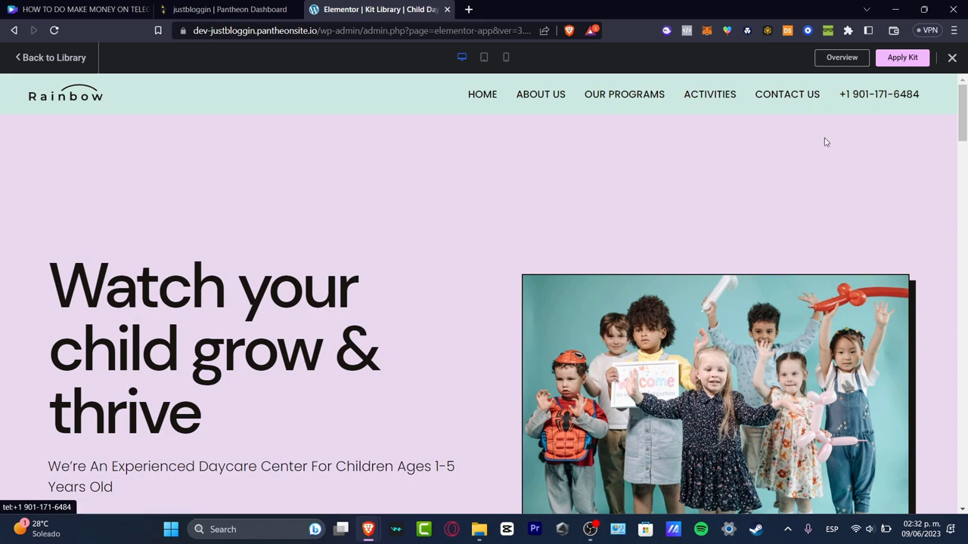
{"action": "scroll", "scroll_direction": "down", "scroll_amount": 3}
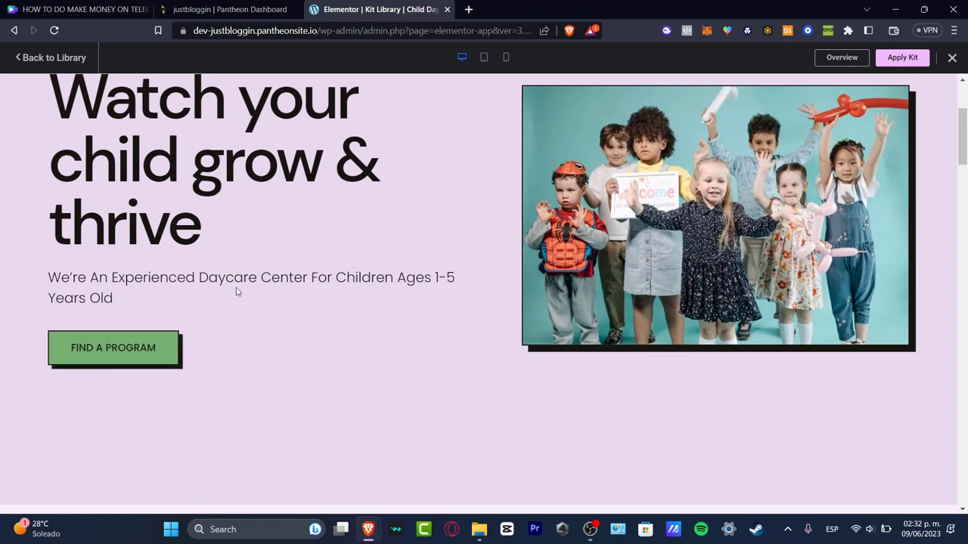
{"action": "scroll", "scroll_direction": "down", "scroll_amount": 3}
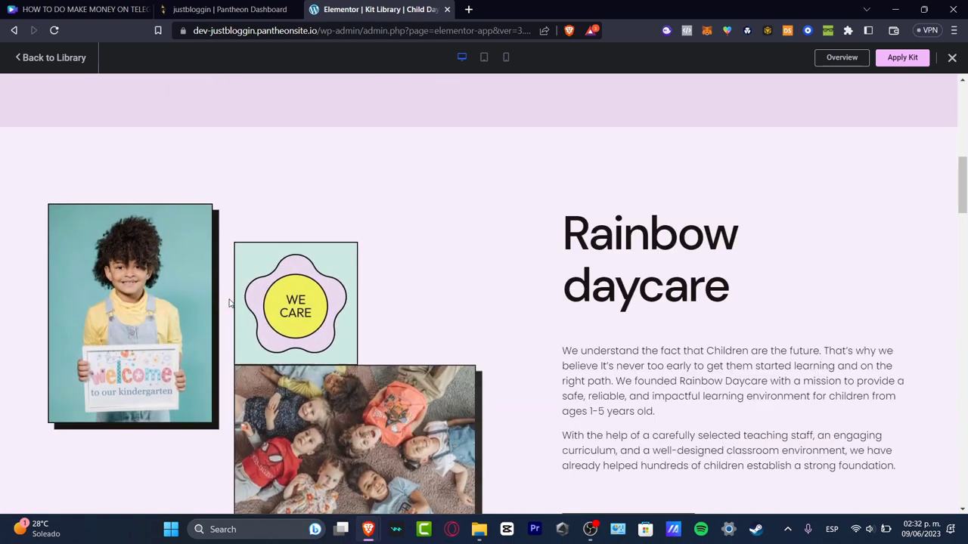
{"action": "scroll", "scroll_direction": "down", "scroll_amount": 3}
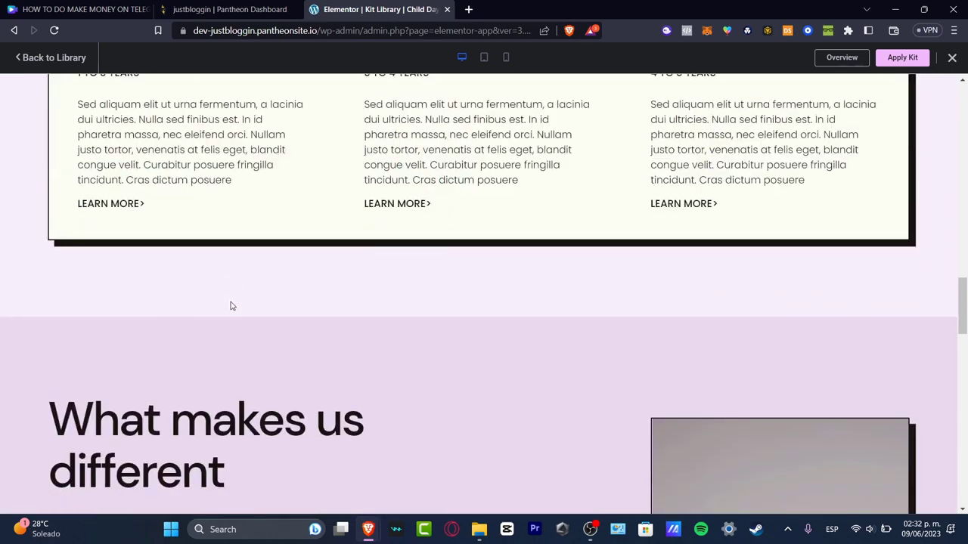
{"action": "scroll", "scroll_direction": "down", "scroll_amount": 3}
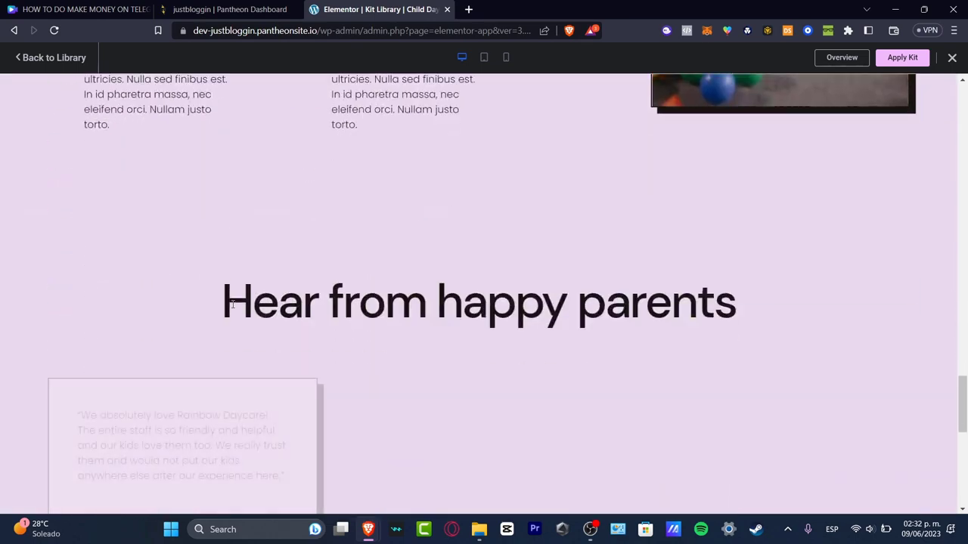
{"action": "scroll", "scroll_direction": "down", "scroll_amount": 3}
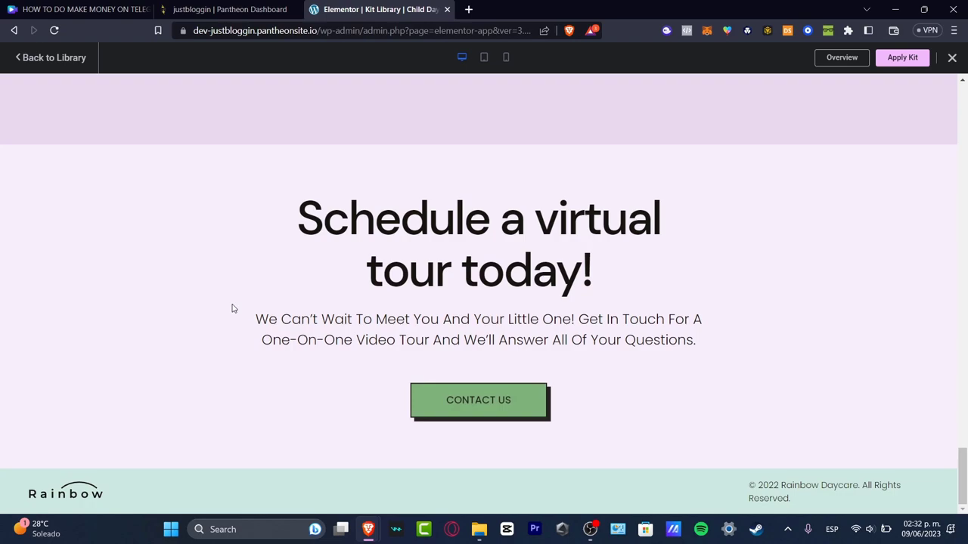
{"action": "scroll", "scroll_direction": "up", "scroll_amount": 3}
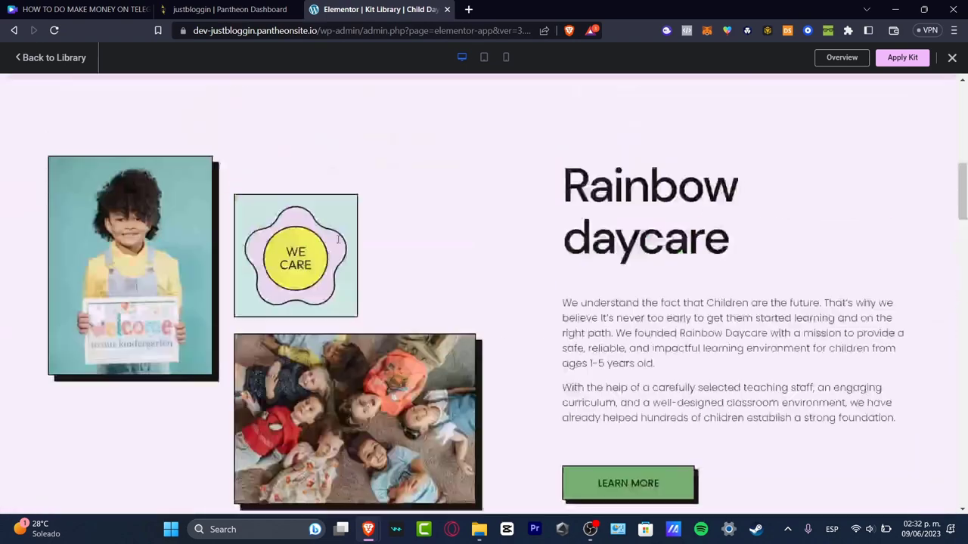
Apply the Child Daycare kit with Apply All so every part is imported.
{"action": "left_click", "coordinate": [902, 58]}
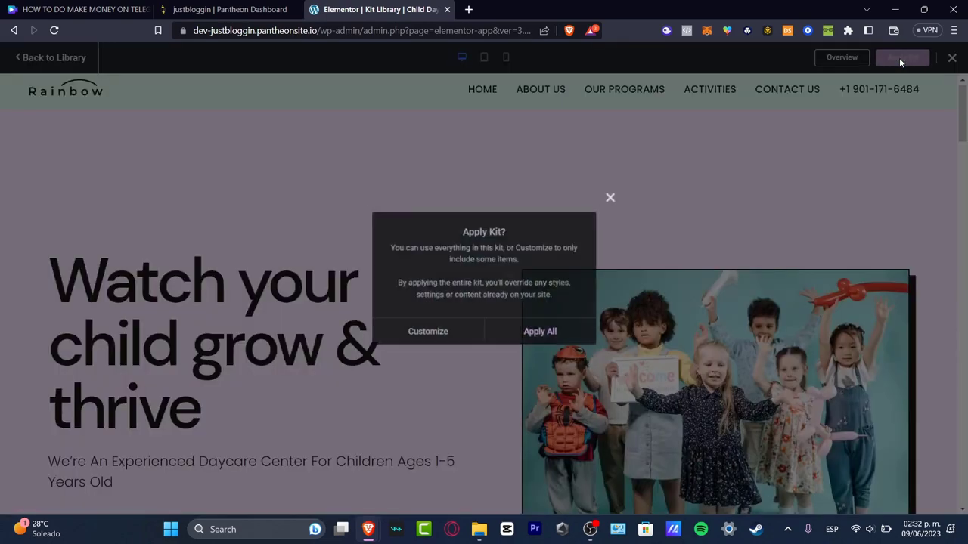
{"action": "left_click", "coordinate": [540, 331]}
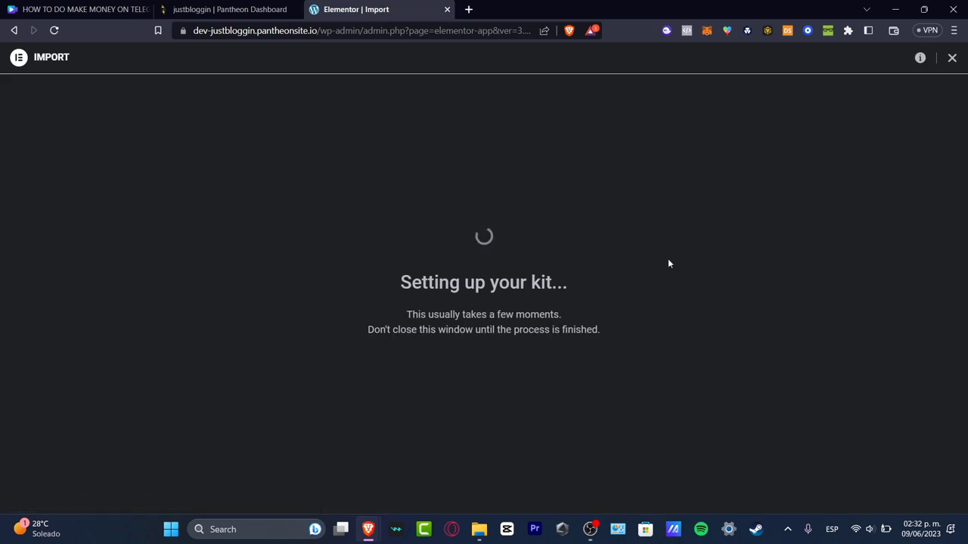
{"action": "mouse_move", "coordinate": [602, 262]}
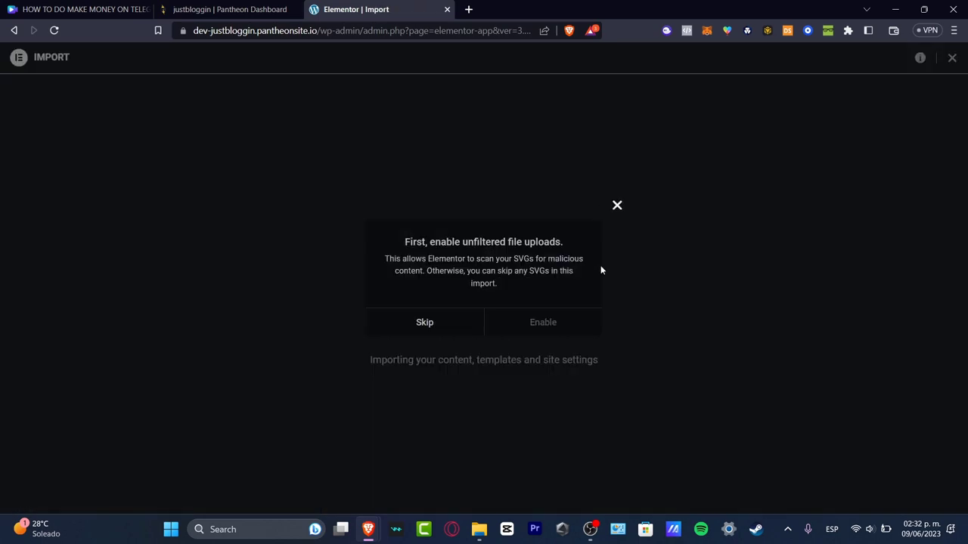
{"action": "mouse_move", "coordinate": [565, 325]}
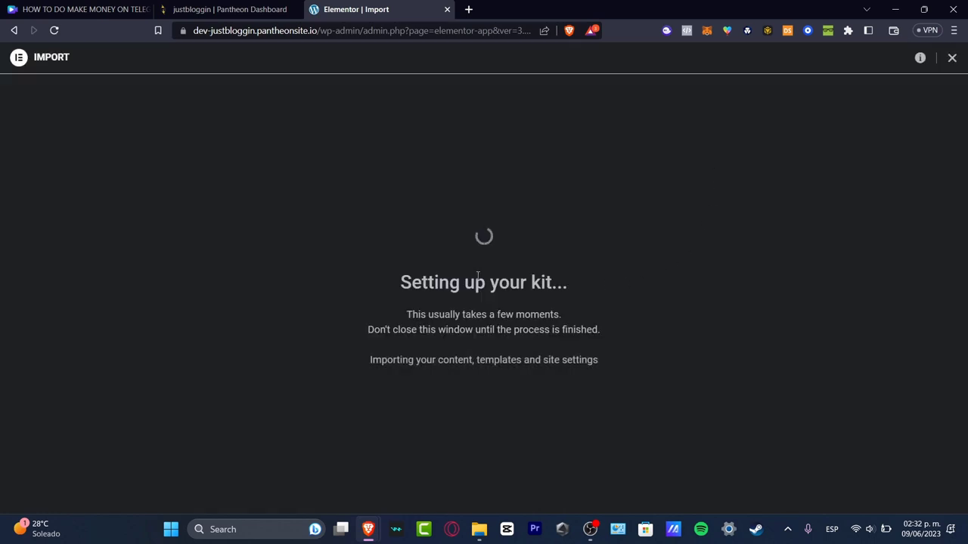
{"action": "mouse_move", "coordinate": [605, 280]}
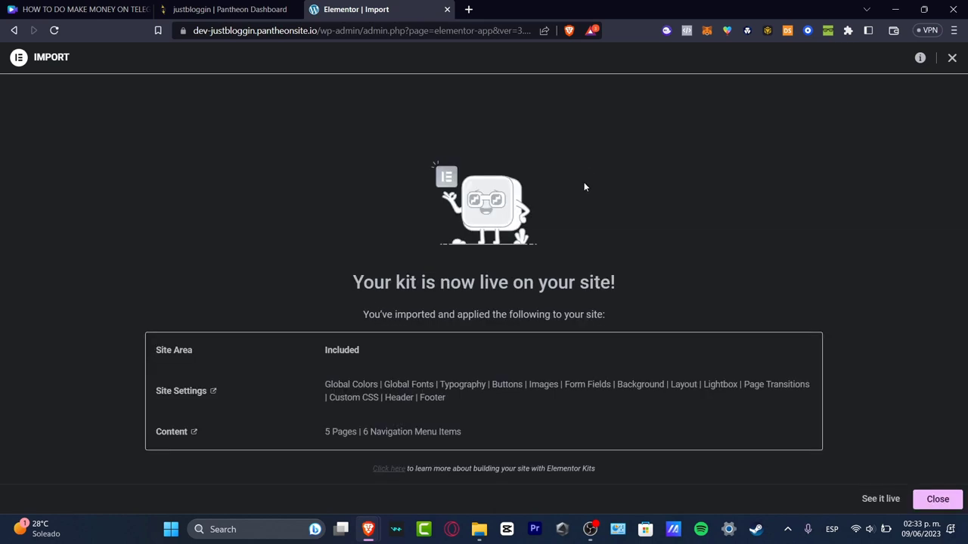
{"action": "mouse_move", "coordinate": [751, 430]}
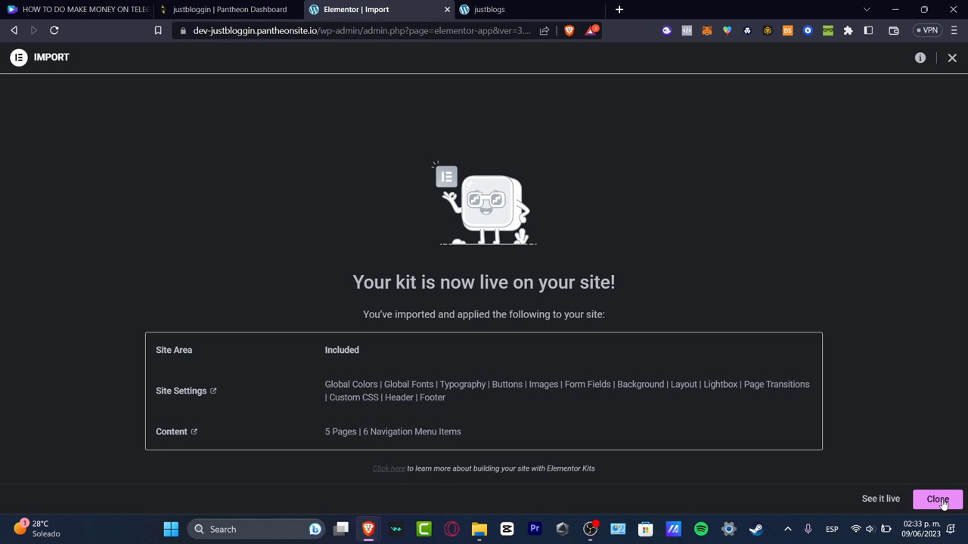
Open the kit-import and Site Settings help articles, then close the import summary.
{"action": "left_click", "coordinate": [389, 468]}
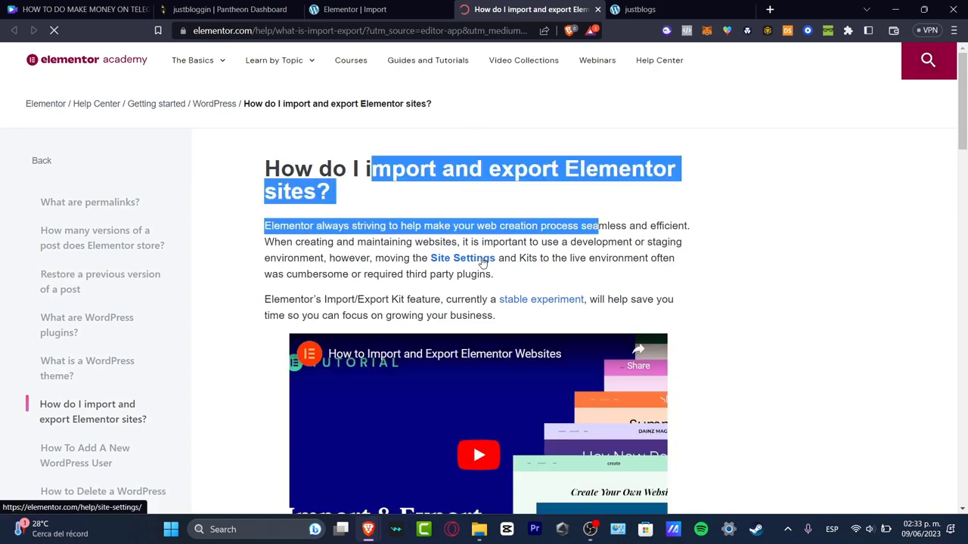
{"action": "left_click", "coordinate": [462, 258]}
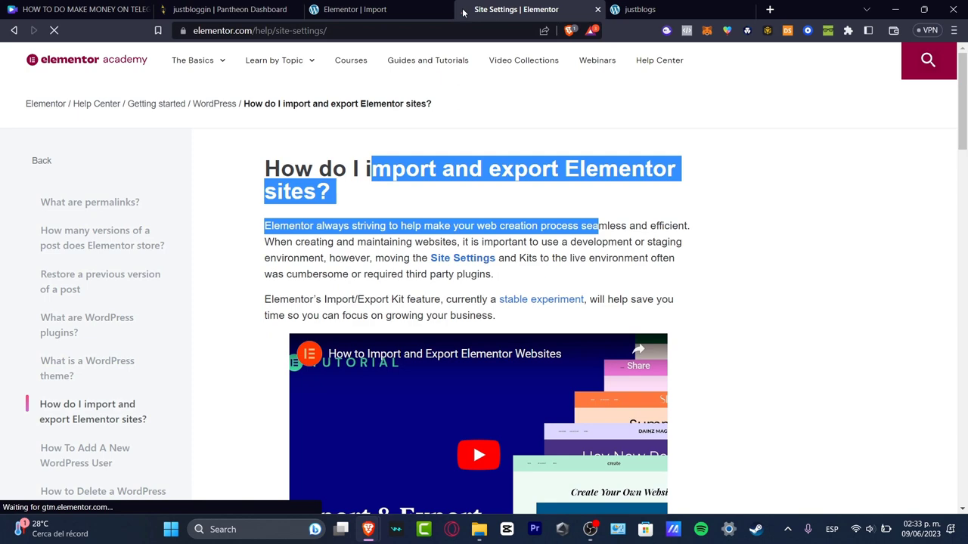
{"action": "left_click", "coordinate": [356, 9]}
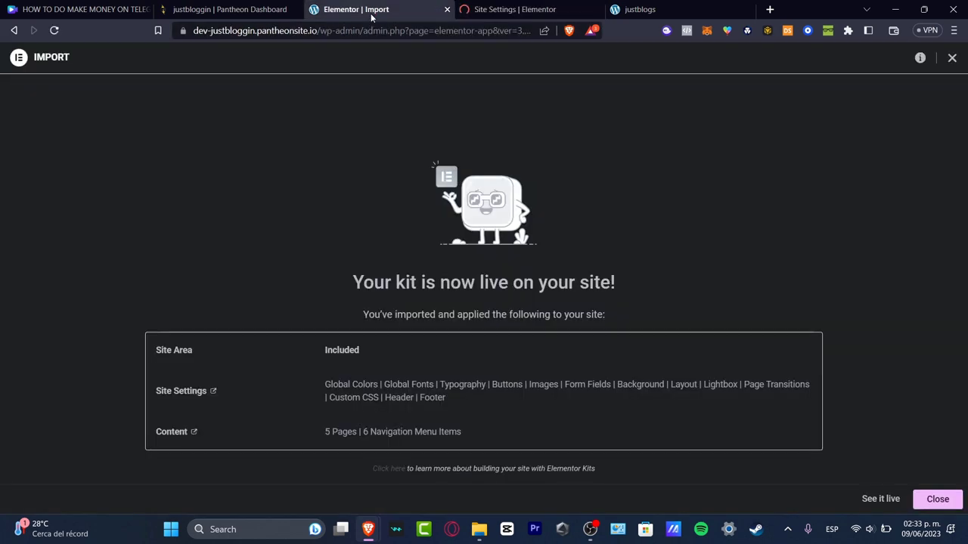
{"action": "left_click", "coordinate": [938, 499]}
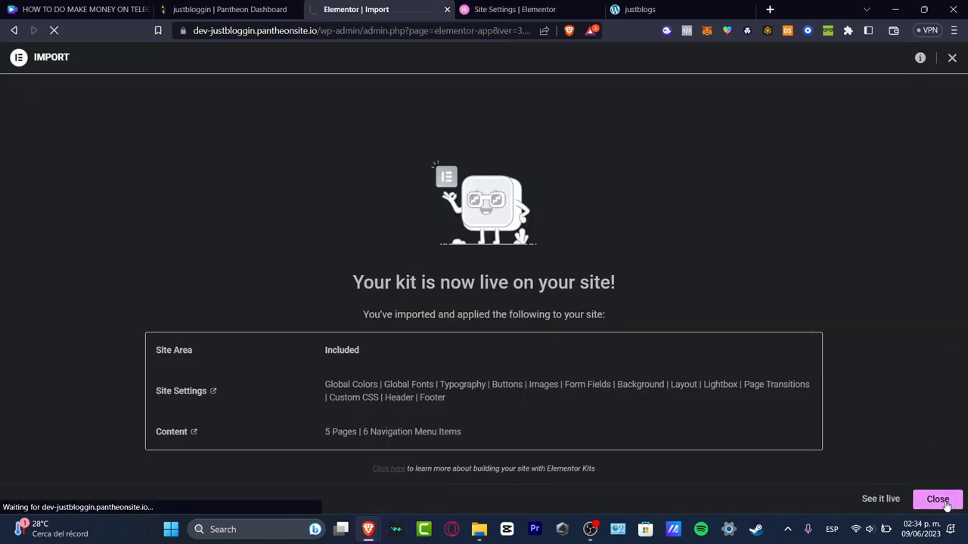
{"action": "left_click", "coordinate": [938, 499]}
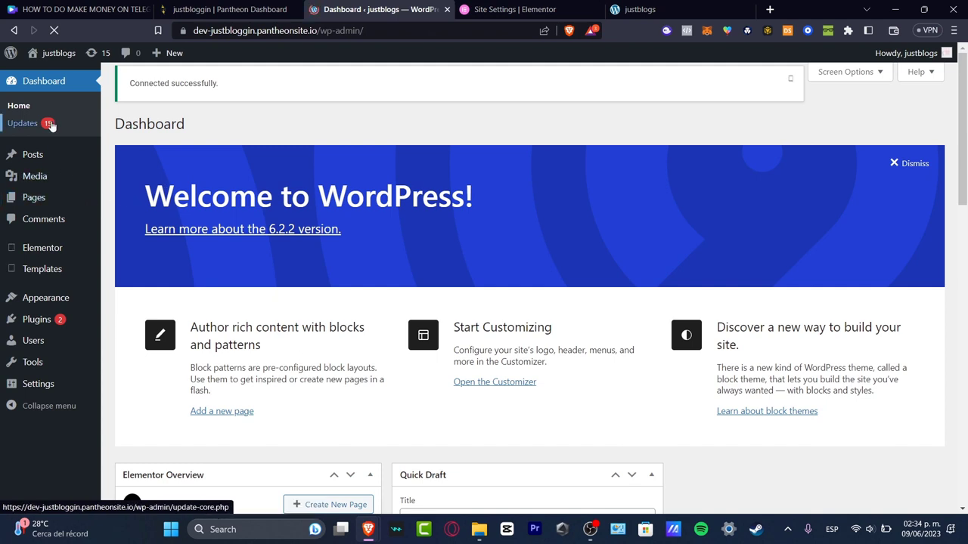
Go to Elementor's general Settings page from the admin sidebar.
{"action": "left_click", "coordinate": [42, 247]}
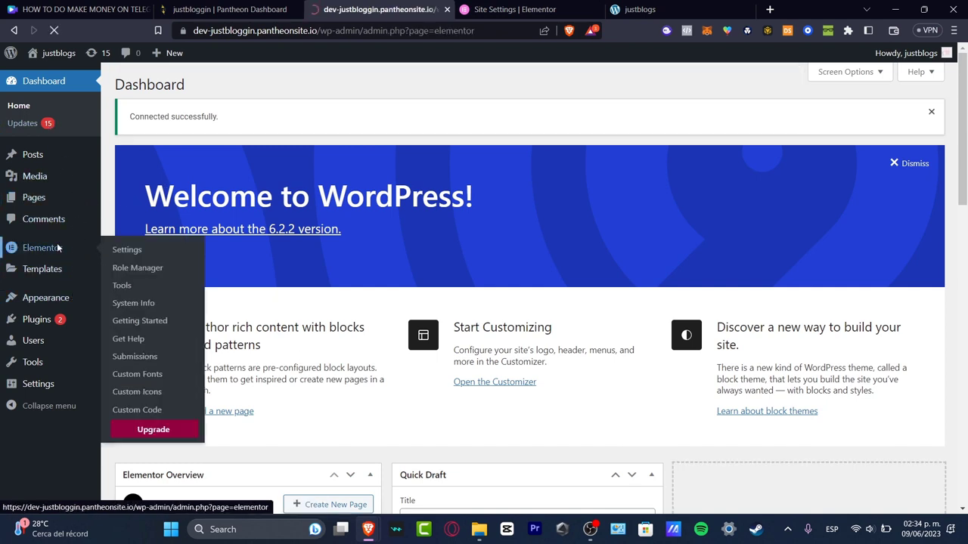
{"action": "left_click", "coordinate": [127, 249]}
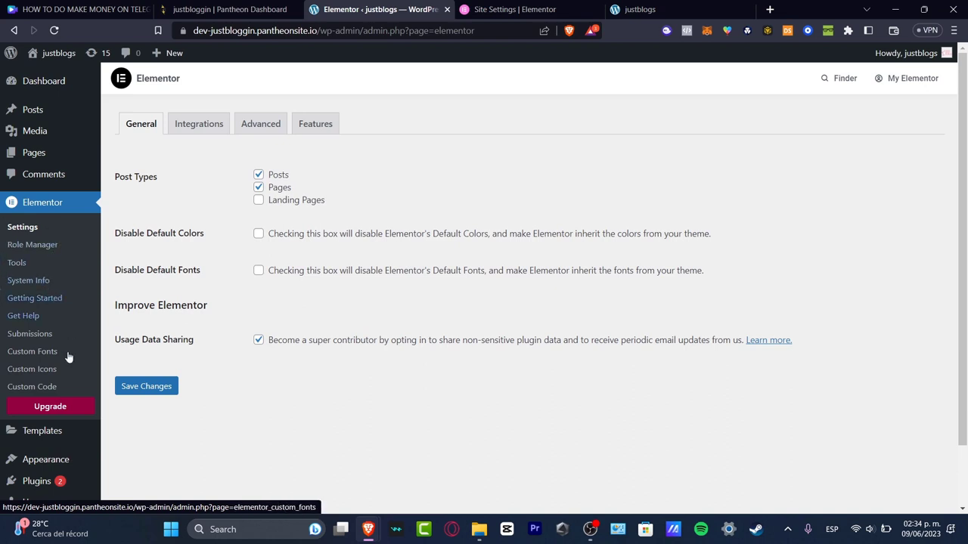
{"action": "mouse_move", "coordinate": [69, 383]}
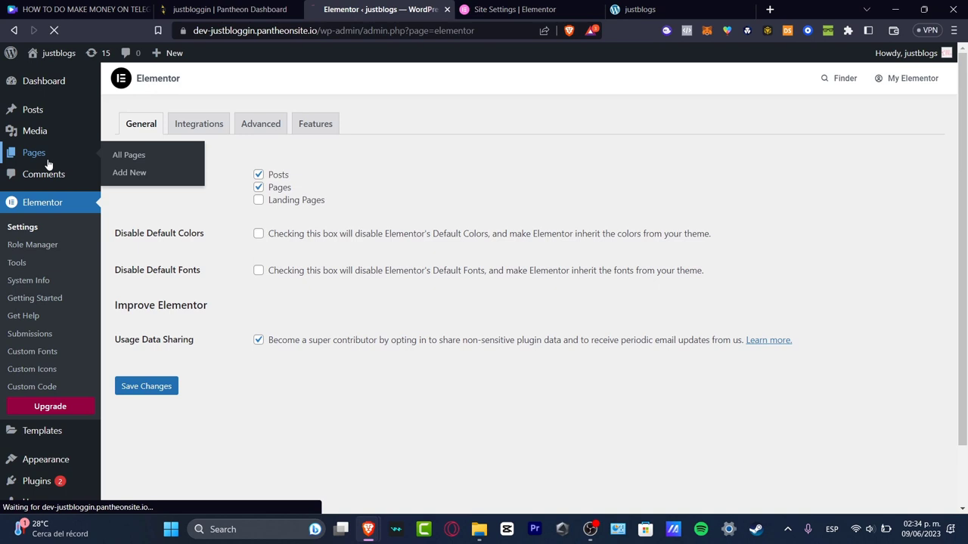
Open the Home page from the imported pages list with 'Edit with Elementor'.
{"action": "left_click", "coordinate": [128, 155]}
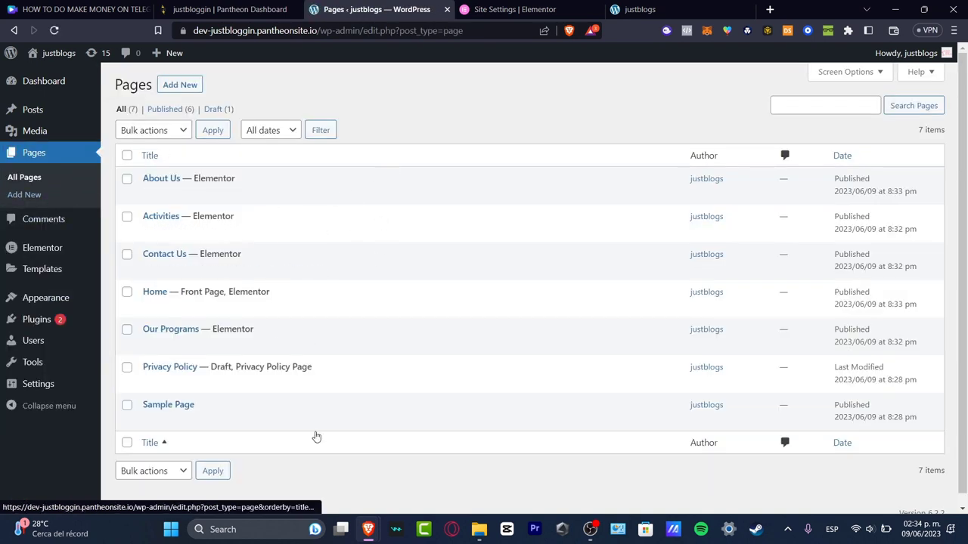
{"action": "mouse_move", "coordinate": [33, 153]}
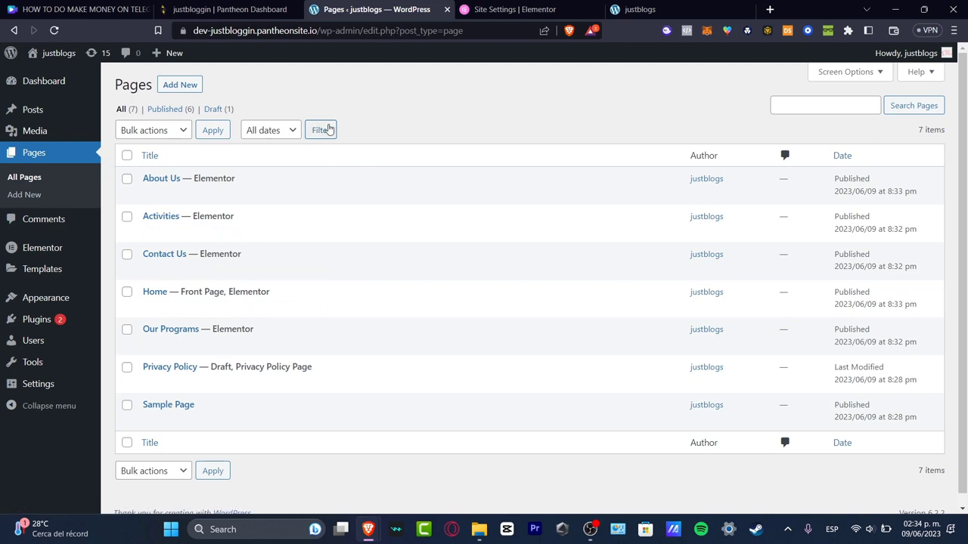
{"action": "mouse_move", "coordinate": [430, 291]}
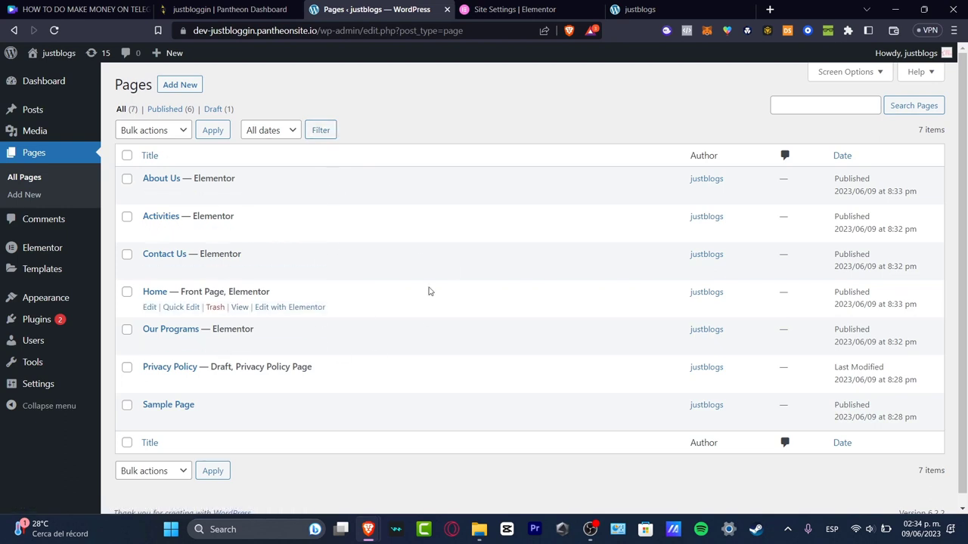
{"action": "mouse_move", "coordinate": [316, 248]}
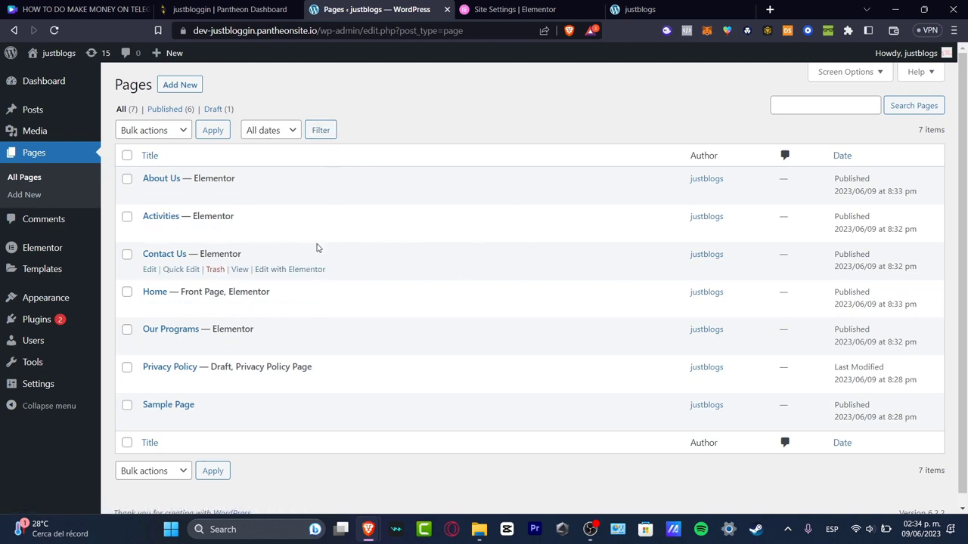
{"action": "left_click", "coordinate": [516, 9]}
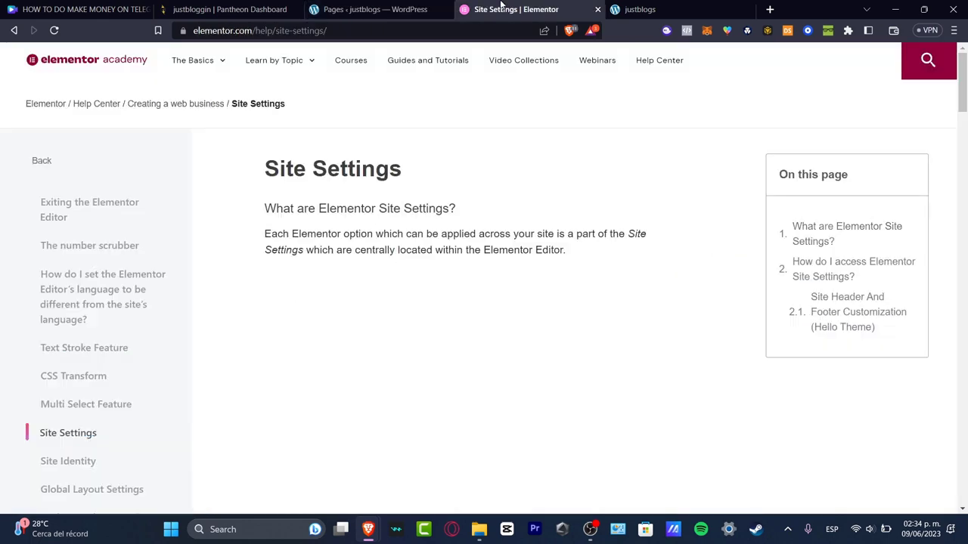
{"action": "left_click", "coordinate": [376, 9]}
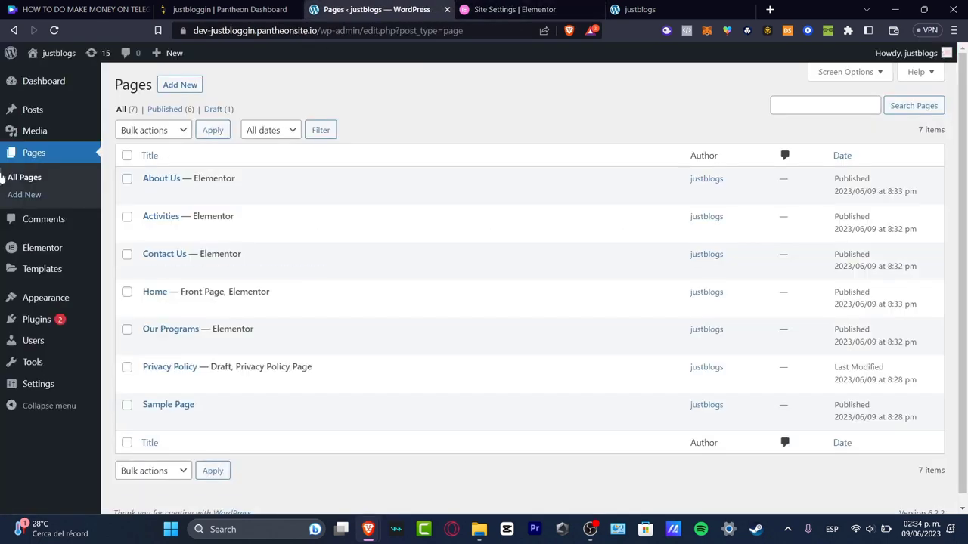
{"action": "mouse_move", "coordinate": [74, 152]}
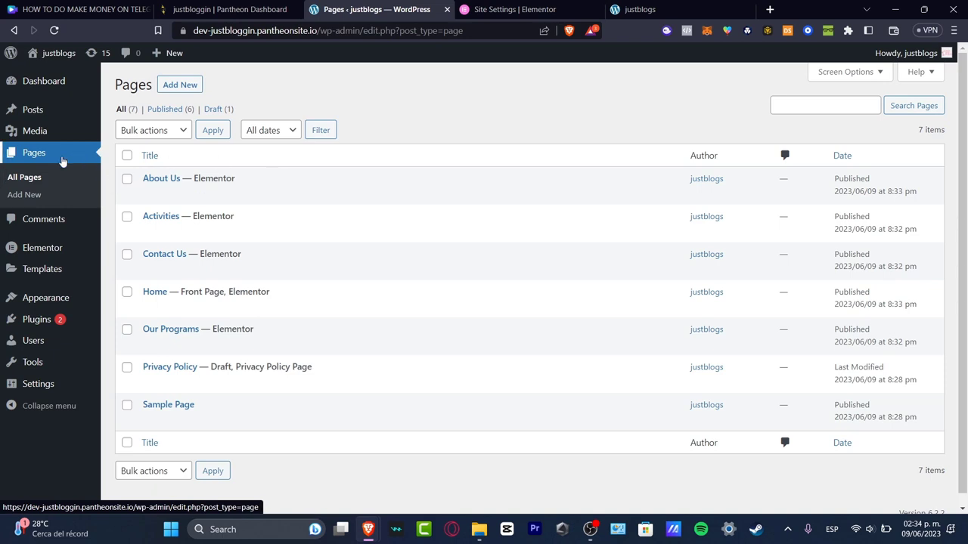
{"action": "mouse_move", "coordinate": [155, 291]}
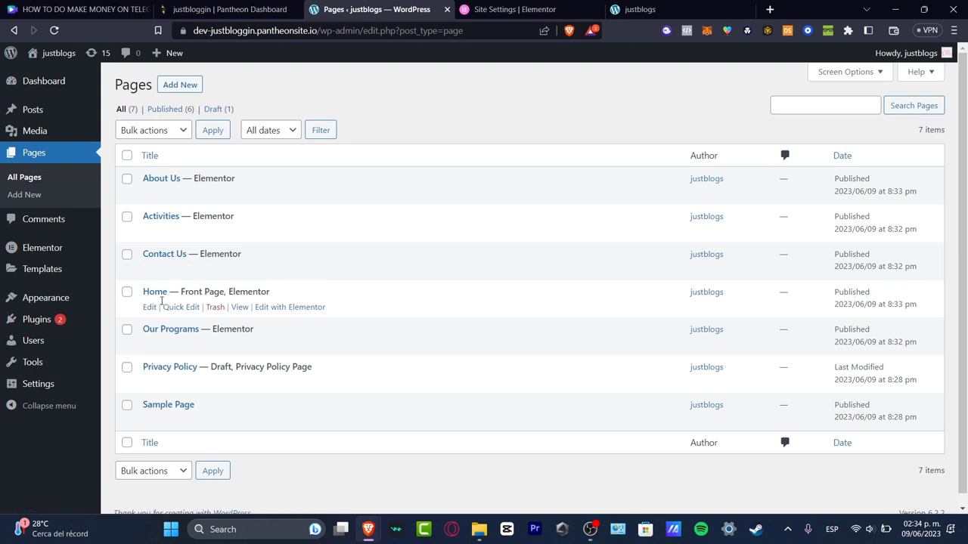
{"action": "mouse_move", "coordinate": [290, 307]}
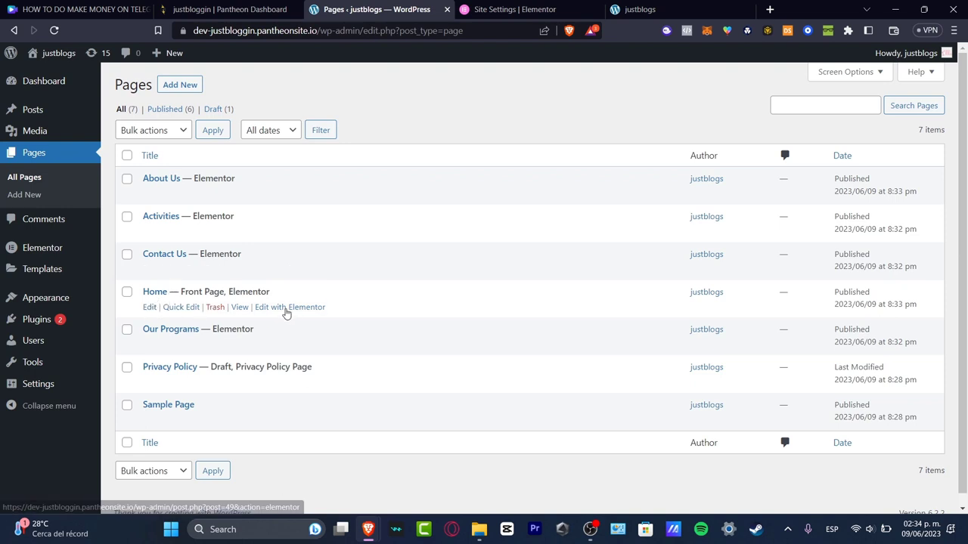
{"action": "left_click", "coordinate": [290, 307]}
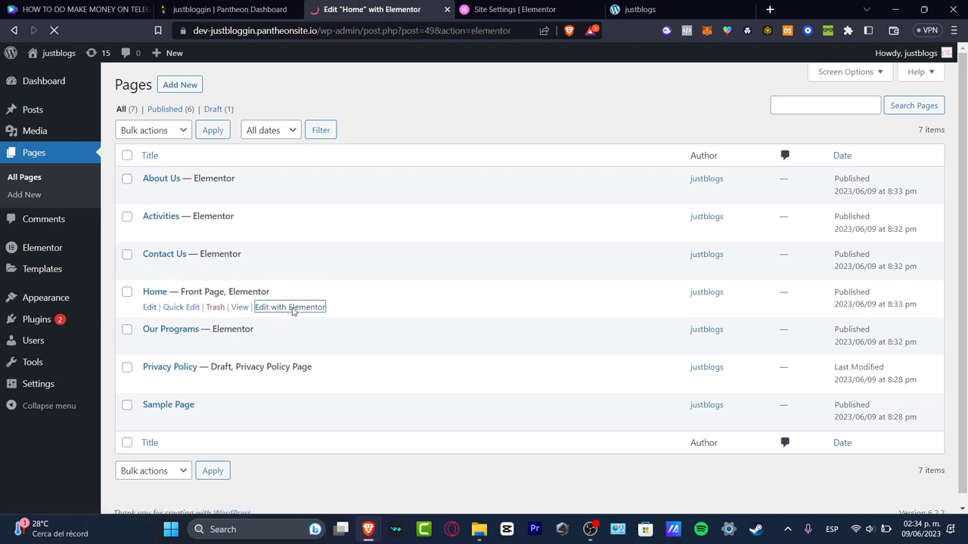
{"action": "left_click", "coordinate": [290, 307]}
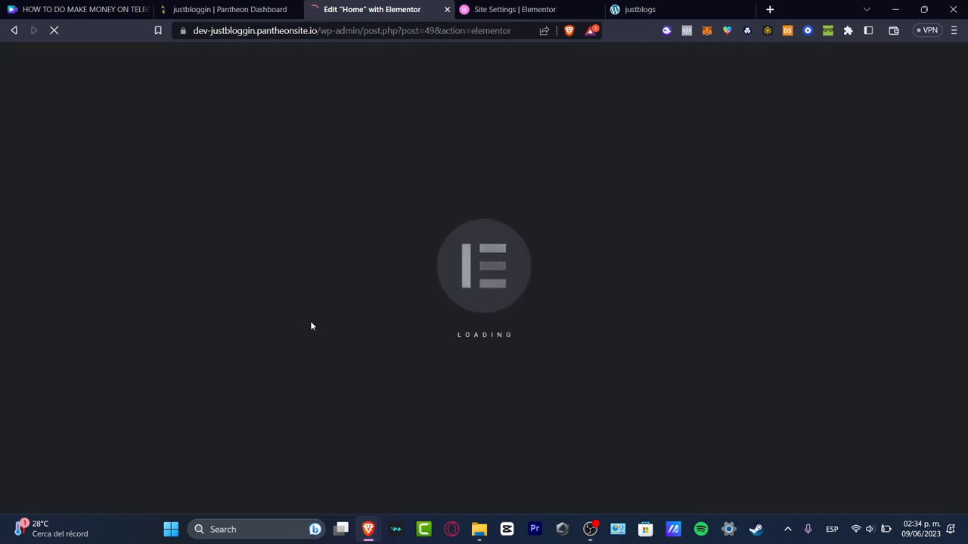
{"action": "mouse_move", "coordinate": [510, 276]}
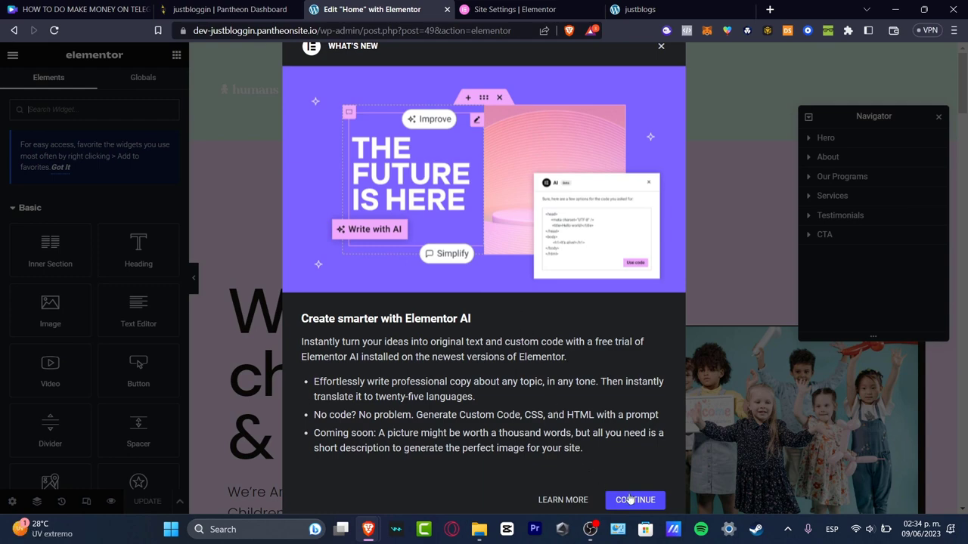
Dismiss the What's New announcement and return to the Home page editor.
{"action": "left_click", "coordinate": [636, 500]}
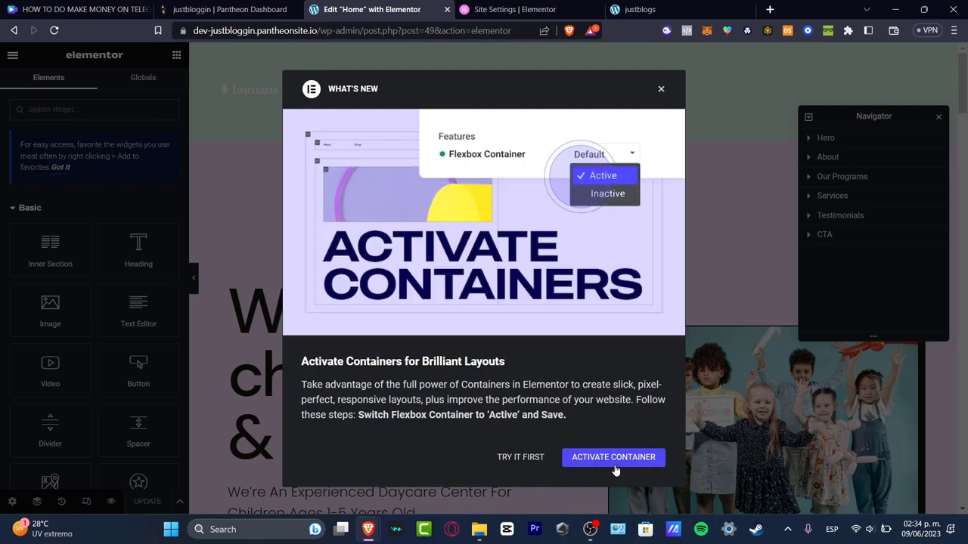
{"action": "mouse_move", "coordinate": [642, 483]}
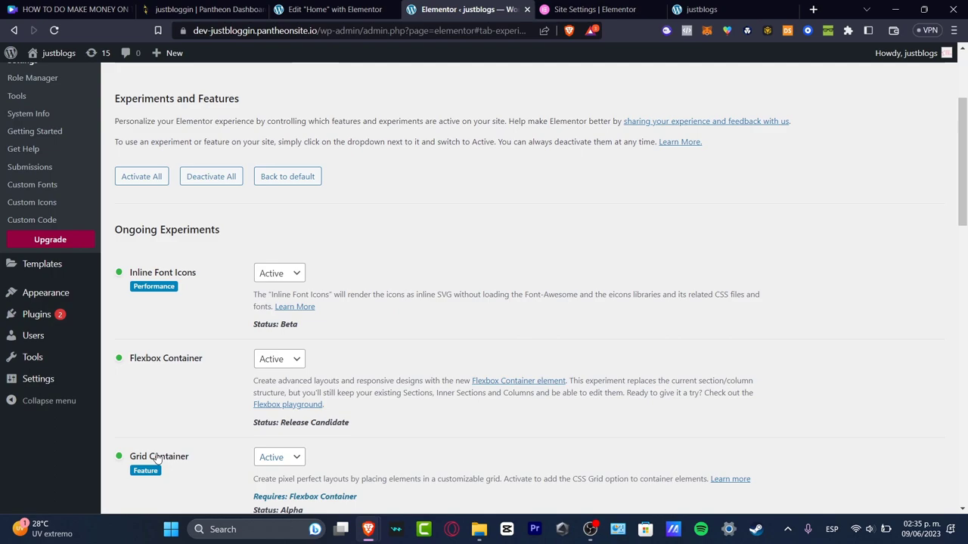
{"action": "left_click", "coordinate": [336, 9]}
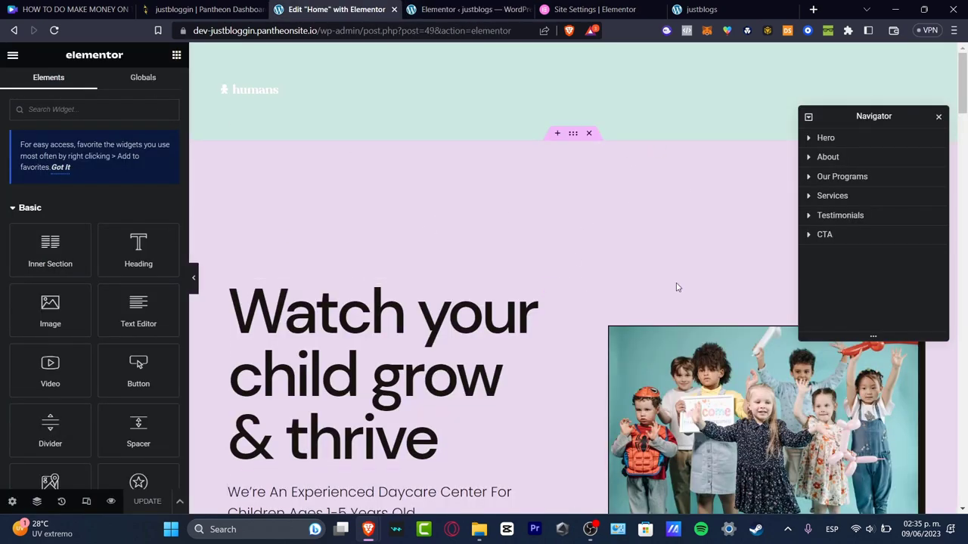
Scroll the Home page and retitle the hero heading 'The best Tools for Wordpress'.
{"action": "scroll", "scroll_direction": "down", "scroll_amount": 3}
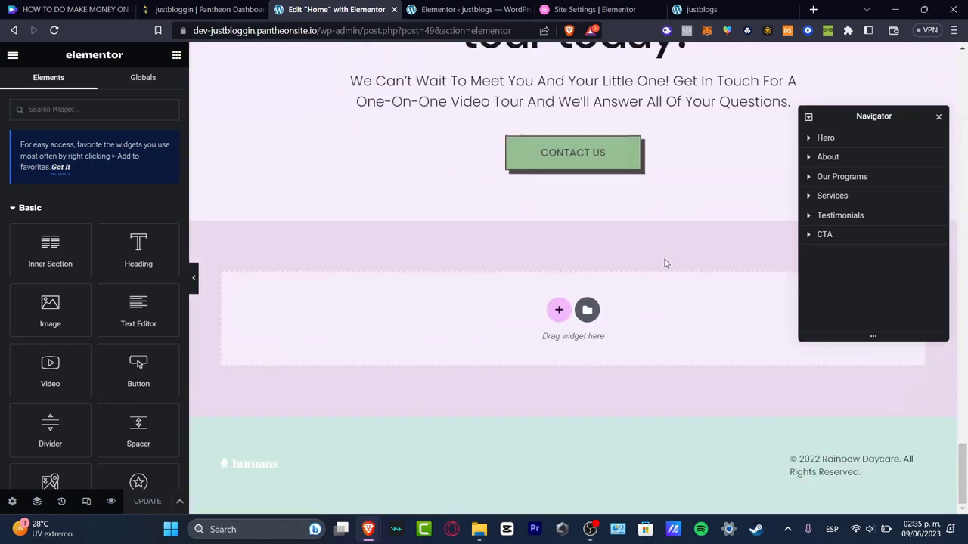
{"action": "scroll", "scroll_direction": "up", "scroll_amount": 3}
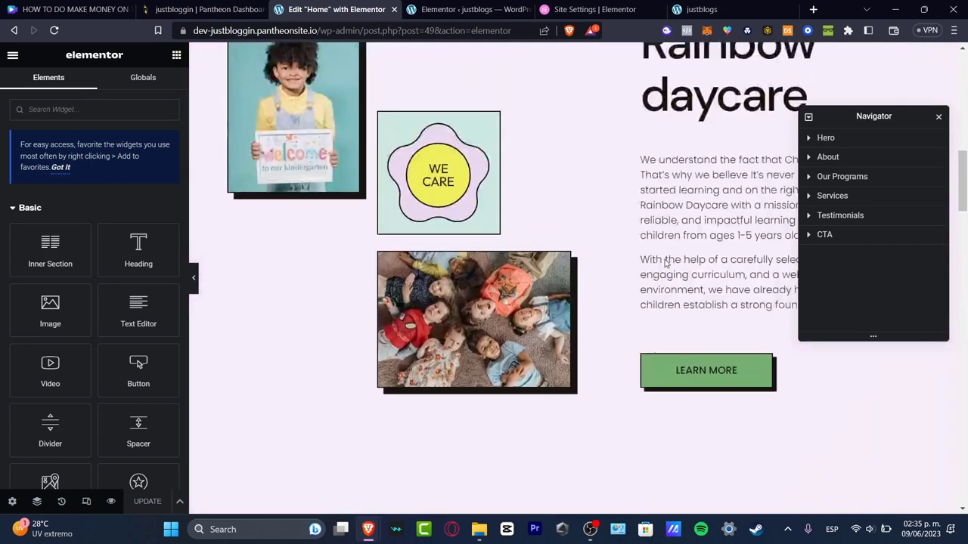
{"action": "scroll", "scroll_direction": "up", "scroll_amount": 3}
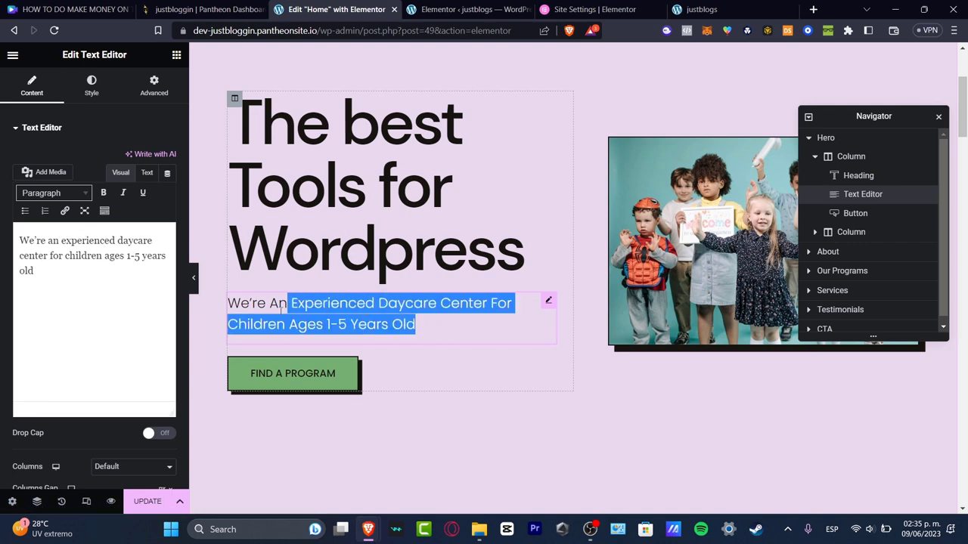
Replace the hero paragraph with 'Here you are going to learn what are the best tools for Your Wordpress In The 2023'.
{"action": "type", "text": "Here you are going to"}
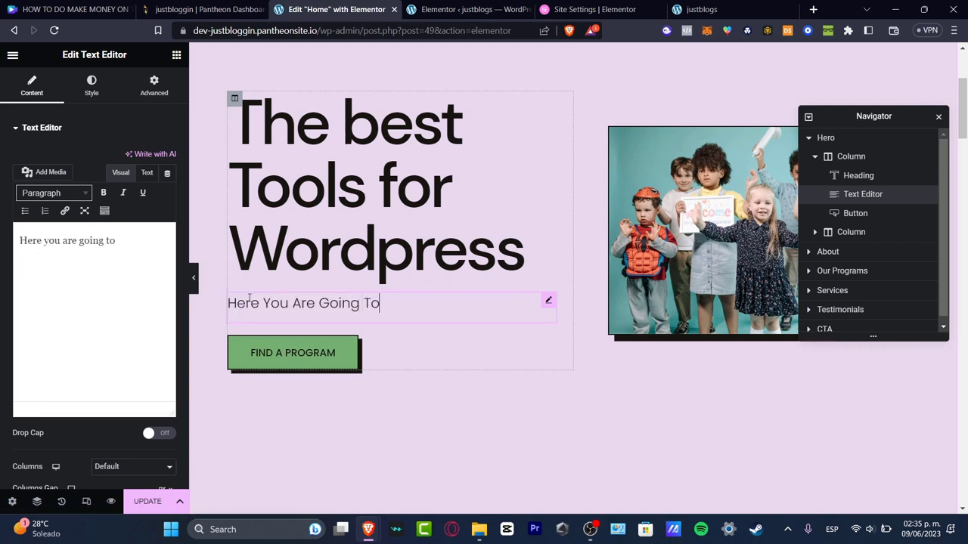
{"action": "type", "text": "learn"}
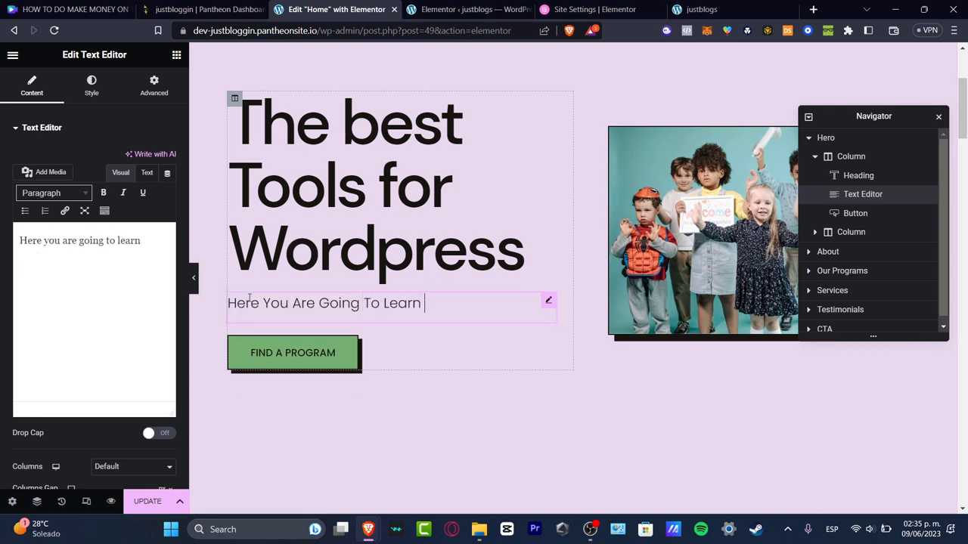
{"action": "type", "text": "what are the best"}
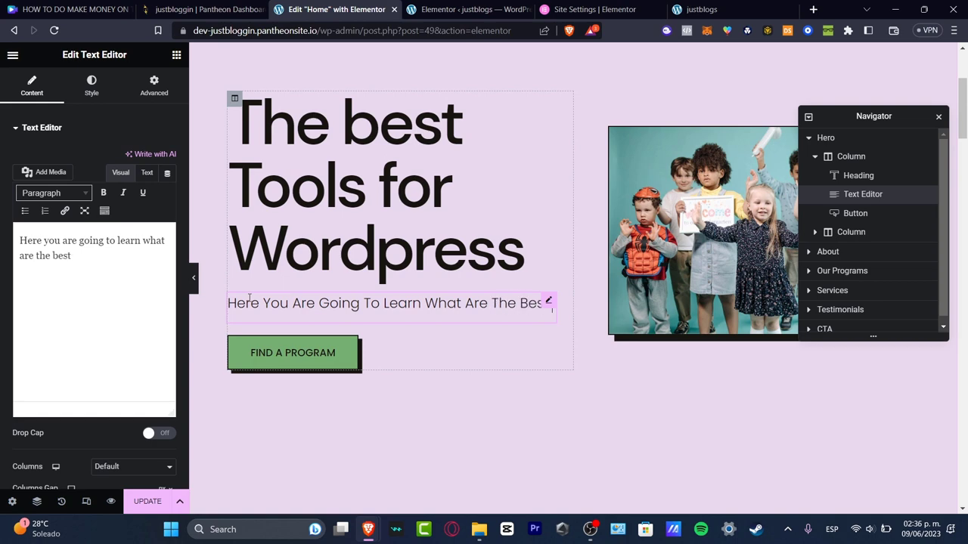
{"action": "type", "text": "tools for"}
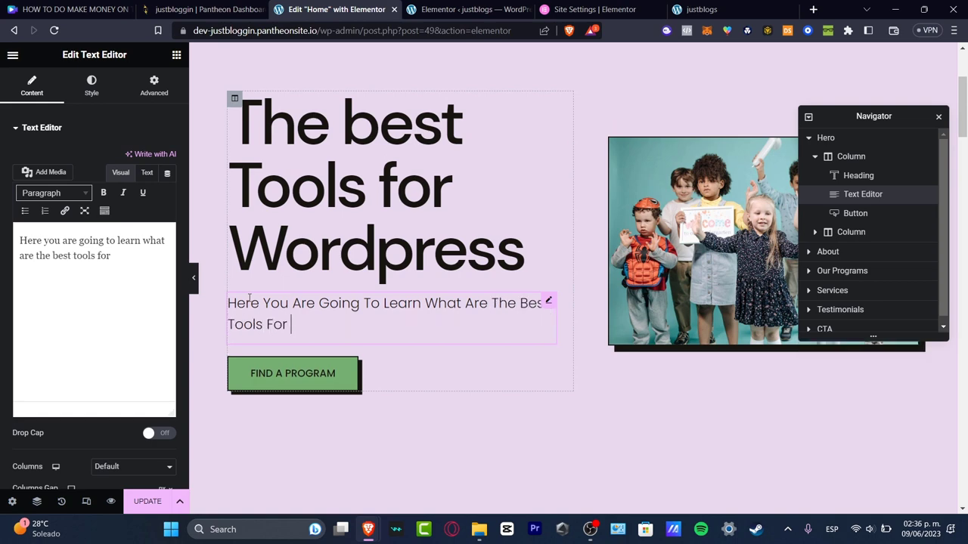
{"action": "type", "text": "Your Wordpress"}
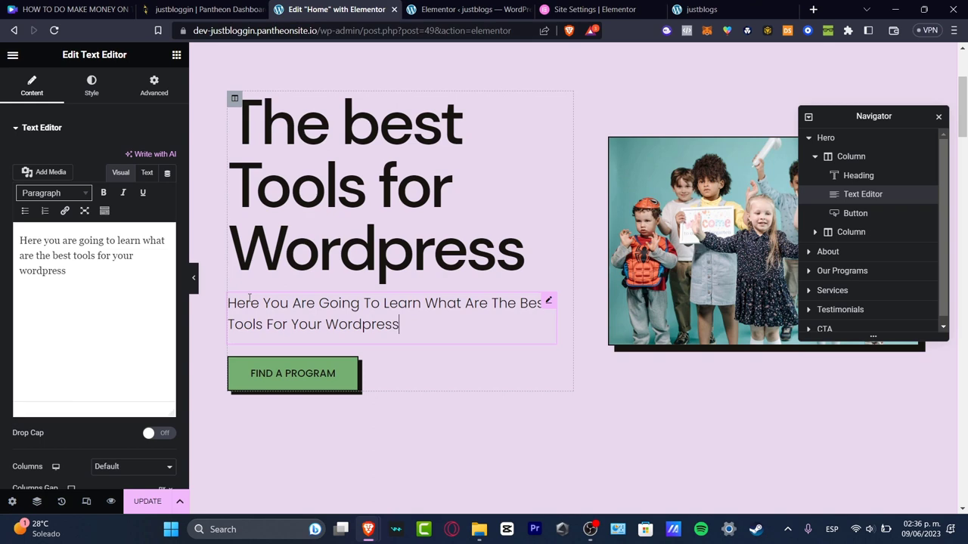
{"action": "type", "text": "In The"}
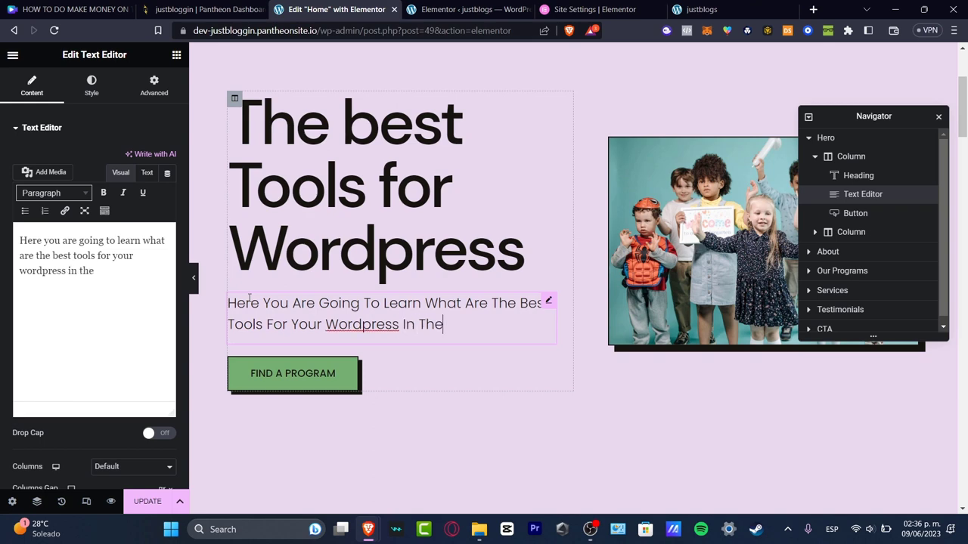
{"action": "type", "text": "2023"}
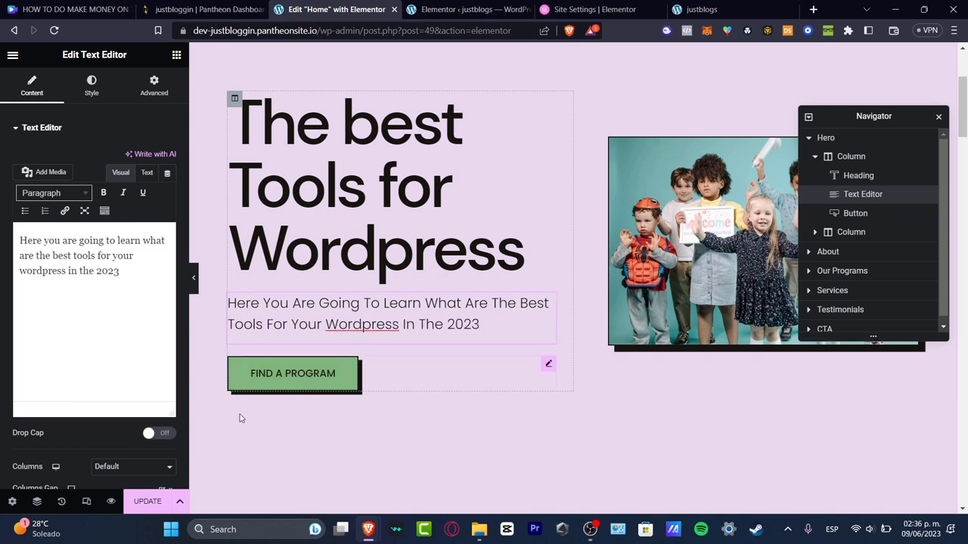
{"action": "left_click", "coordinate": [293, 373]}
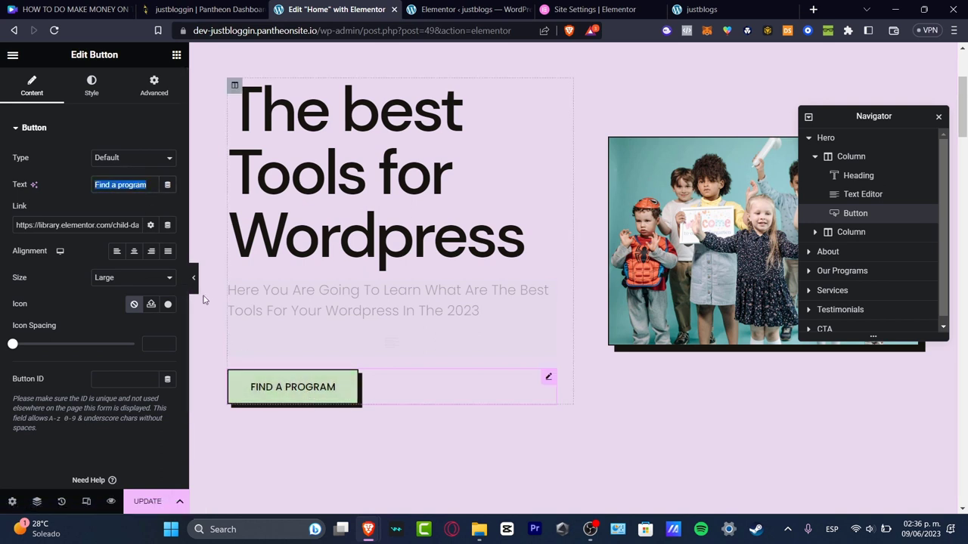
Relabel the hero button 'dive in'.
{"action": "type", "text": "dive"}
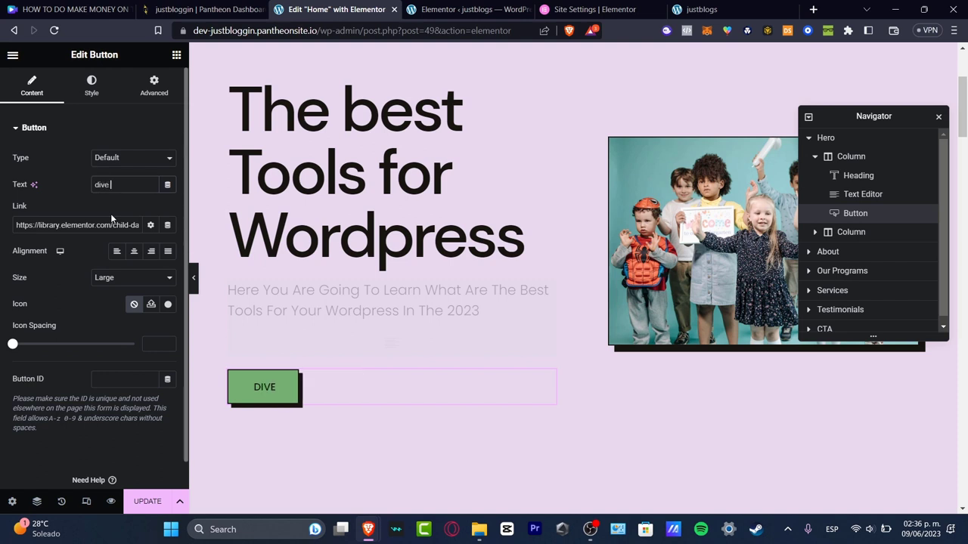
{"action": "type", "text": "in"}
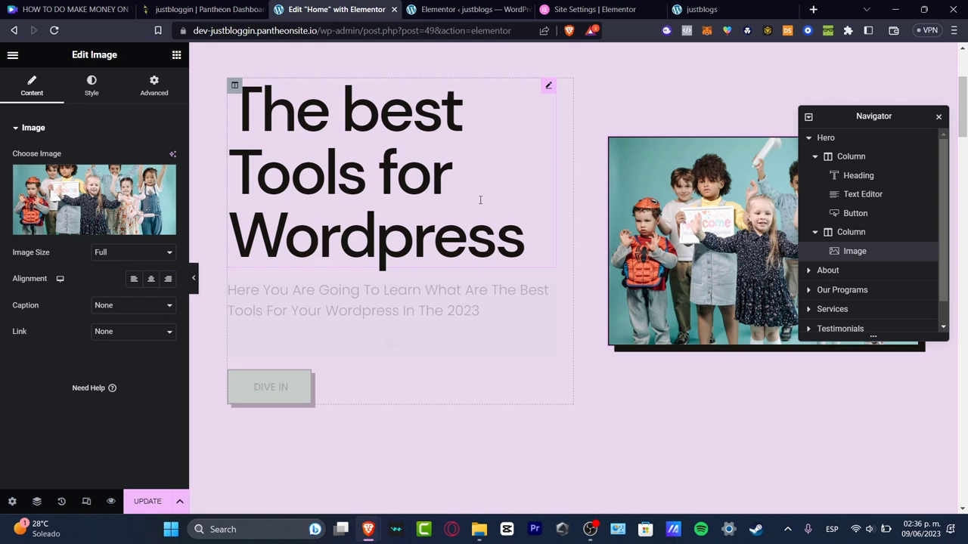
Switch the hero image's Insert Media dialog to Insert from URL and open a new browser tab.
{"action": "left_click", "coordinate": [94, 200]}
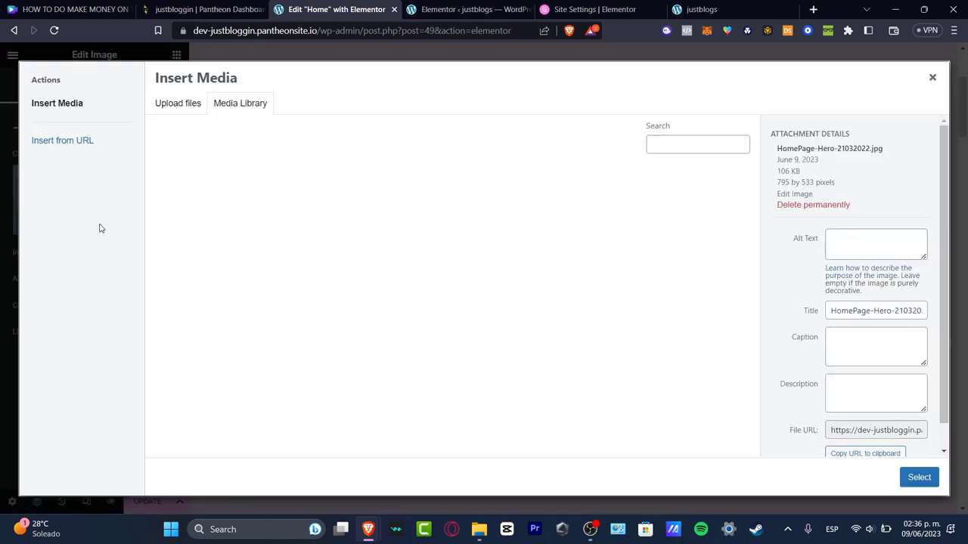
{"action": "left_click", "coordinate": [239, 103]}
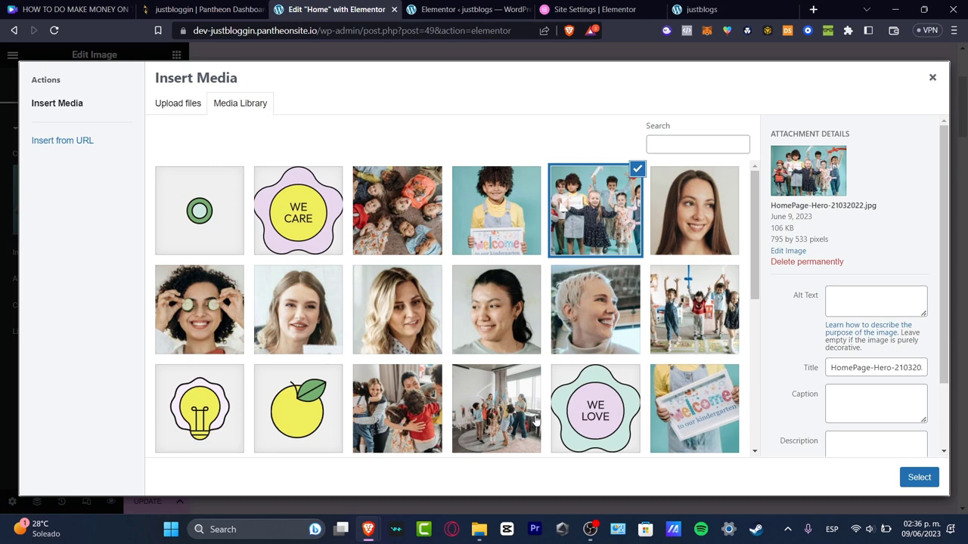
{"action": "mouse_move", "coordinate": [178, 103]}
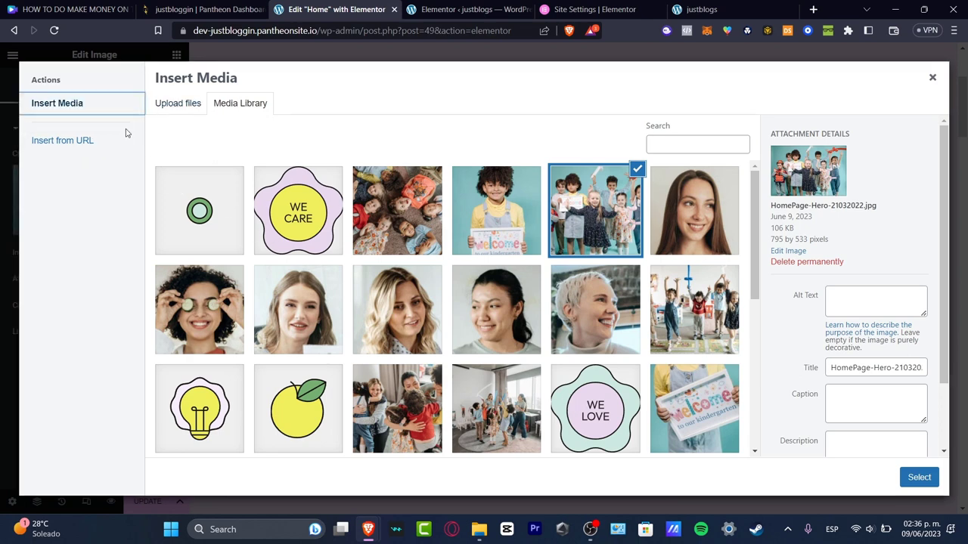
{"action": "left_click", "coordinate": [63, 140]}
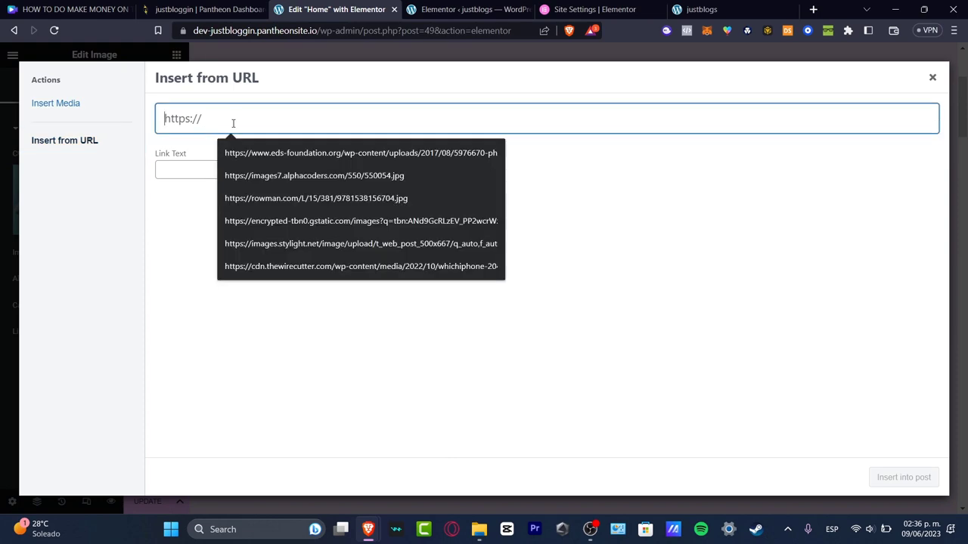
{"action": "left_click", "coordinate": [814, 9]}
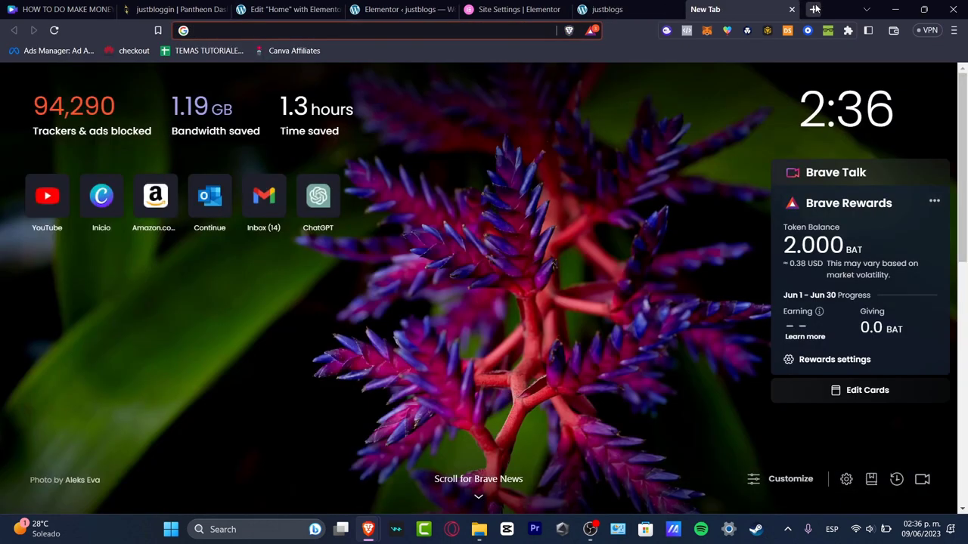
Search Google Images for 'wordpress.com' and scroll through the results.
{"action": "type", "text": "wordpress.com"}
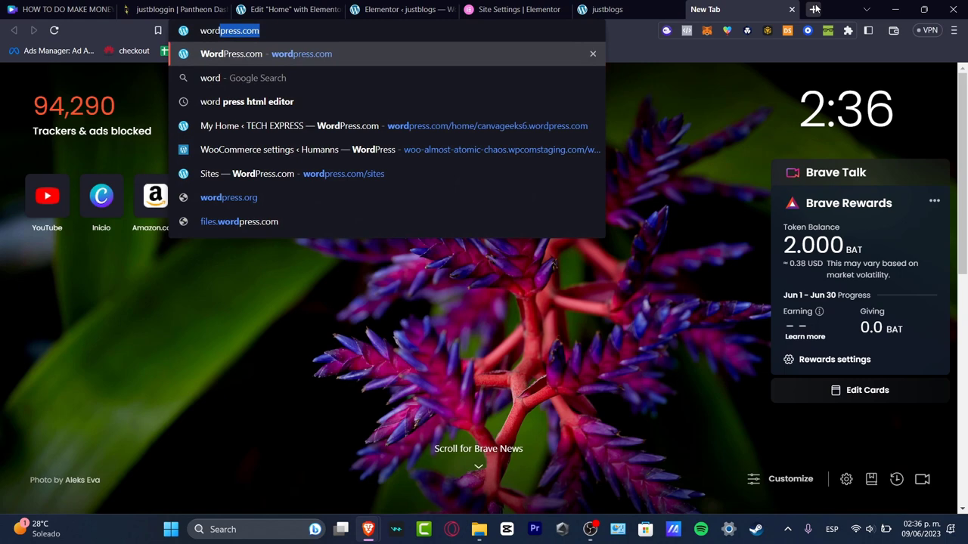
{"action": "key", "text": "Return"}
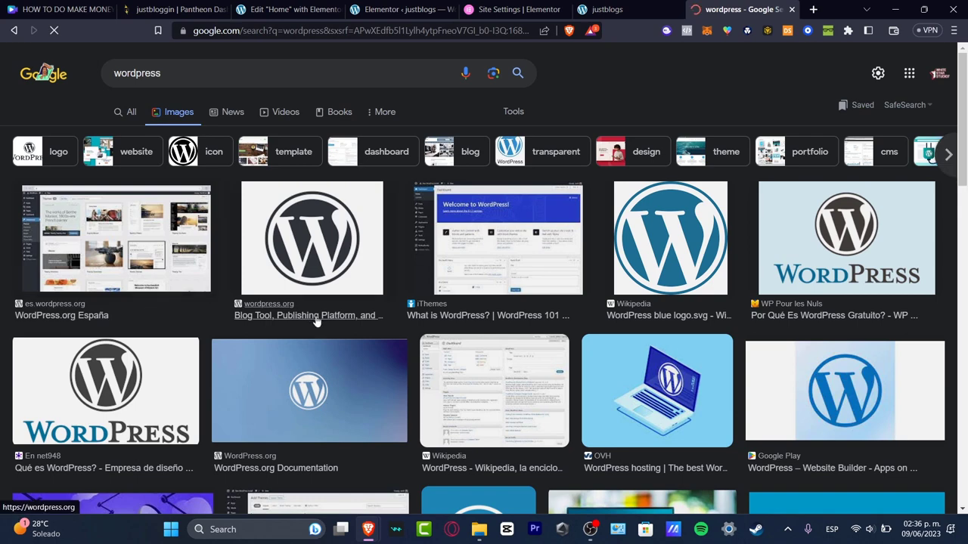
{"action": "scroll", "scroll_direction": "down", "scroll_amount": 3}
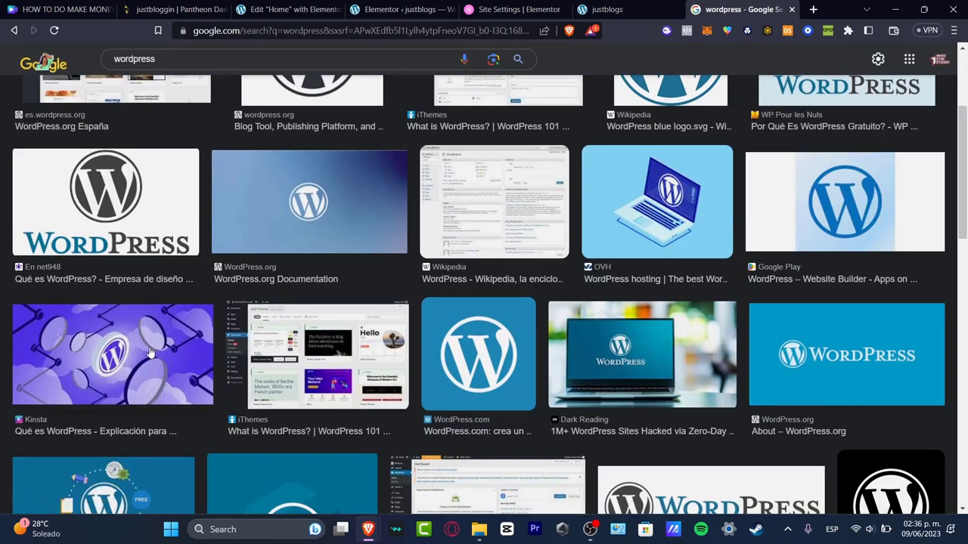
{"action": "scroll", "scroll_direction": "down", "scroll_amount": 3}
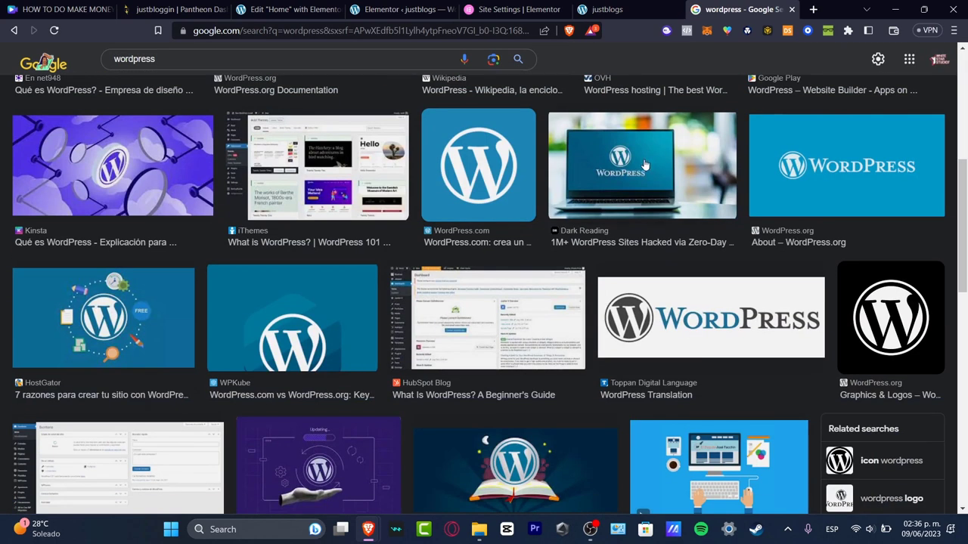
{"action": "mouse_move", "coordinate": [119, 316]}
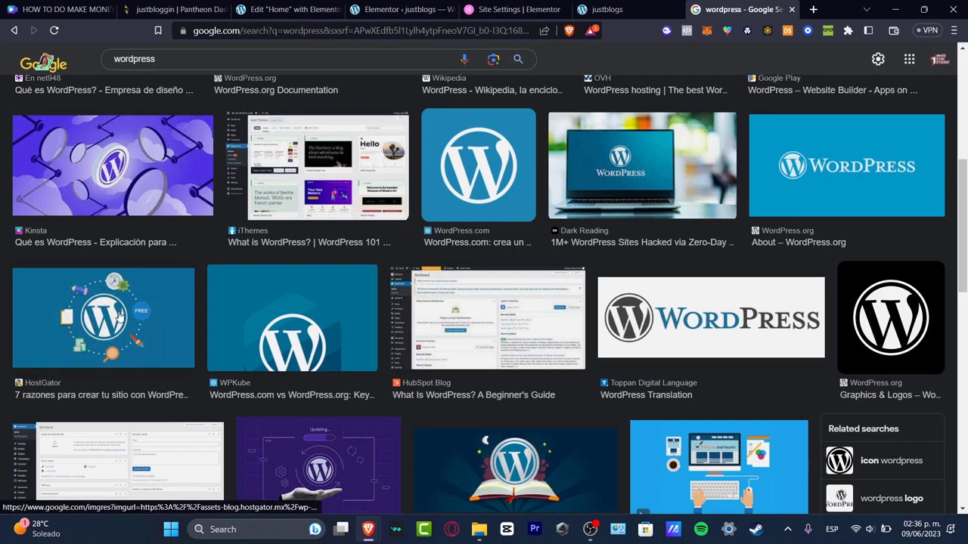
Copy the image address of the blue desk-and-computer WordPress illustration.
{"action": "left_click", "coordinate": [102, 318]}
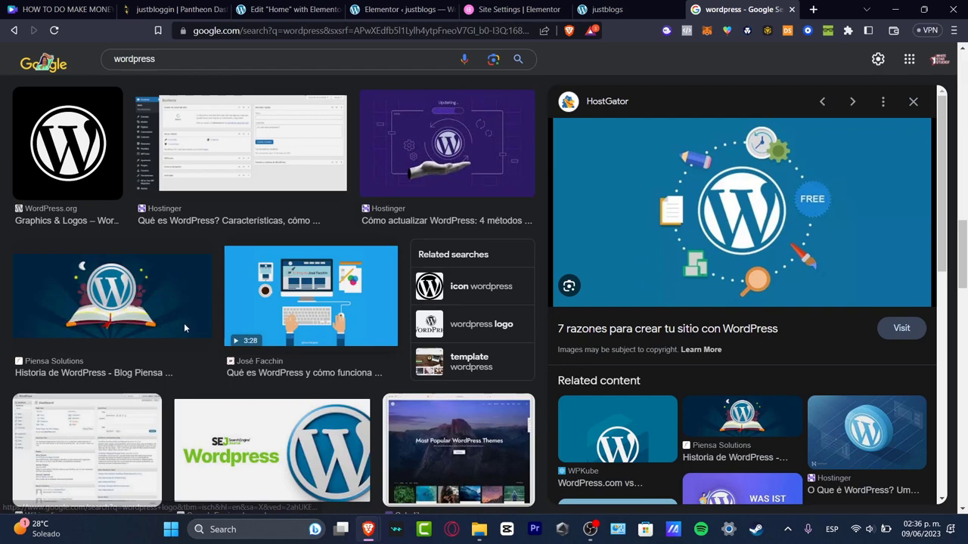
{"action": "scroll", "scroll_direction": "down", "scroll_amount": 3}
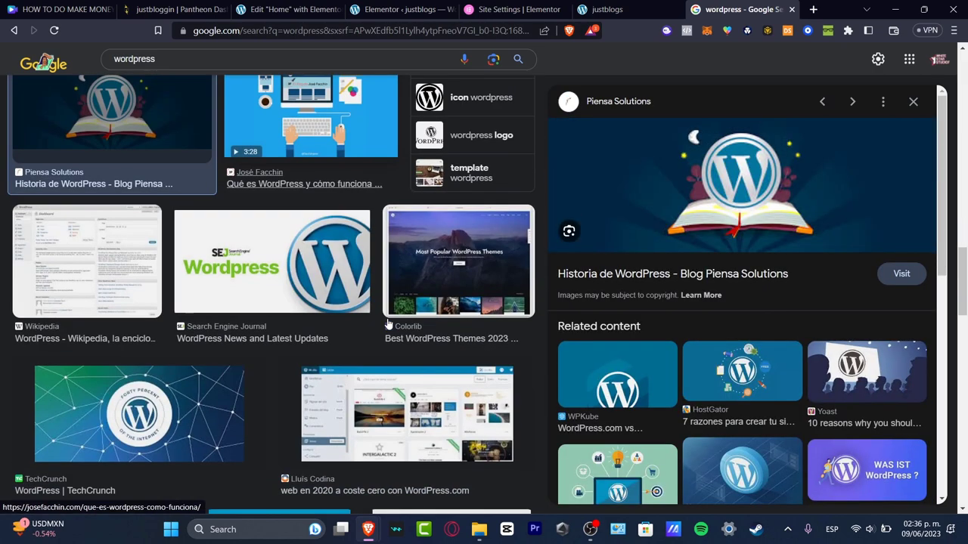
{"action": "left_click", "coordinate": [310, 121]}
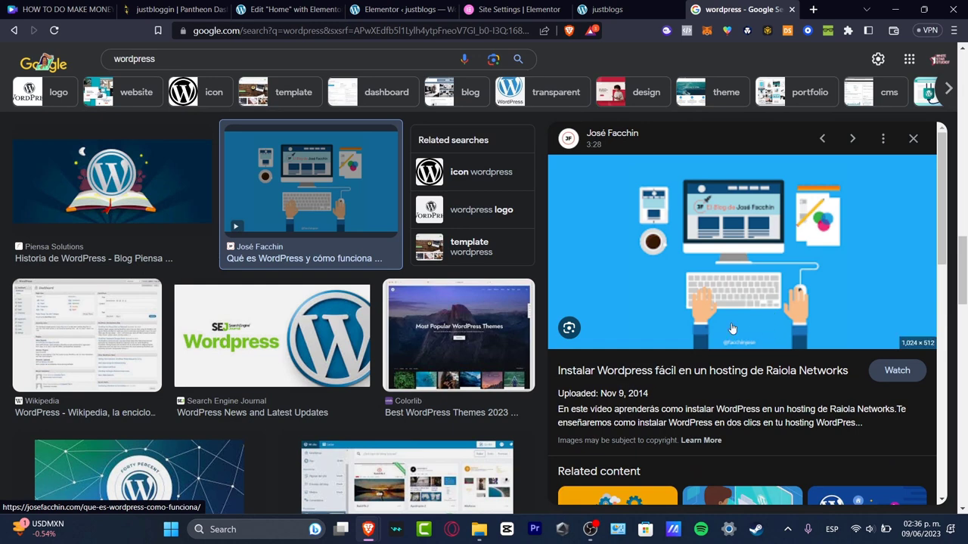
{"action": "right_click", "coordinate": [732, 328]}
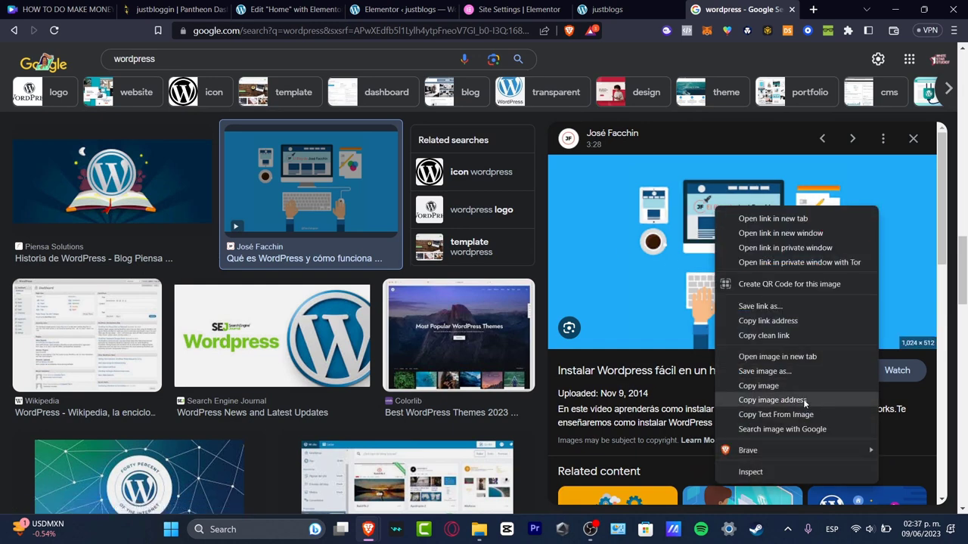
{"action": "left_click", "coordinate": [514, 9]}
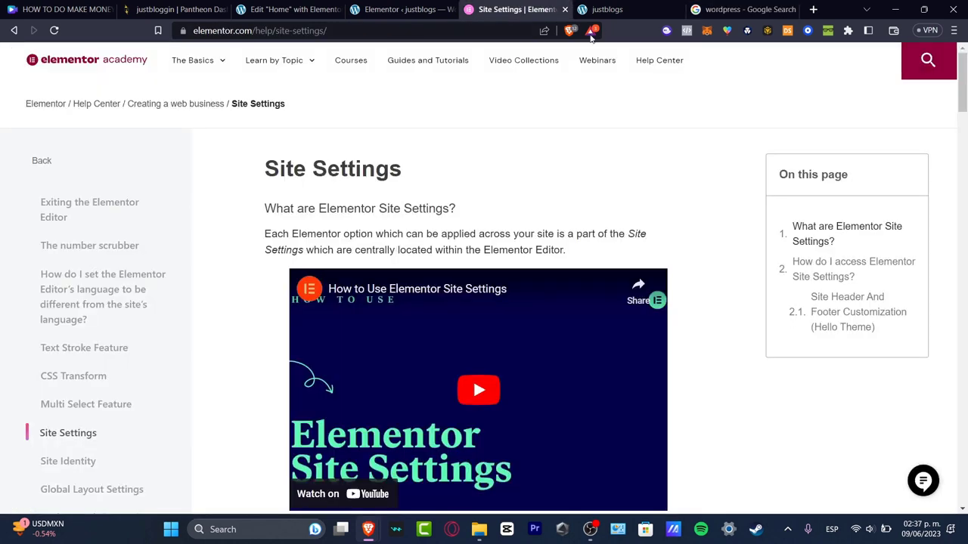
{"action": "left_click", "coordinate": [401, 9]}
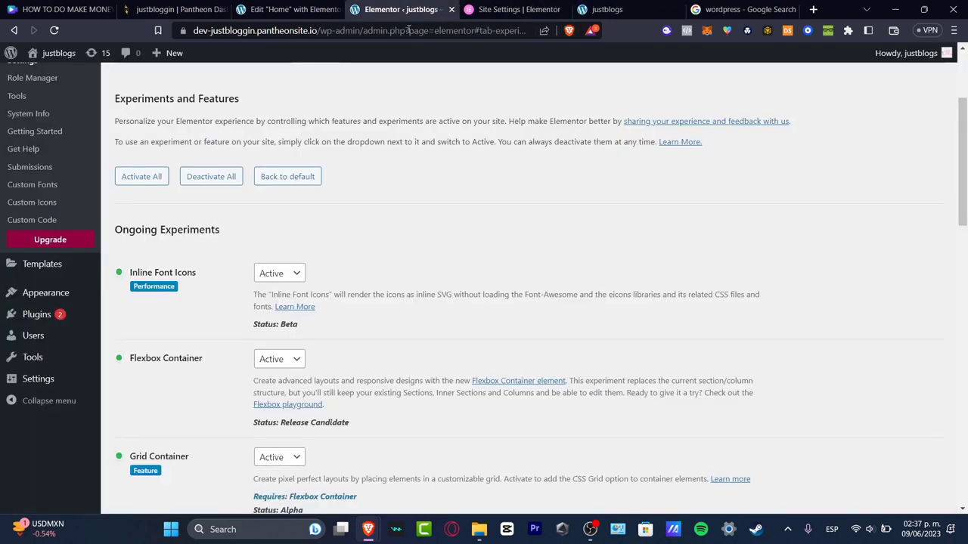
Insert the blue desk-and-computer illustration from its que-es-wordpress.png.webp URL as the hero image.
{"action": "left_click", "coordinate": [288, 9]}
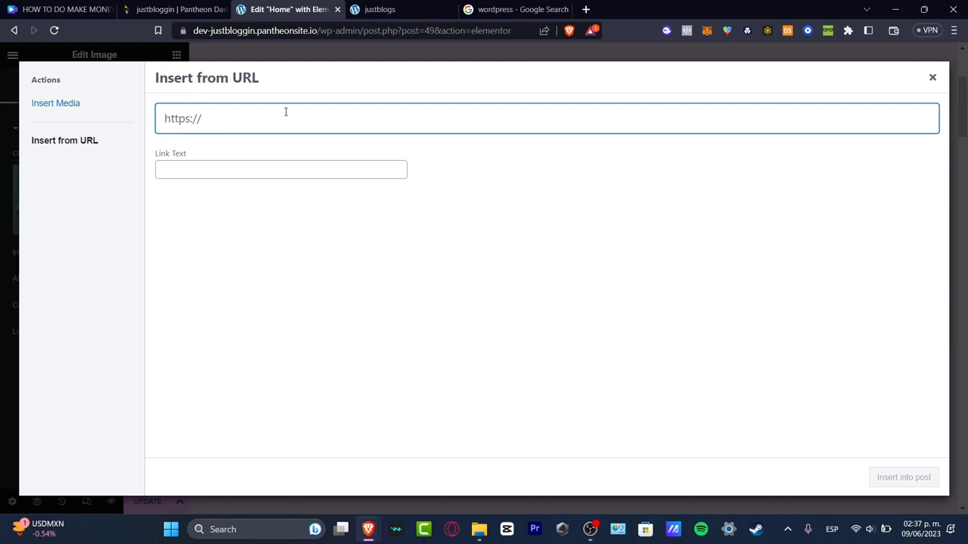
{"action": "type", "text": "https://josefacchin.com/wp-content/uploads/2018/03/que-es-wordpress.png.webp"}
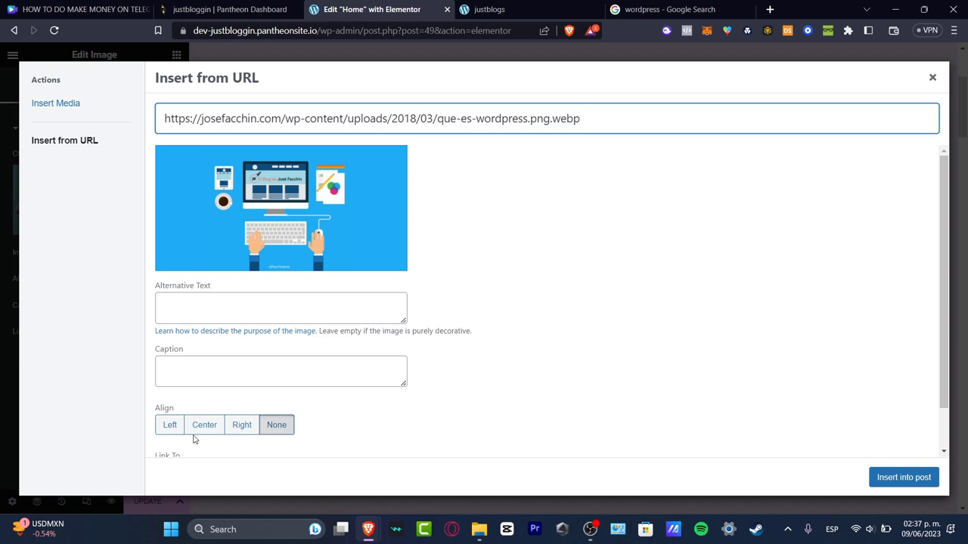
{"action": "scroll", "scroll_direction": "down", "scroll_amount": 3}
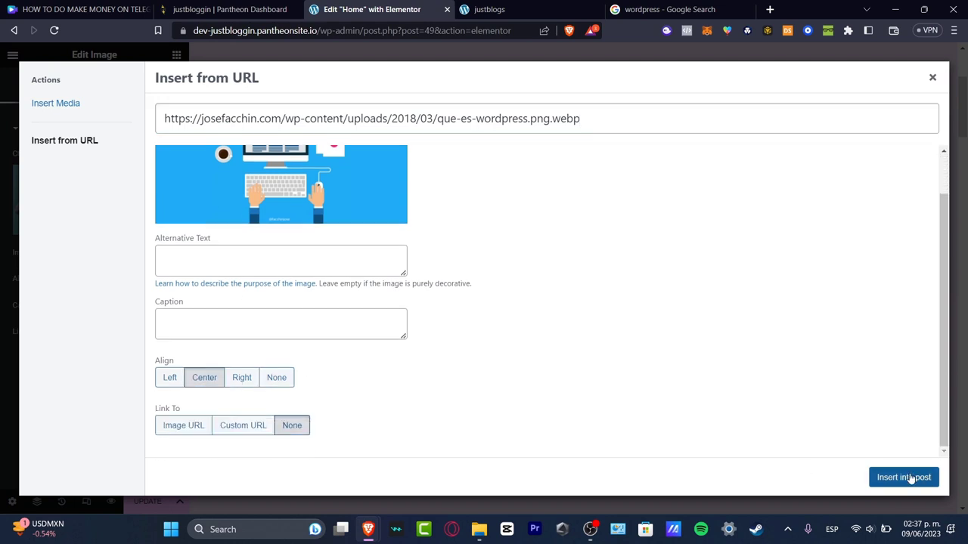
{"action": "left_click", "coordinate": [903, 477]}
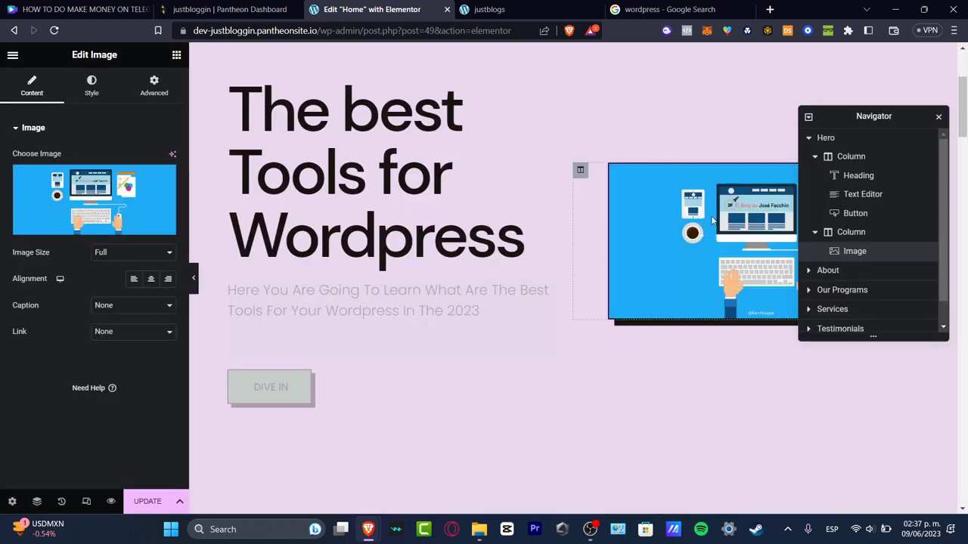
Move the Navigator aside, then switch to the Google Images results for Elementor.
{"action": "left_click_drag", "start_coordinate": [874, 116], "coordinate": [439, 89]}
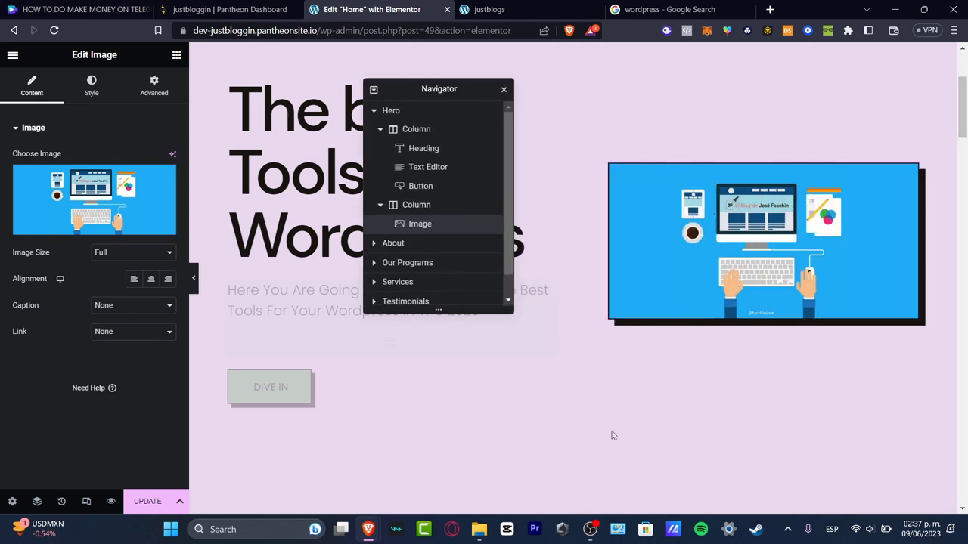
{"action": "scroll", "scroll_direction": "down", "scroll_amount": 3}
{"action": "type", "text": "ELEMENTO"}
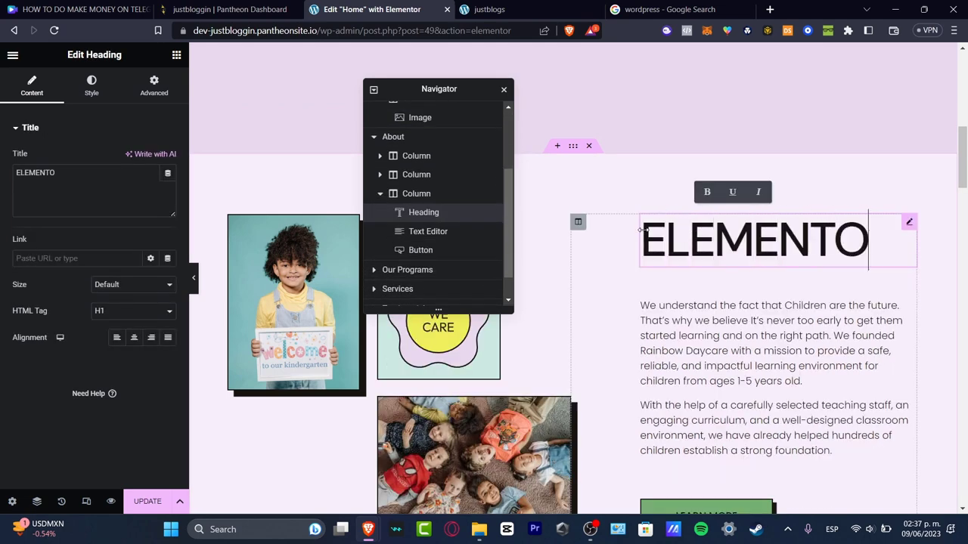
{"action": "left_click", "coordinate": [679, 9]}
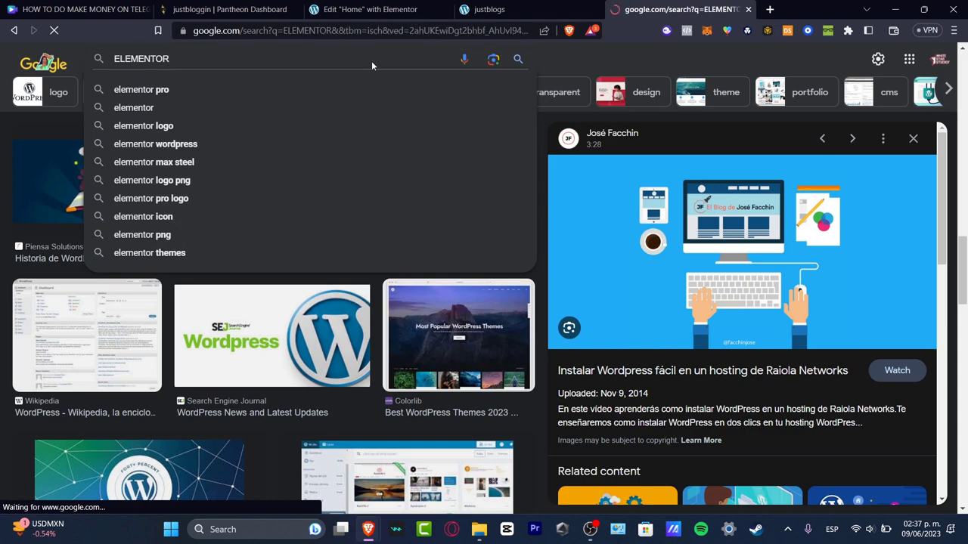
{"action": "left_click", "coordinate": [370, 9]}
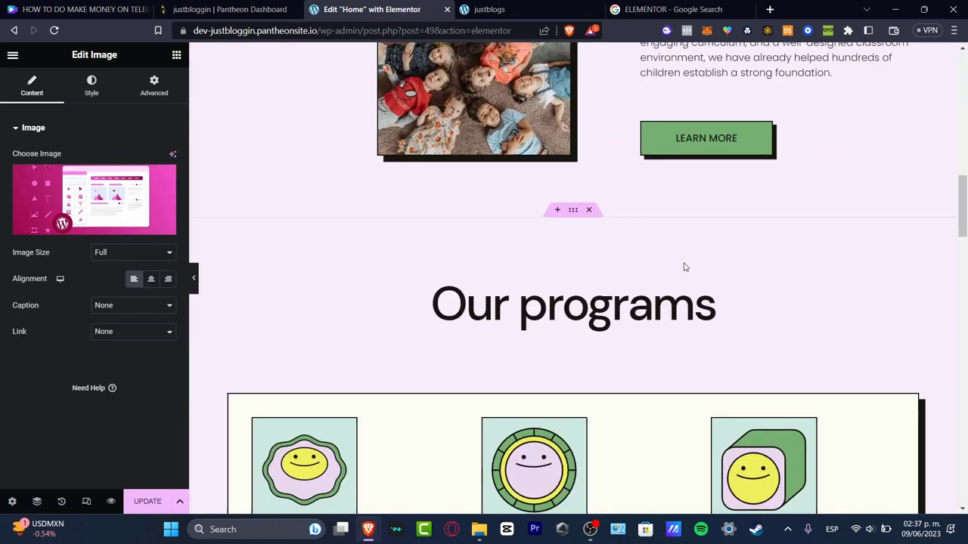
{"action": "scroll", "scroll_direction": "down", "scroll_amount": 3}
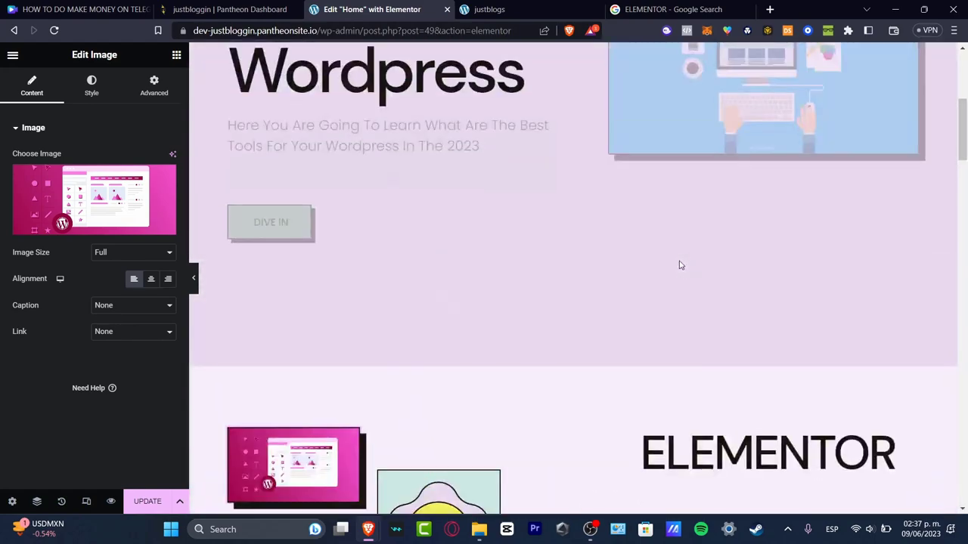
{"action": "scroll", "scroll_direction": "up", "scroll_amount": 3}
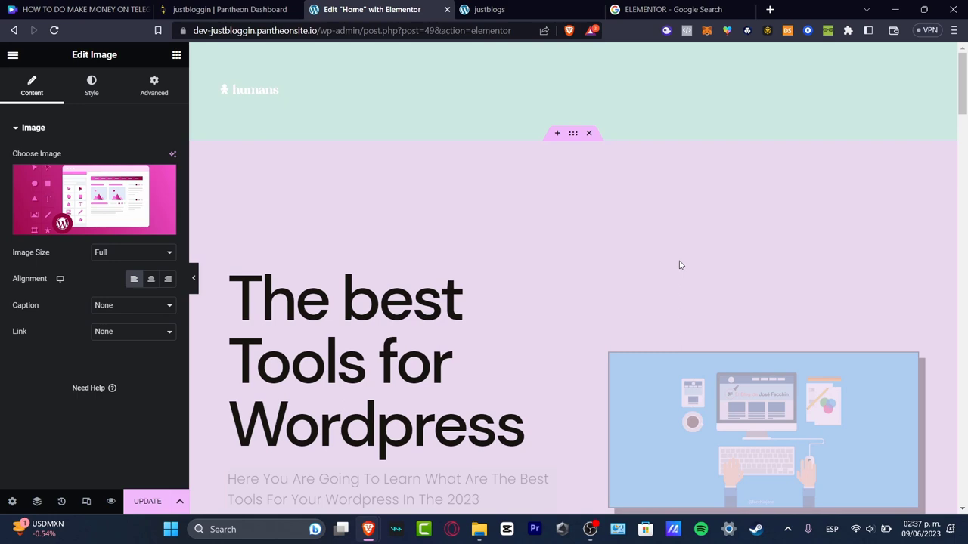
{"action": "scroll", "scroll_direction": "down", "scroll_amount": 3}
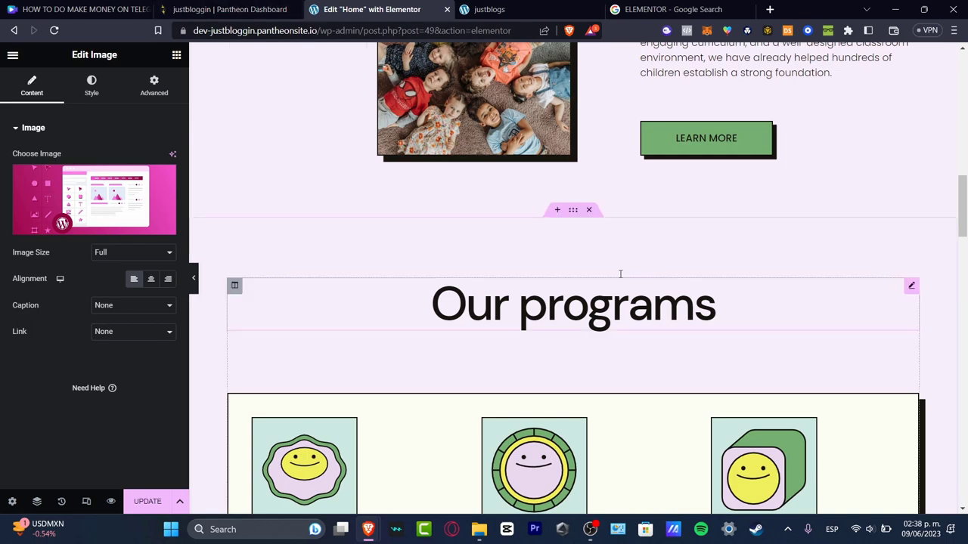
{"action": "scroll", "scroll_direction": "up", "scroll_amount": 3}
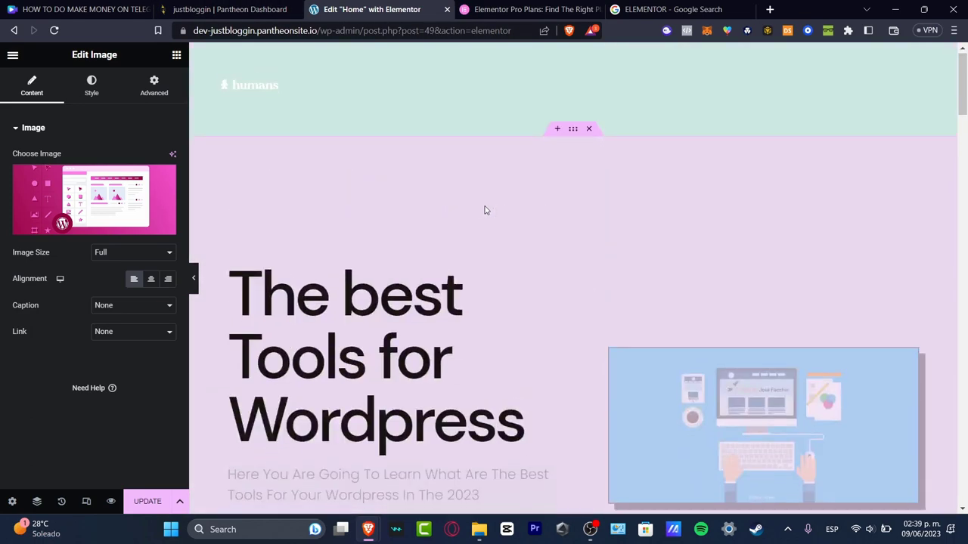
{"action": "scroll", "scroll_direction": "down", "scroll_amount": 3}
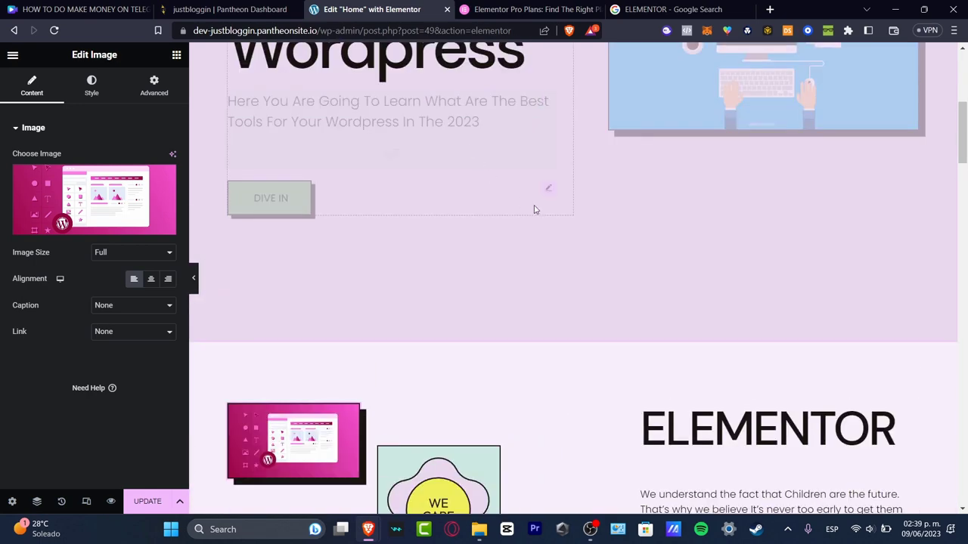
{"action": "scroll", "scroll_direction": "down", "scroll_amount": 3}
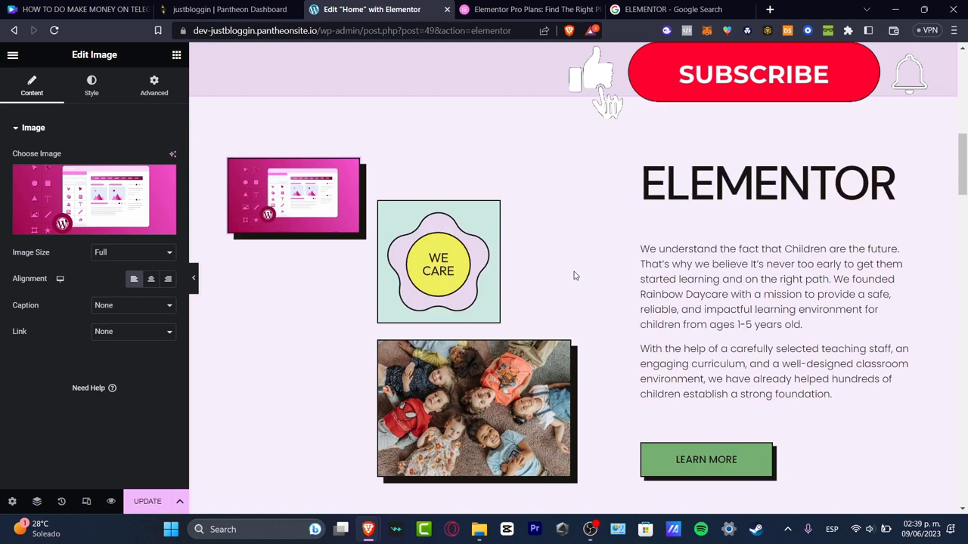
{"action": "scroll", "scroll_direction": "down", "scroll_amount": 3}
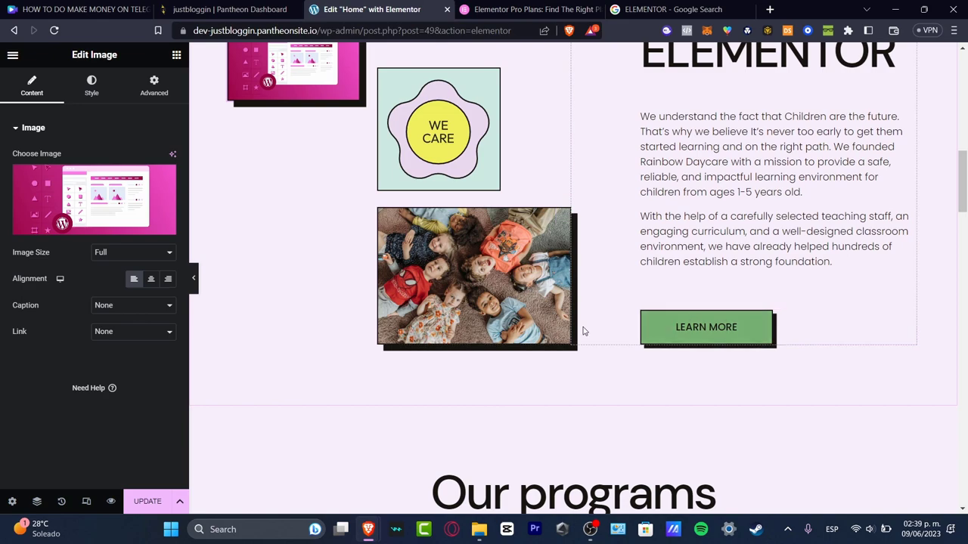
{"action": "scroll", "scroll_direction": "down", "scroll_amount": 3}
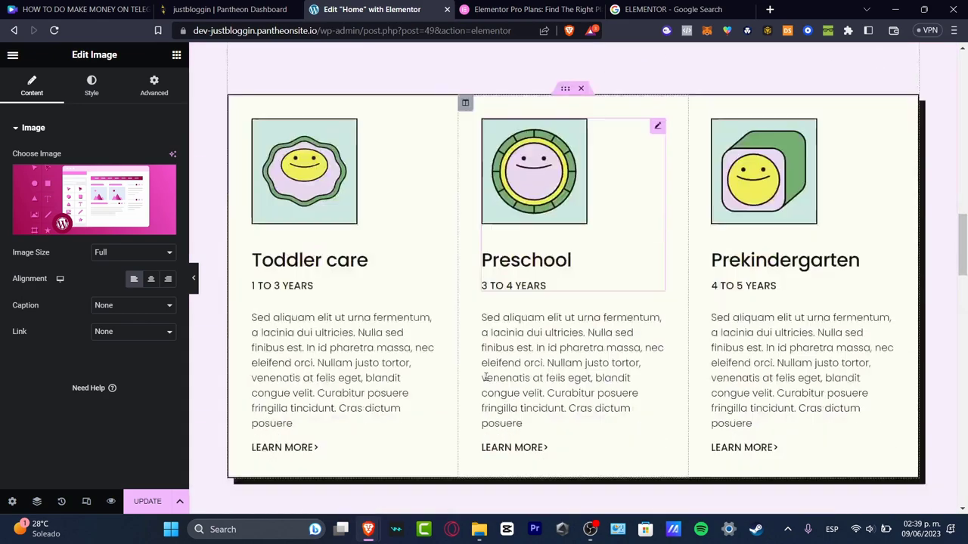
{"action": "scroll", "scroll_direction": "up", "scroll_amount": 3}
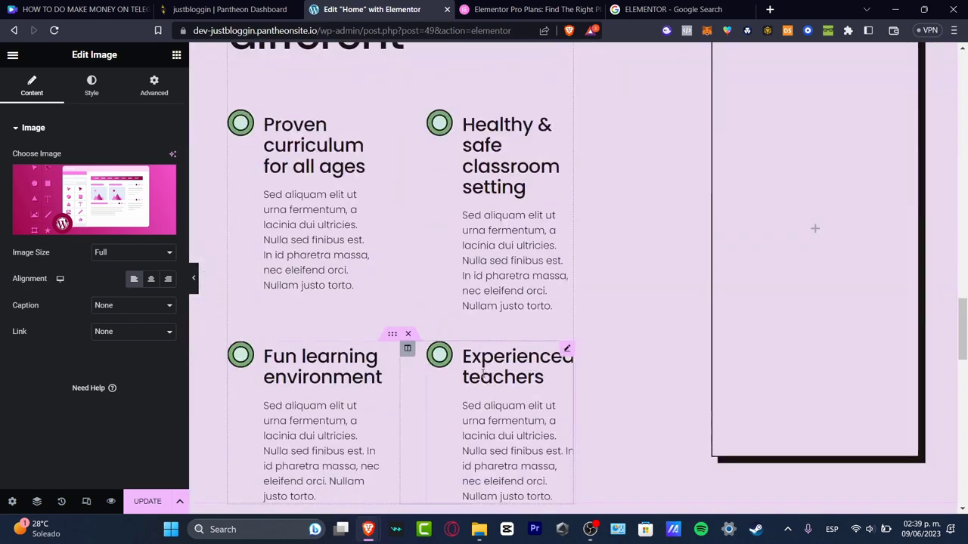